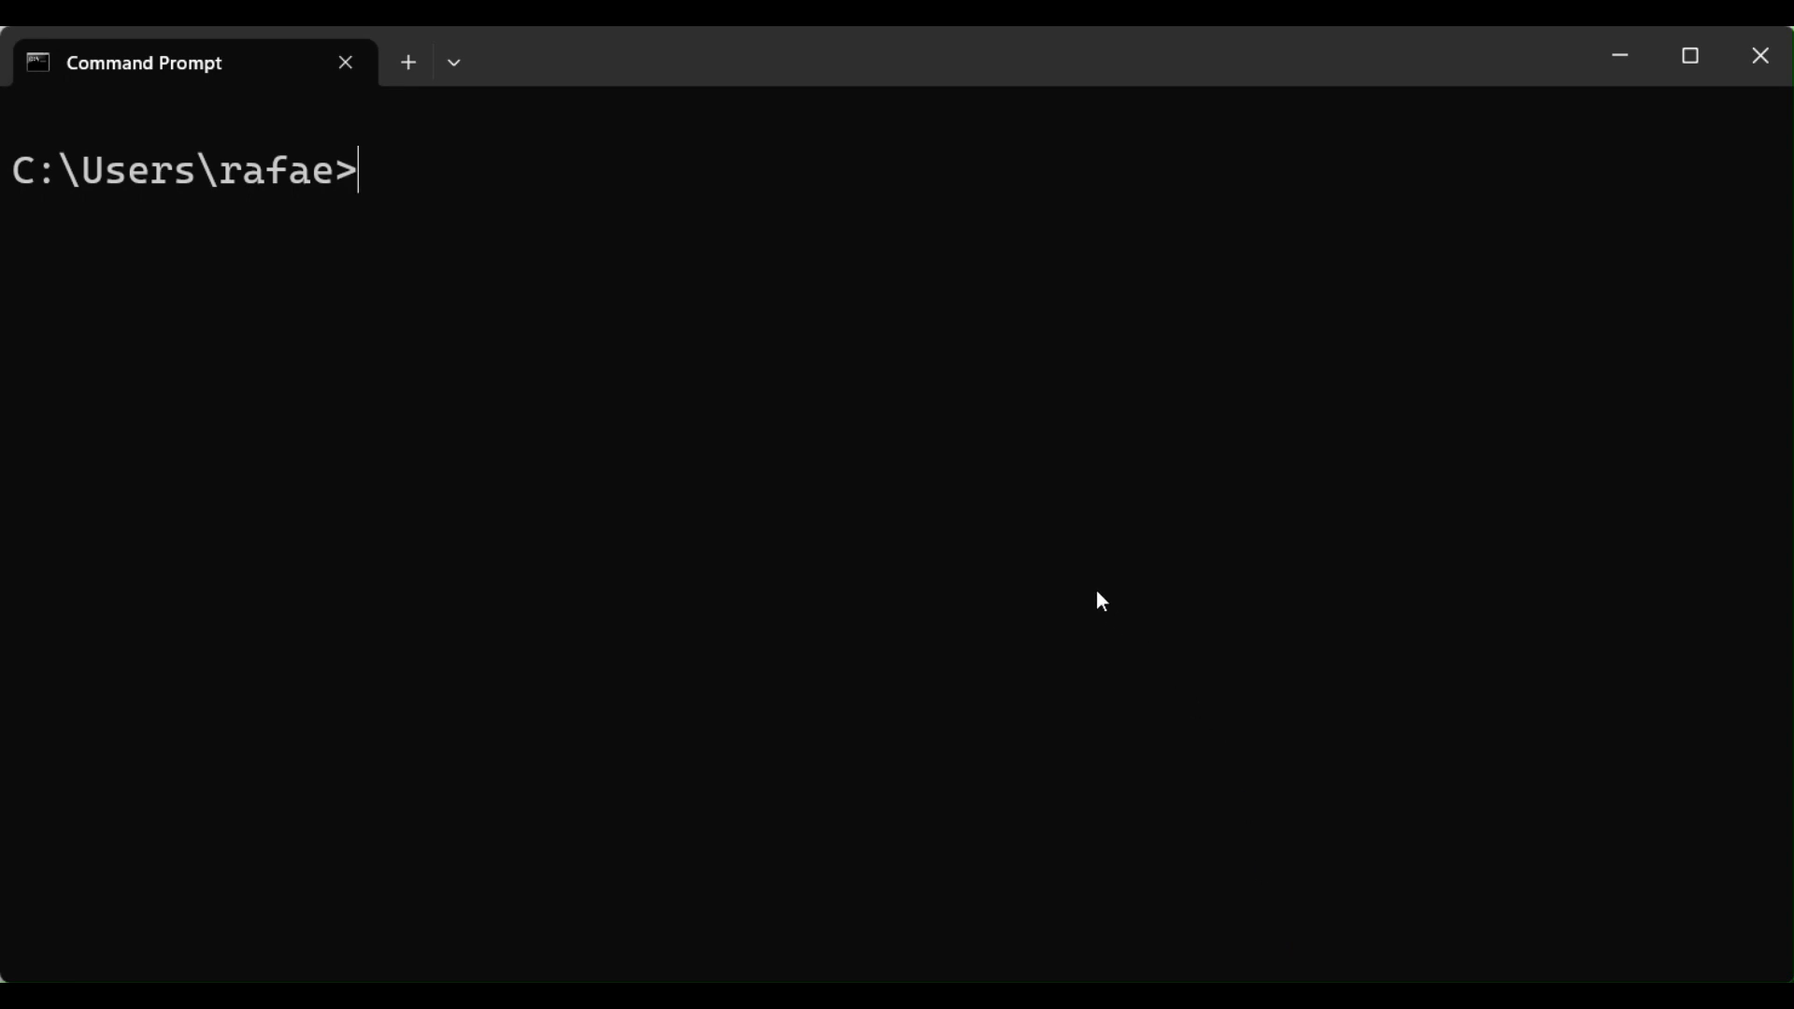
Step: Enter docker run for neo4j_container with ports 7475:7474 and 7688:7687, data volumes and NEO4J_AUTH
{"action": "type", "text": "docker run --name neo4j_container -p 7475:7474 -p 7688:7687 -d -v /neo4j/data:/data -v /neo4j/logs:/logs -v /neo4j/import:/var/lib/neo4j/import -v /neo4j/plugins:/plugins --env NEO4J_AUT"}
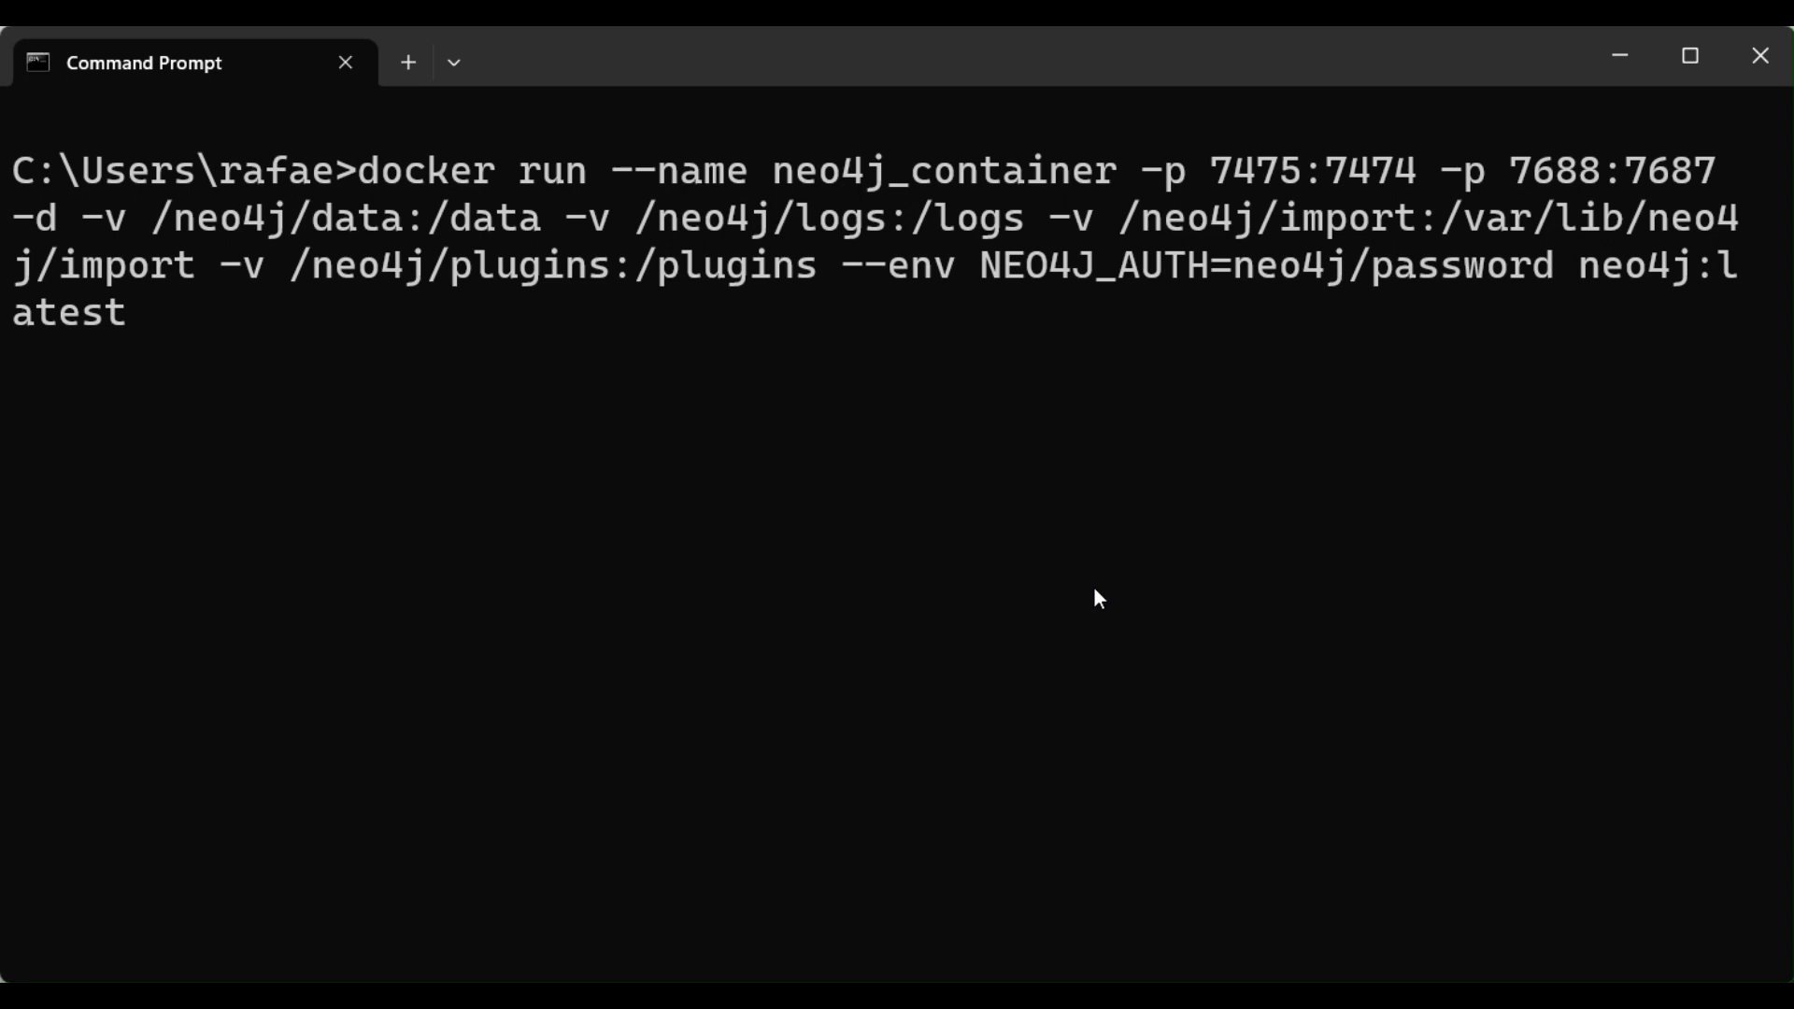
{"action": "mouse_move", "coordinate": [1514, 449]}
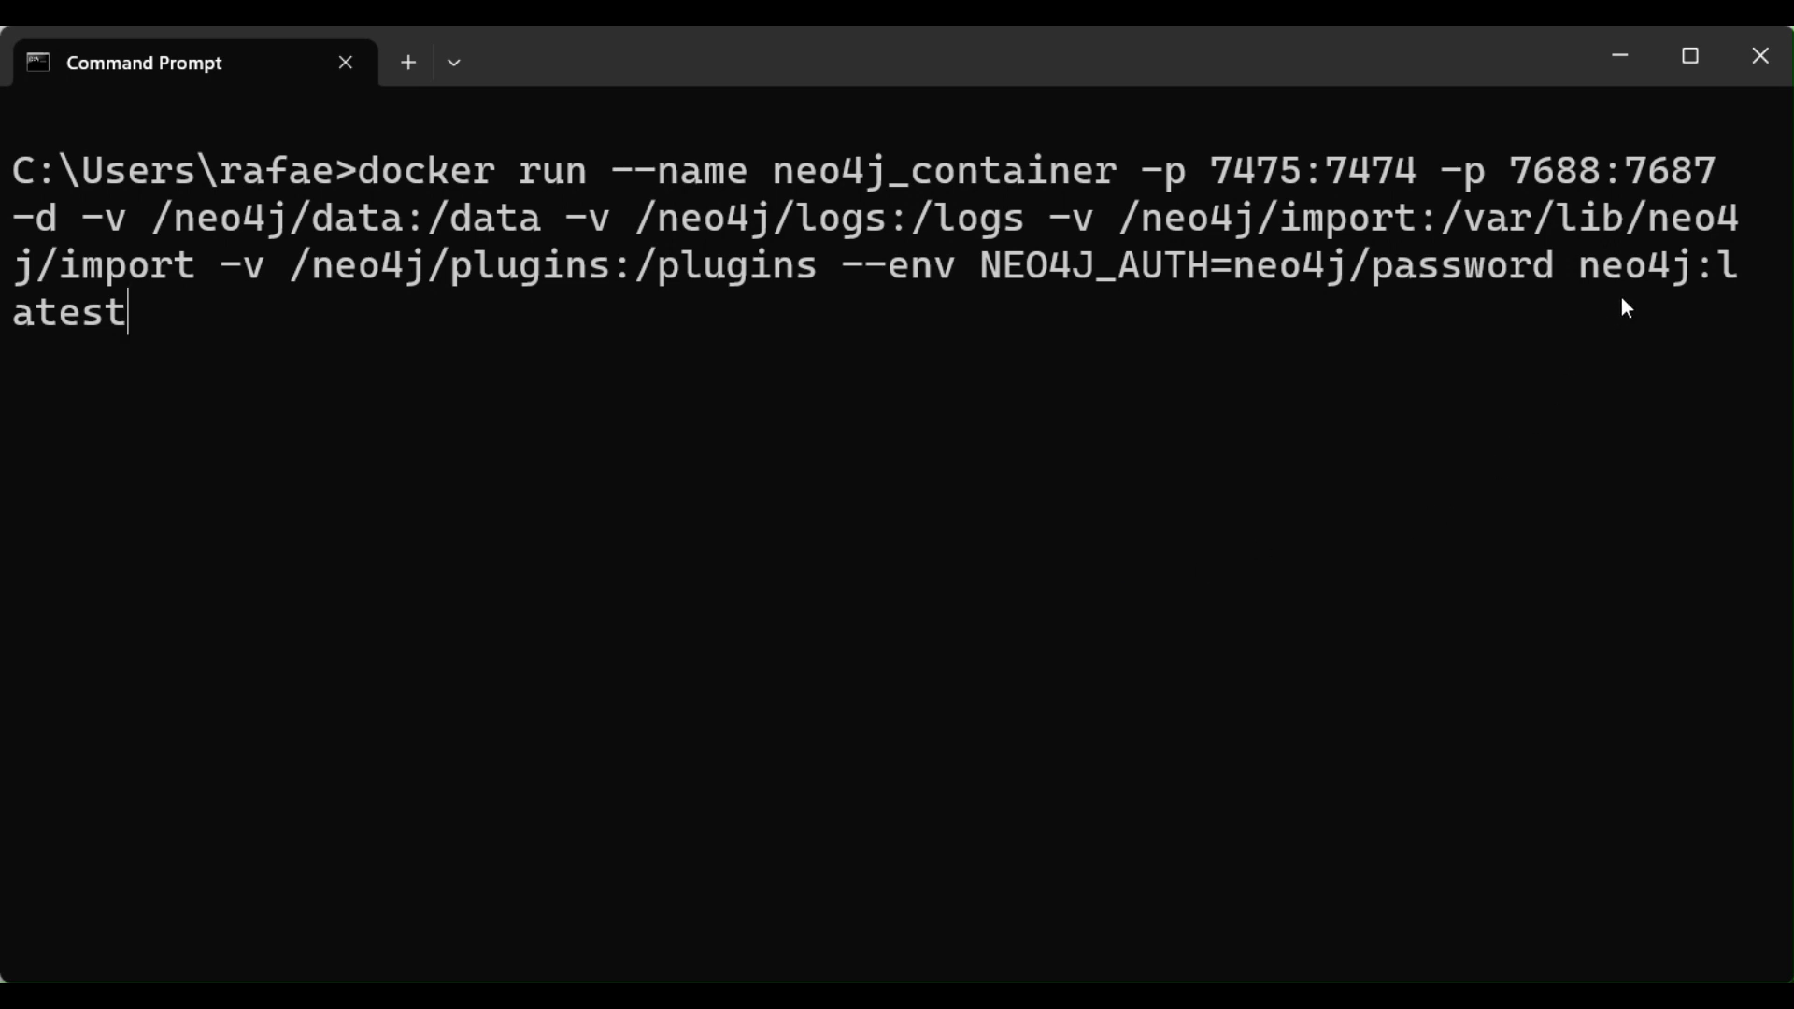
{"action": "mouse_move", "coordinate": [1653, 280]}
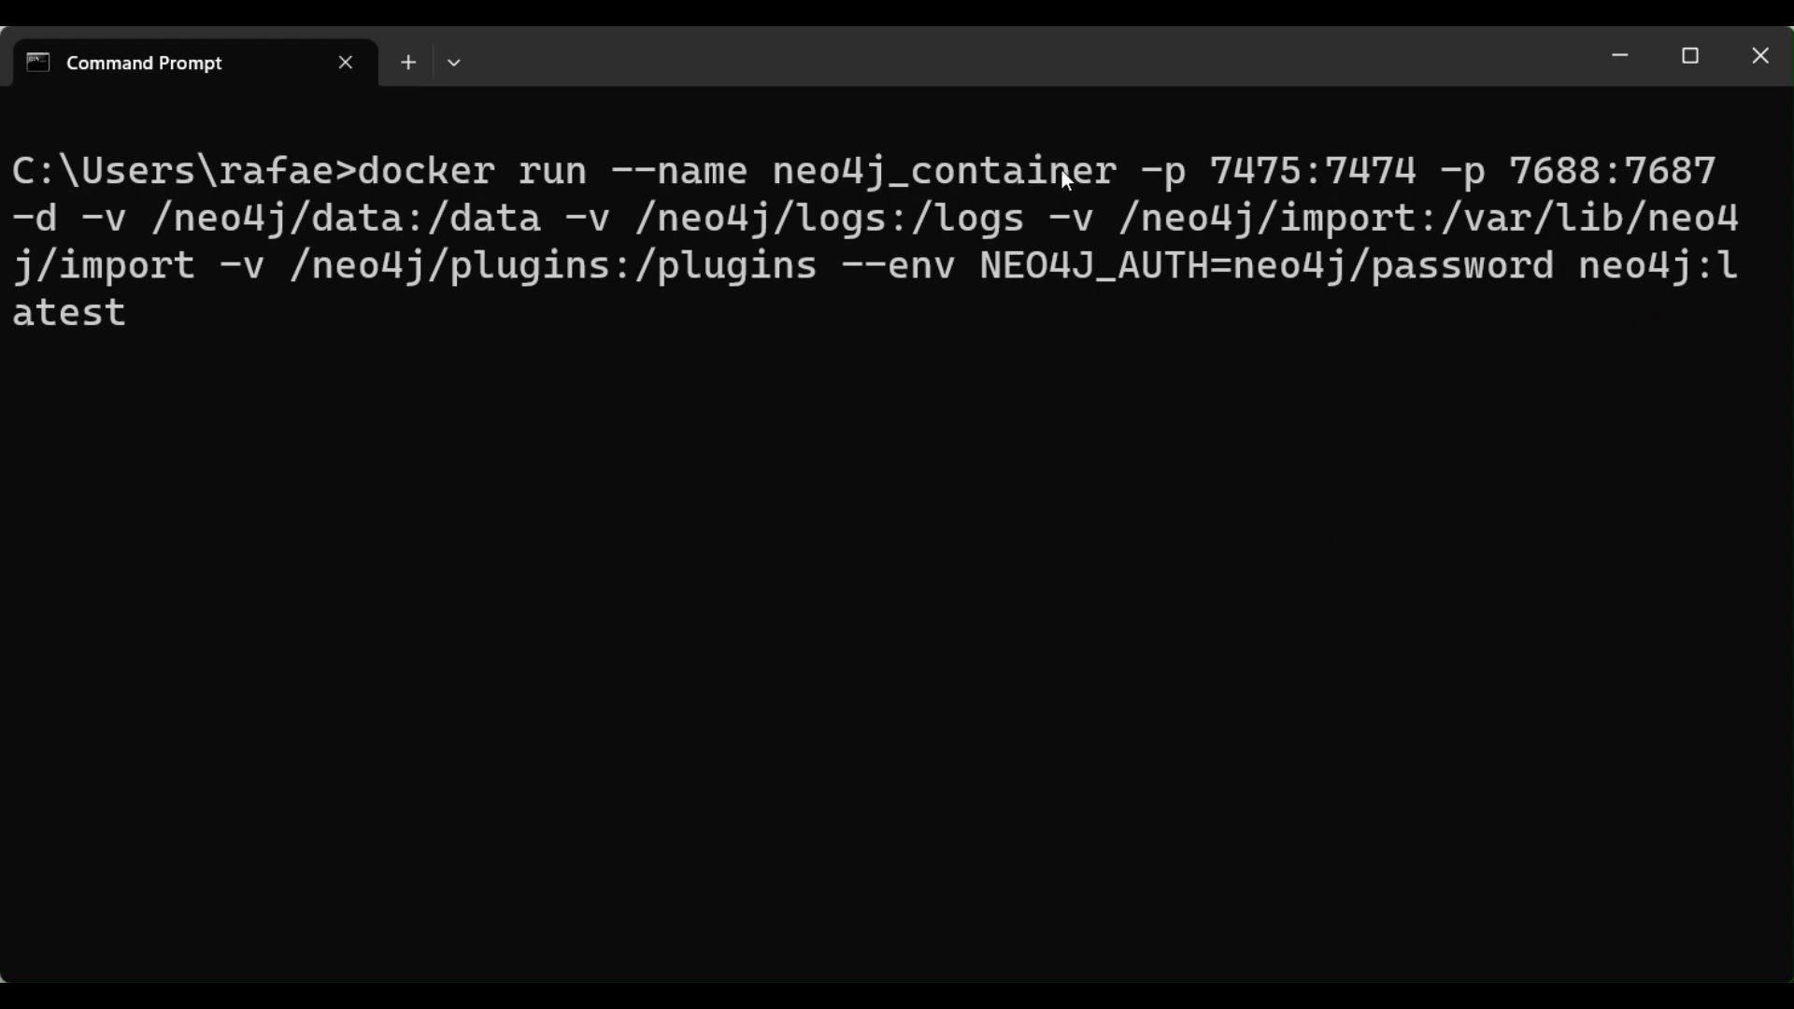
{"action": "mouse_move", "coordinate": [1465, 169]}
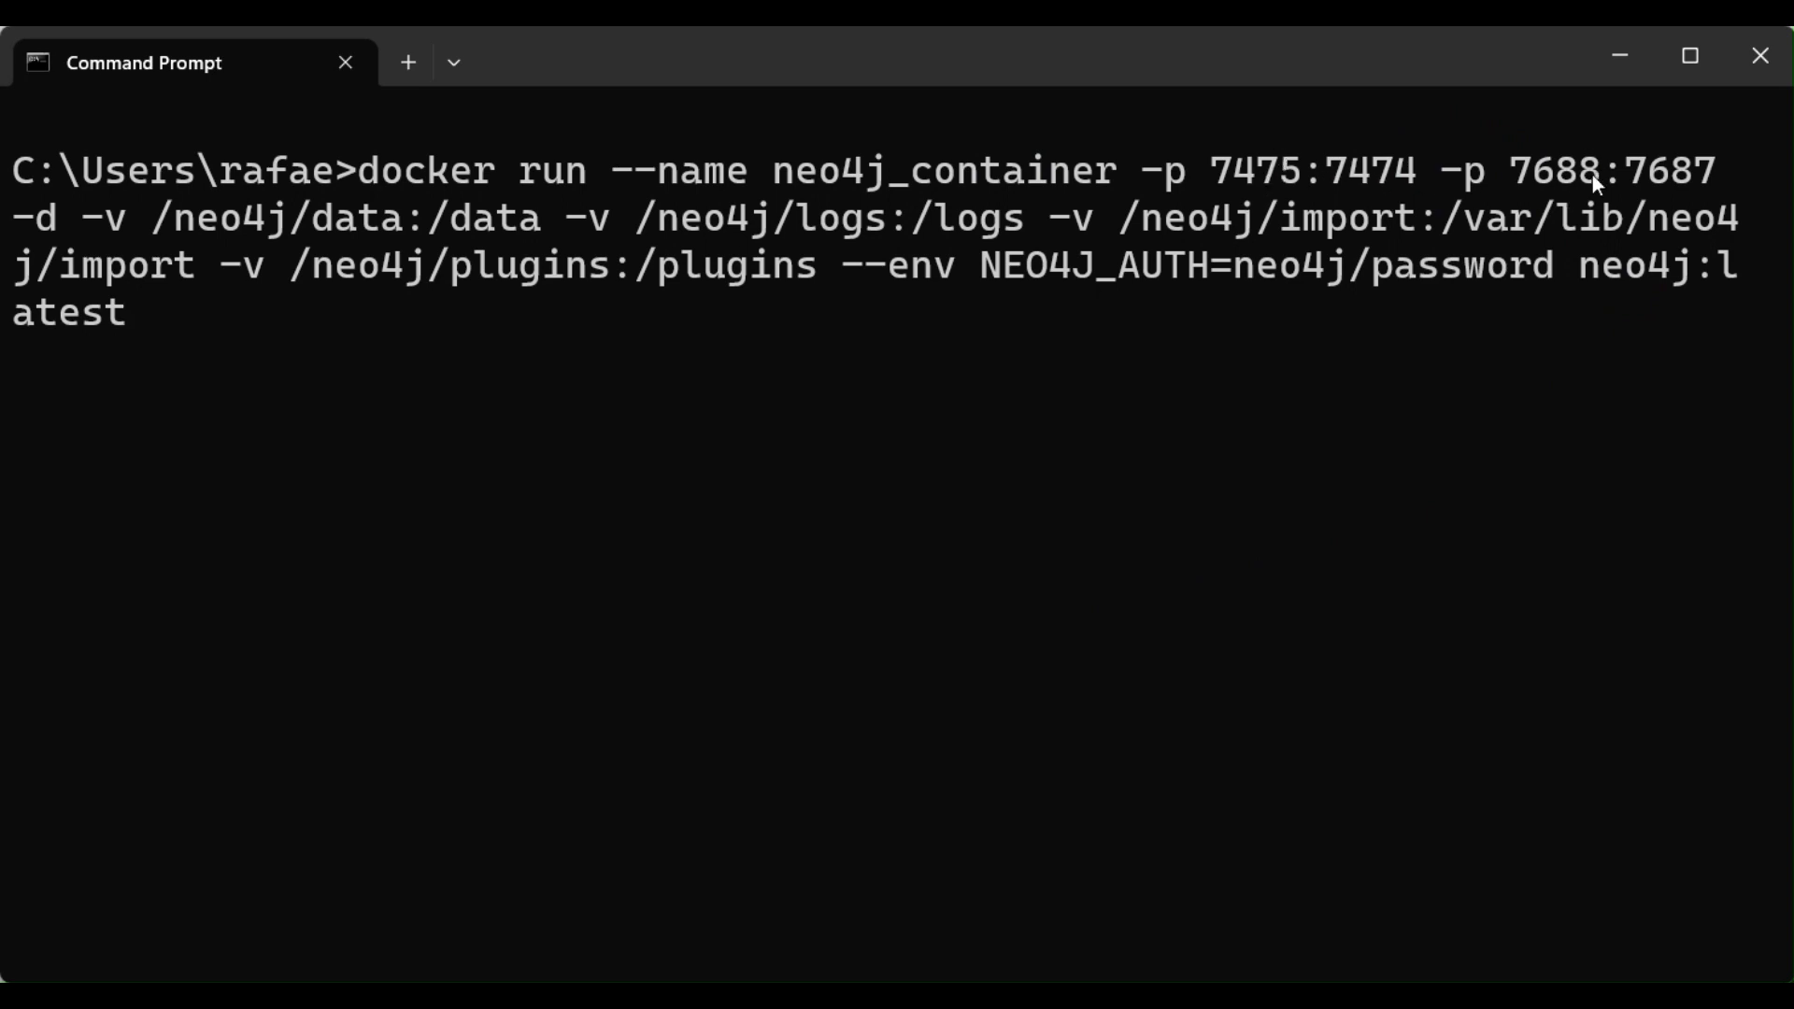
{"action": "mouse_move", "coordinate": [1245, 157]}
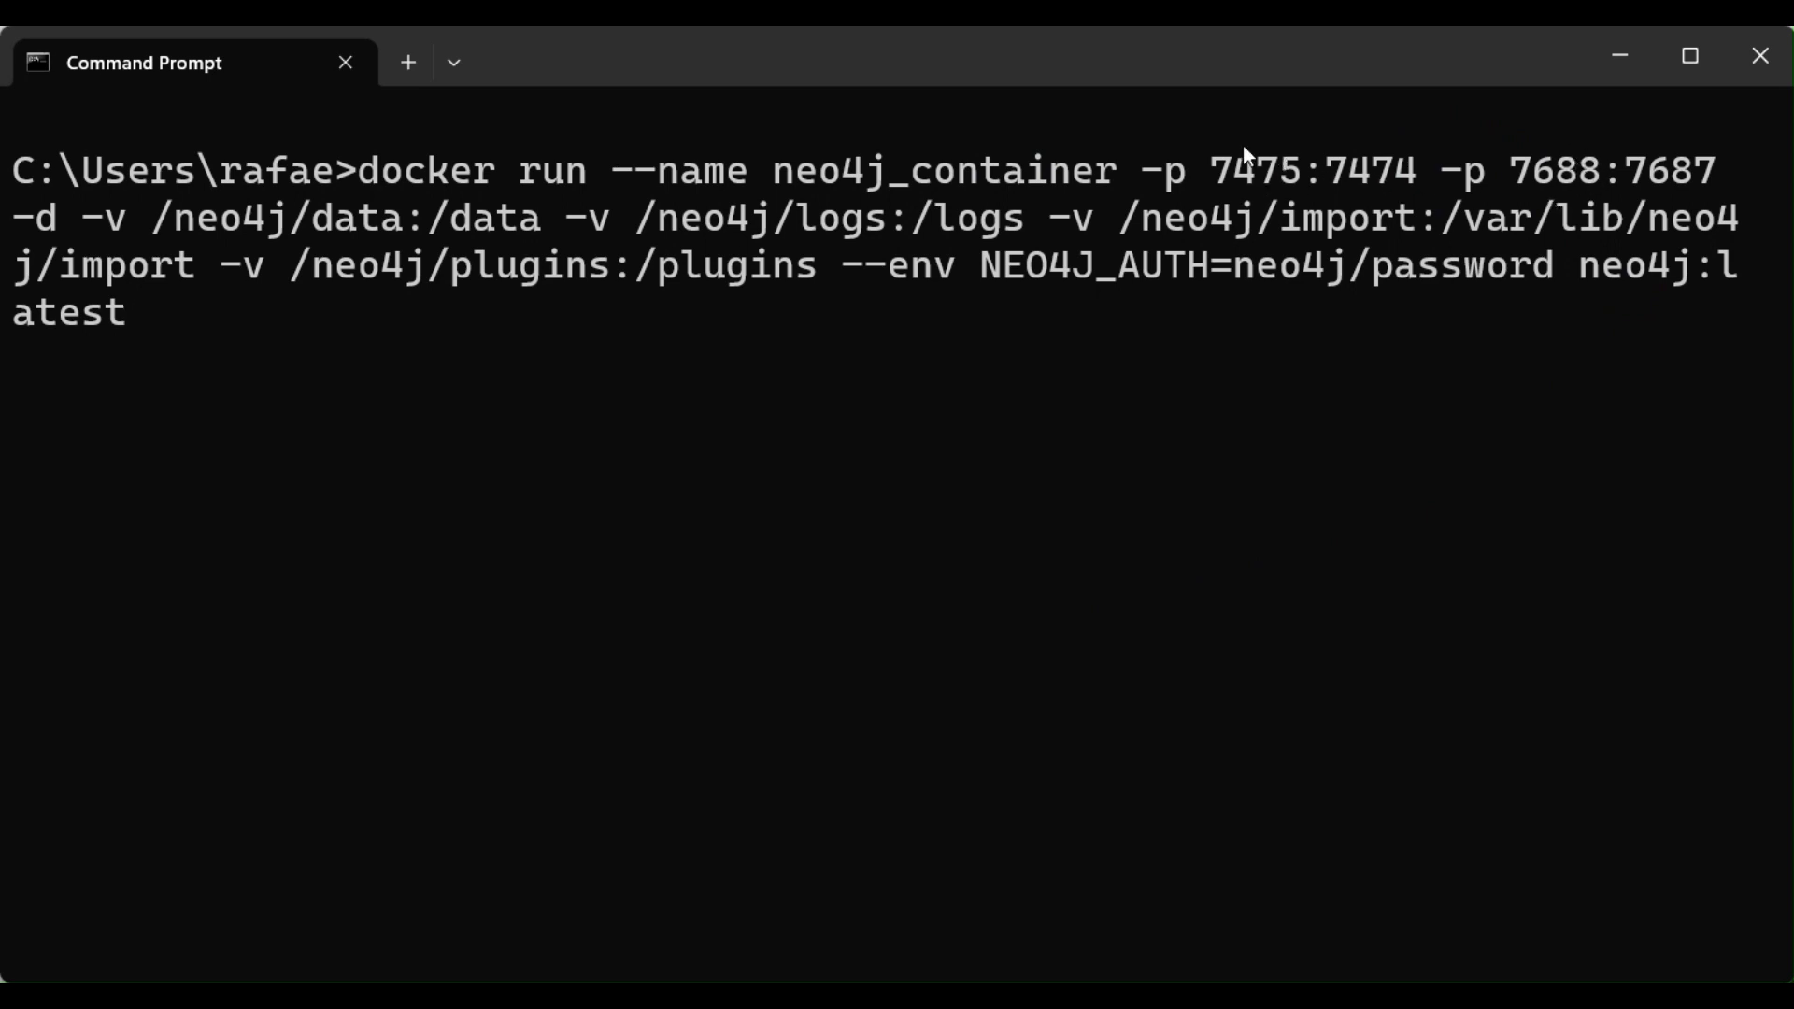
{"action": "mouse_move", "coordinate": [1290, 169]}
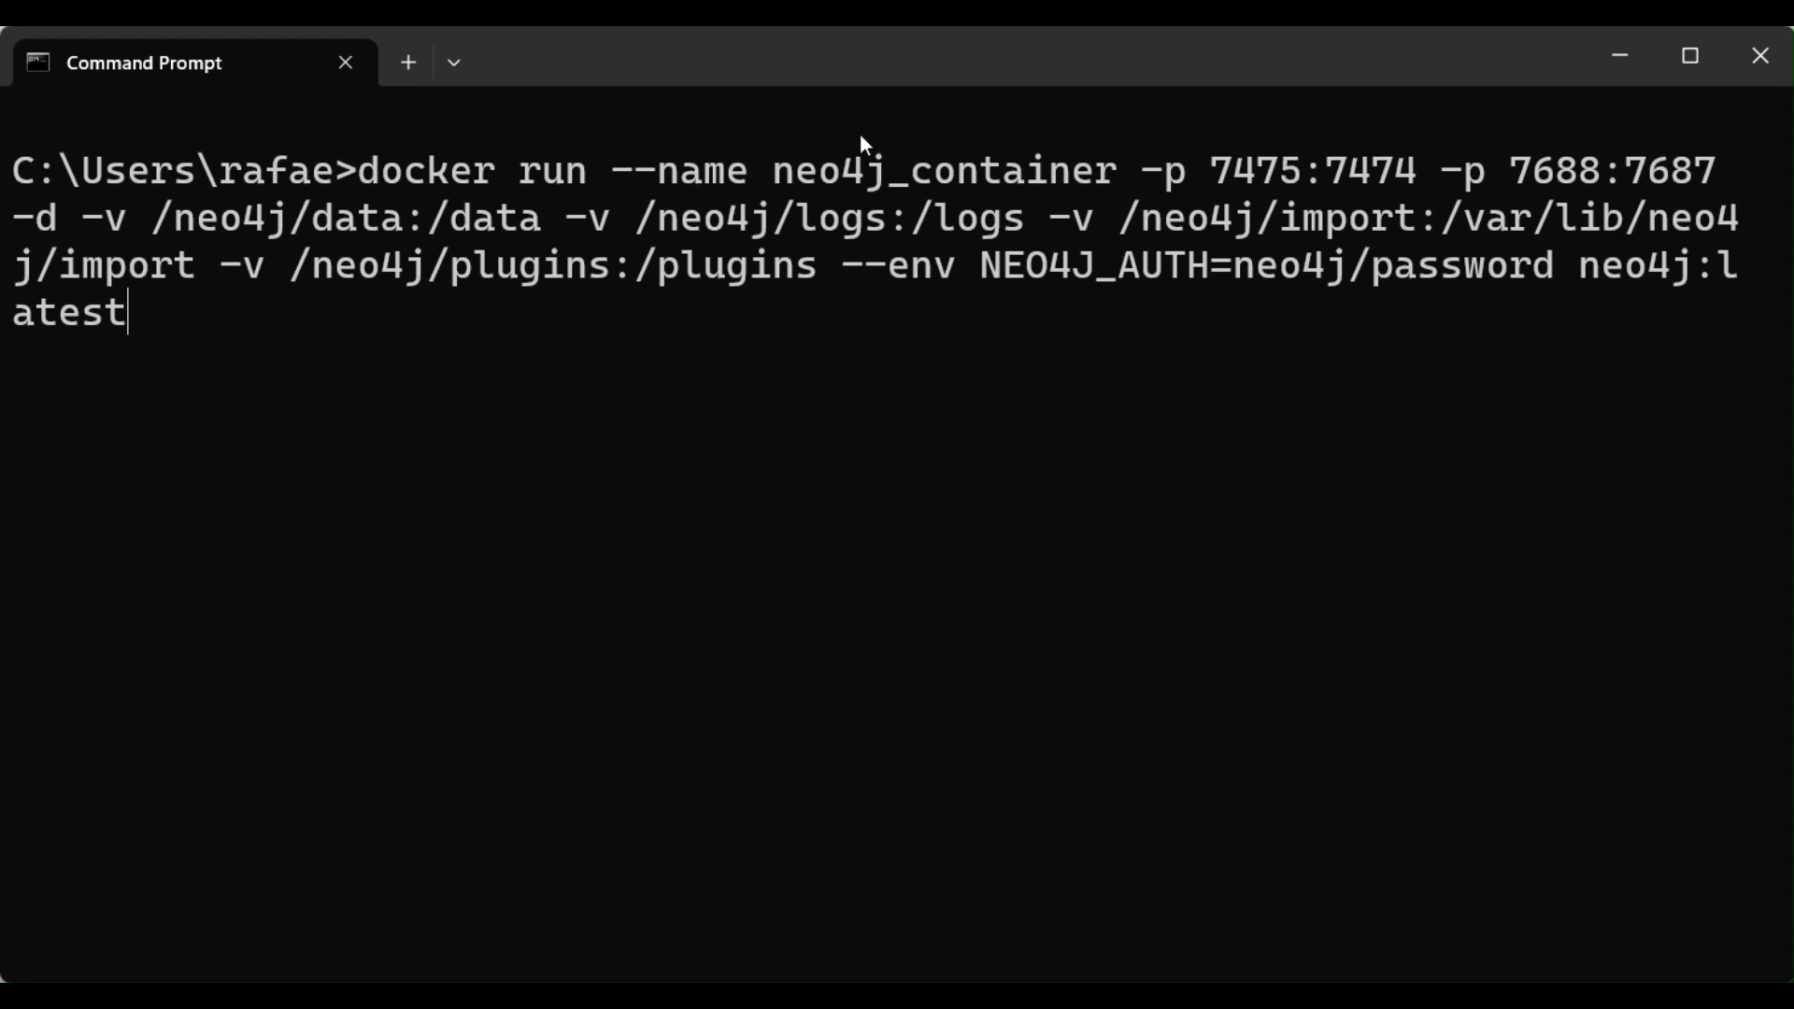
{"action": "mouse_move", "coordinate": [57, 226]}
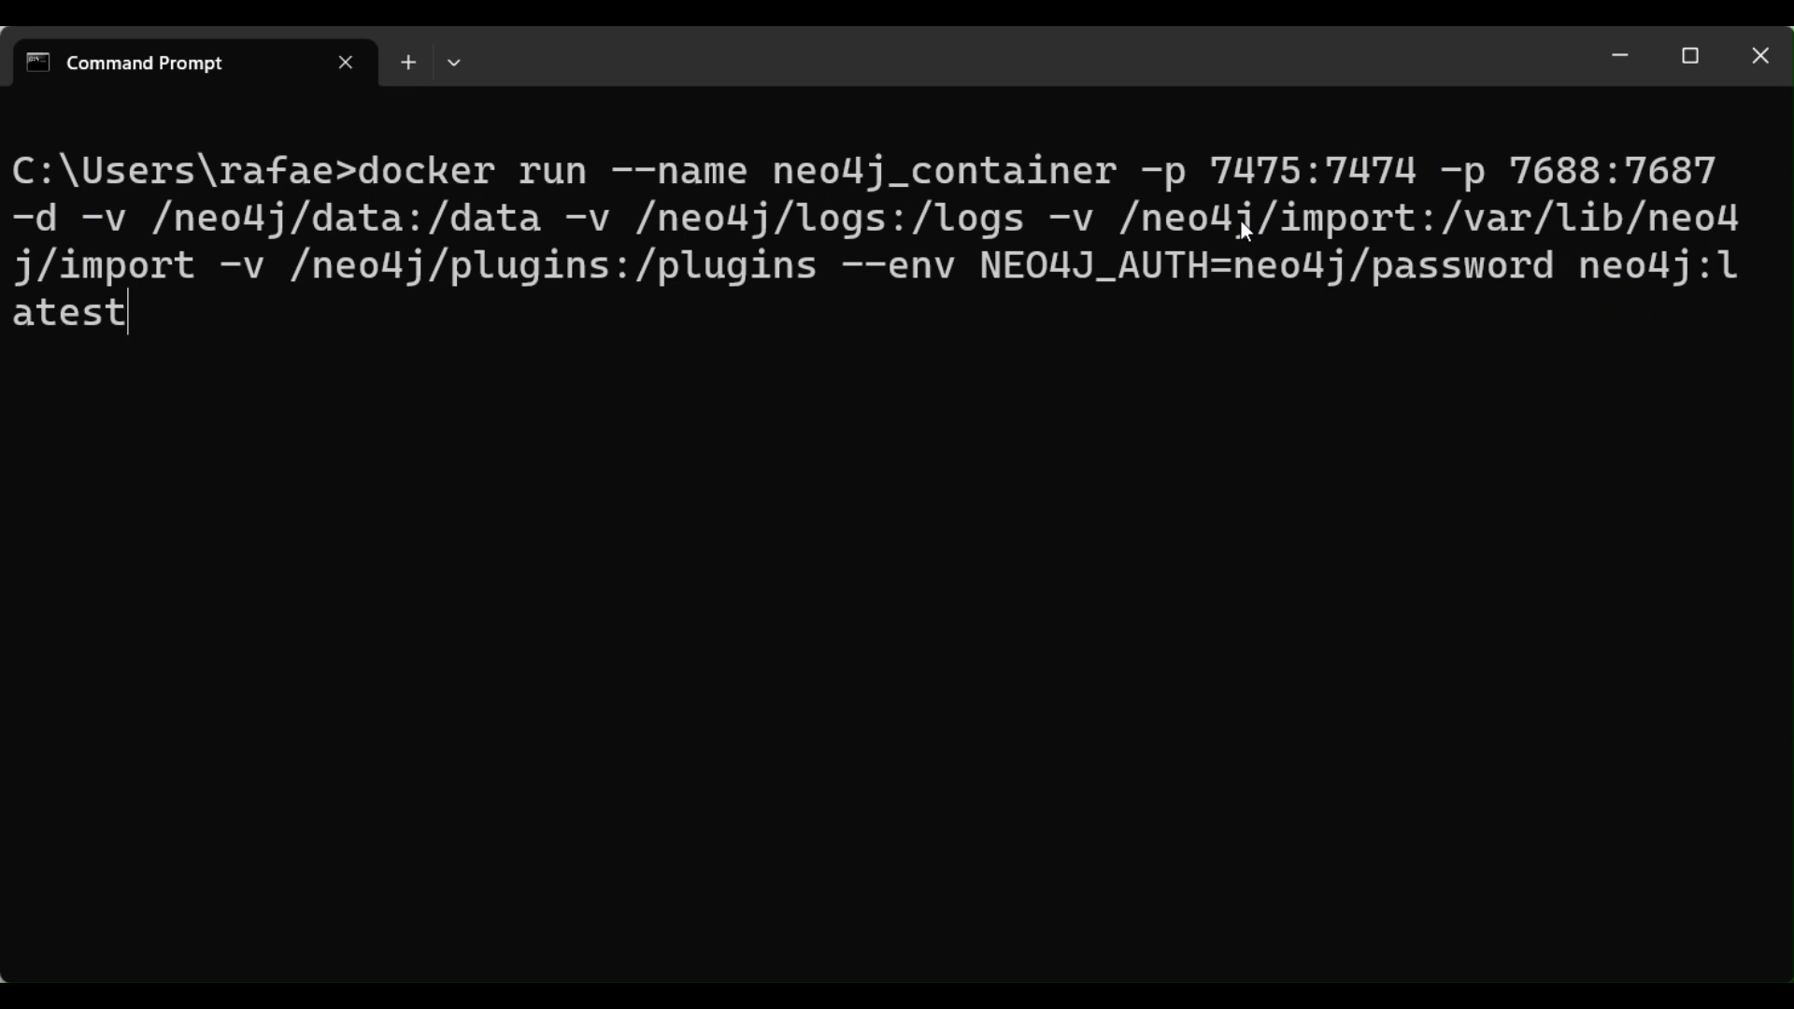
{"action": "mouse_move", "coordinate": [1314, 253]}
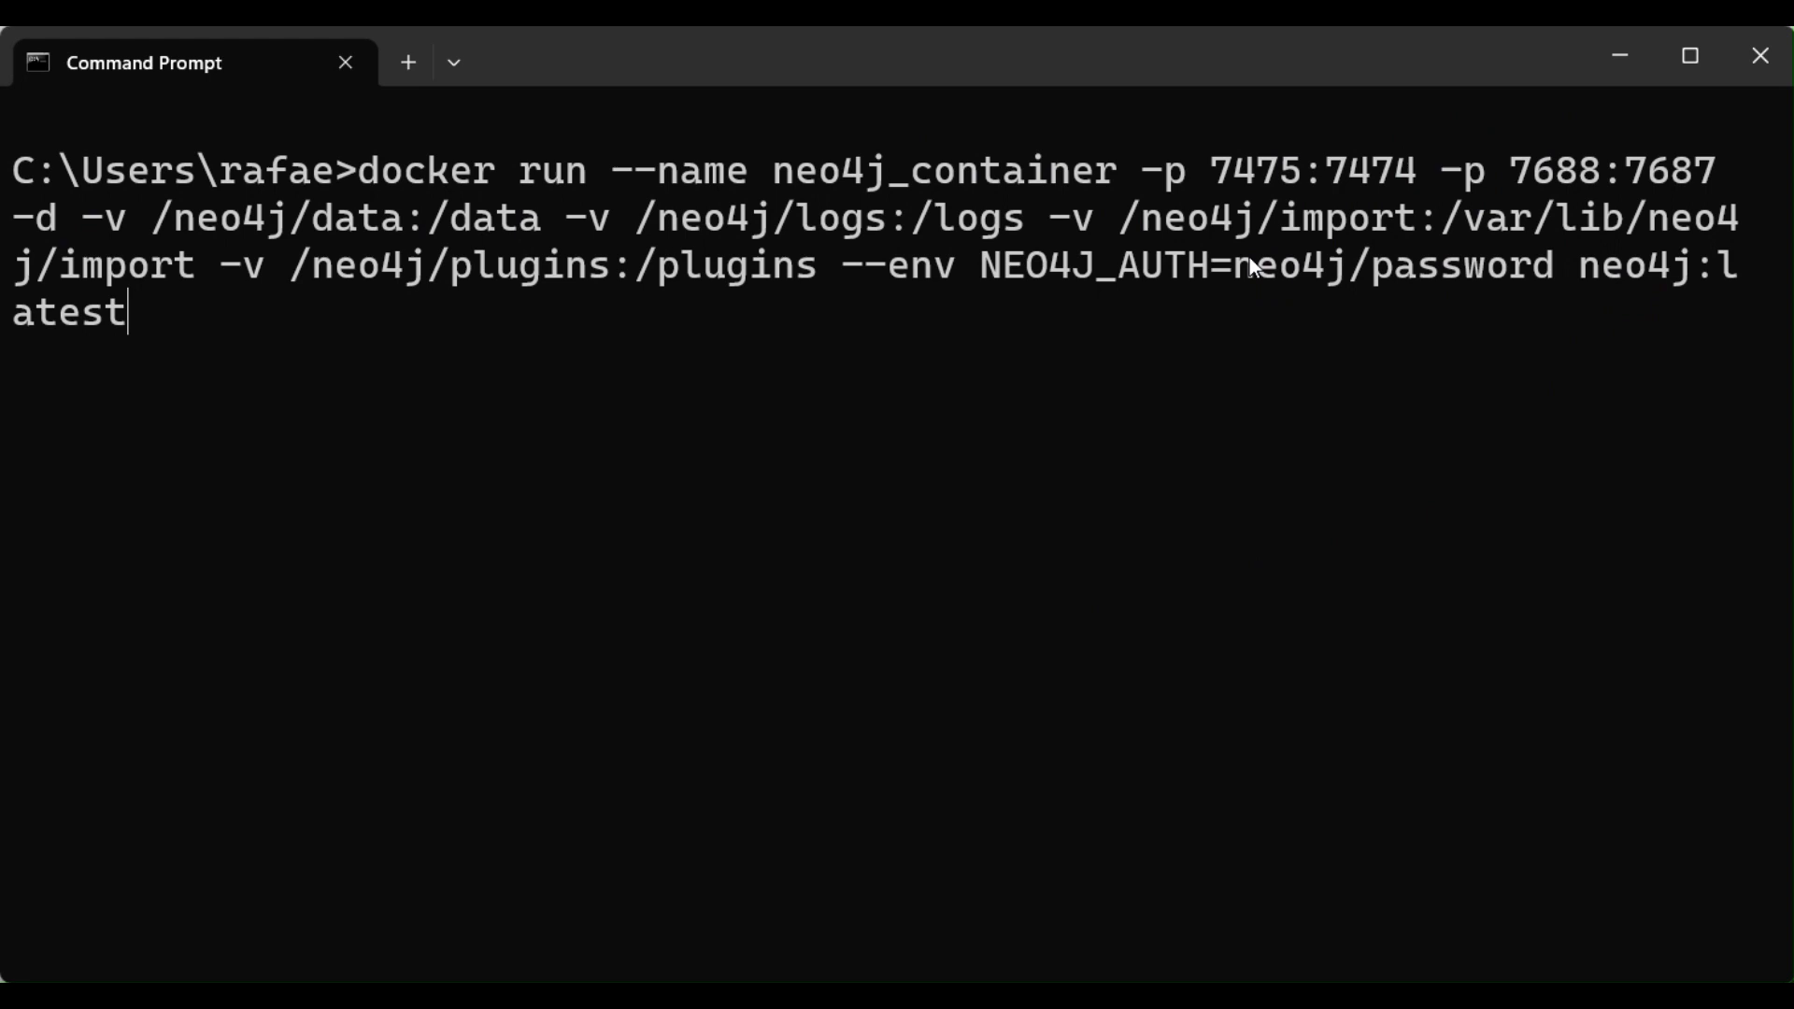
{"action": "mouse_move", "coordinate": [1299, 300]}
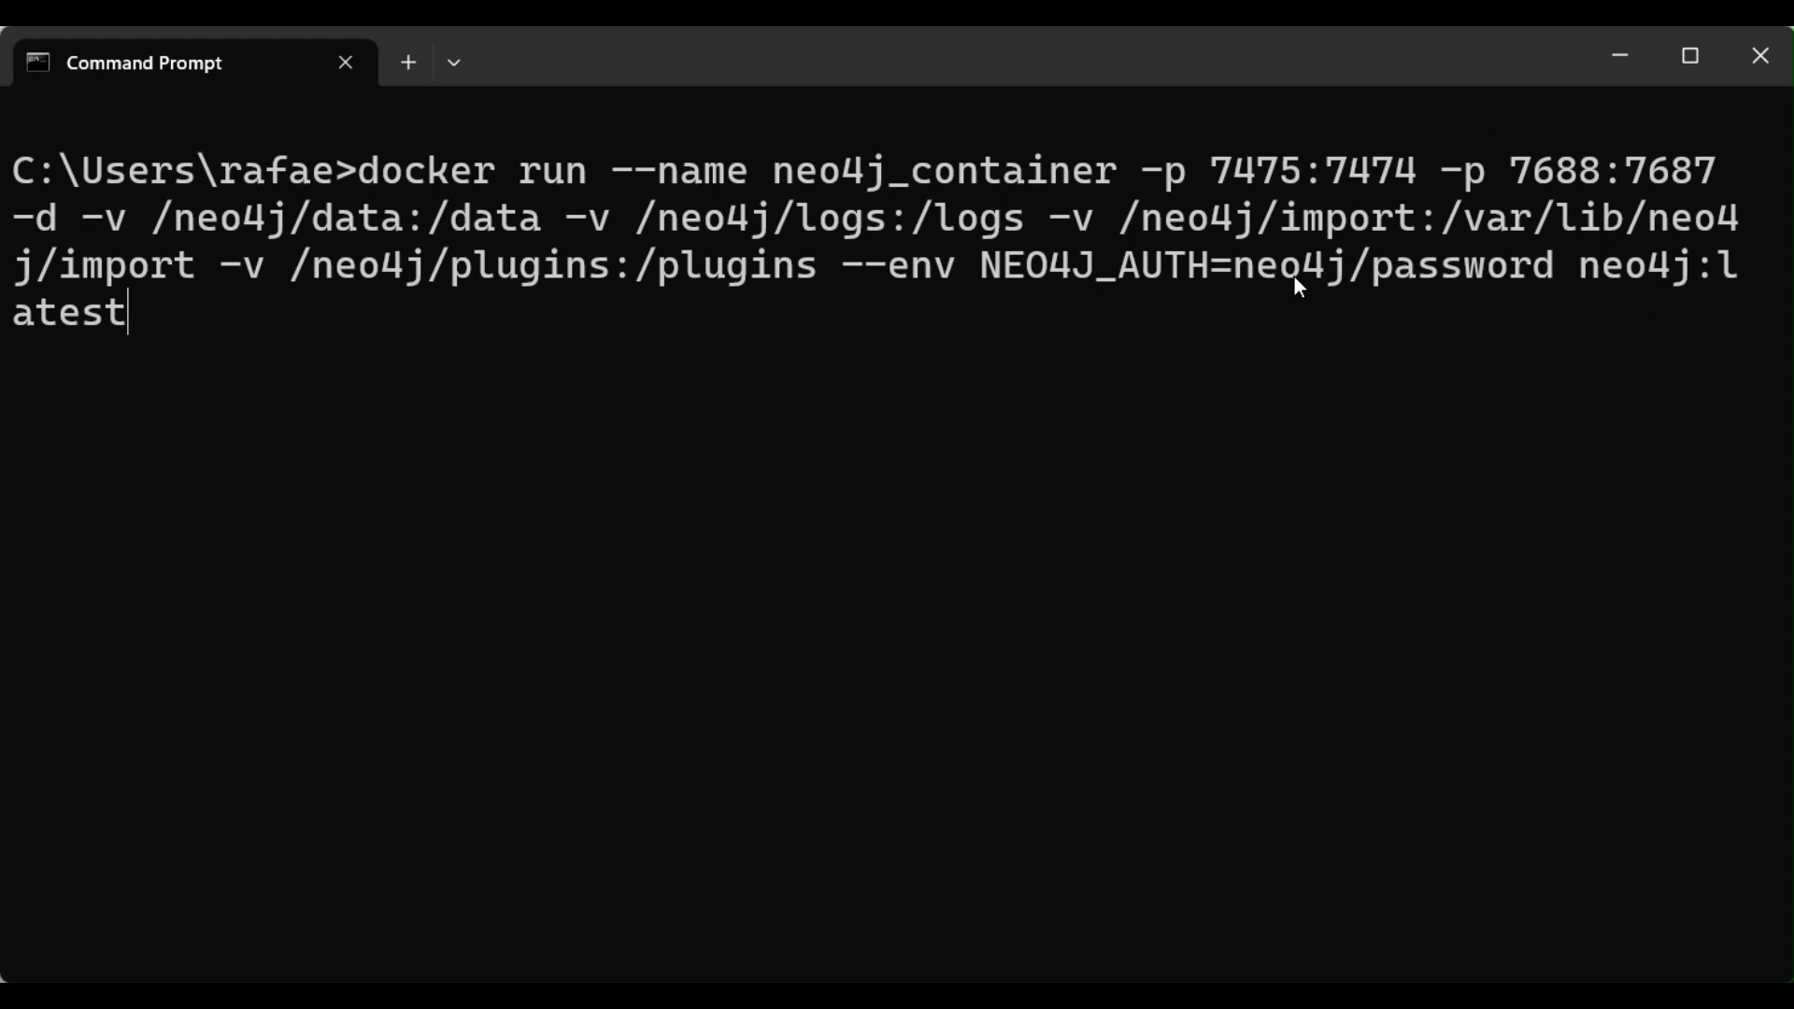
{"action": "mouse_move", "coordinate": [1029, 292]}
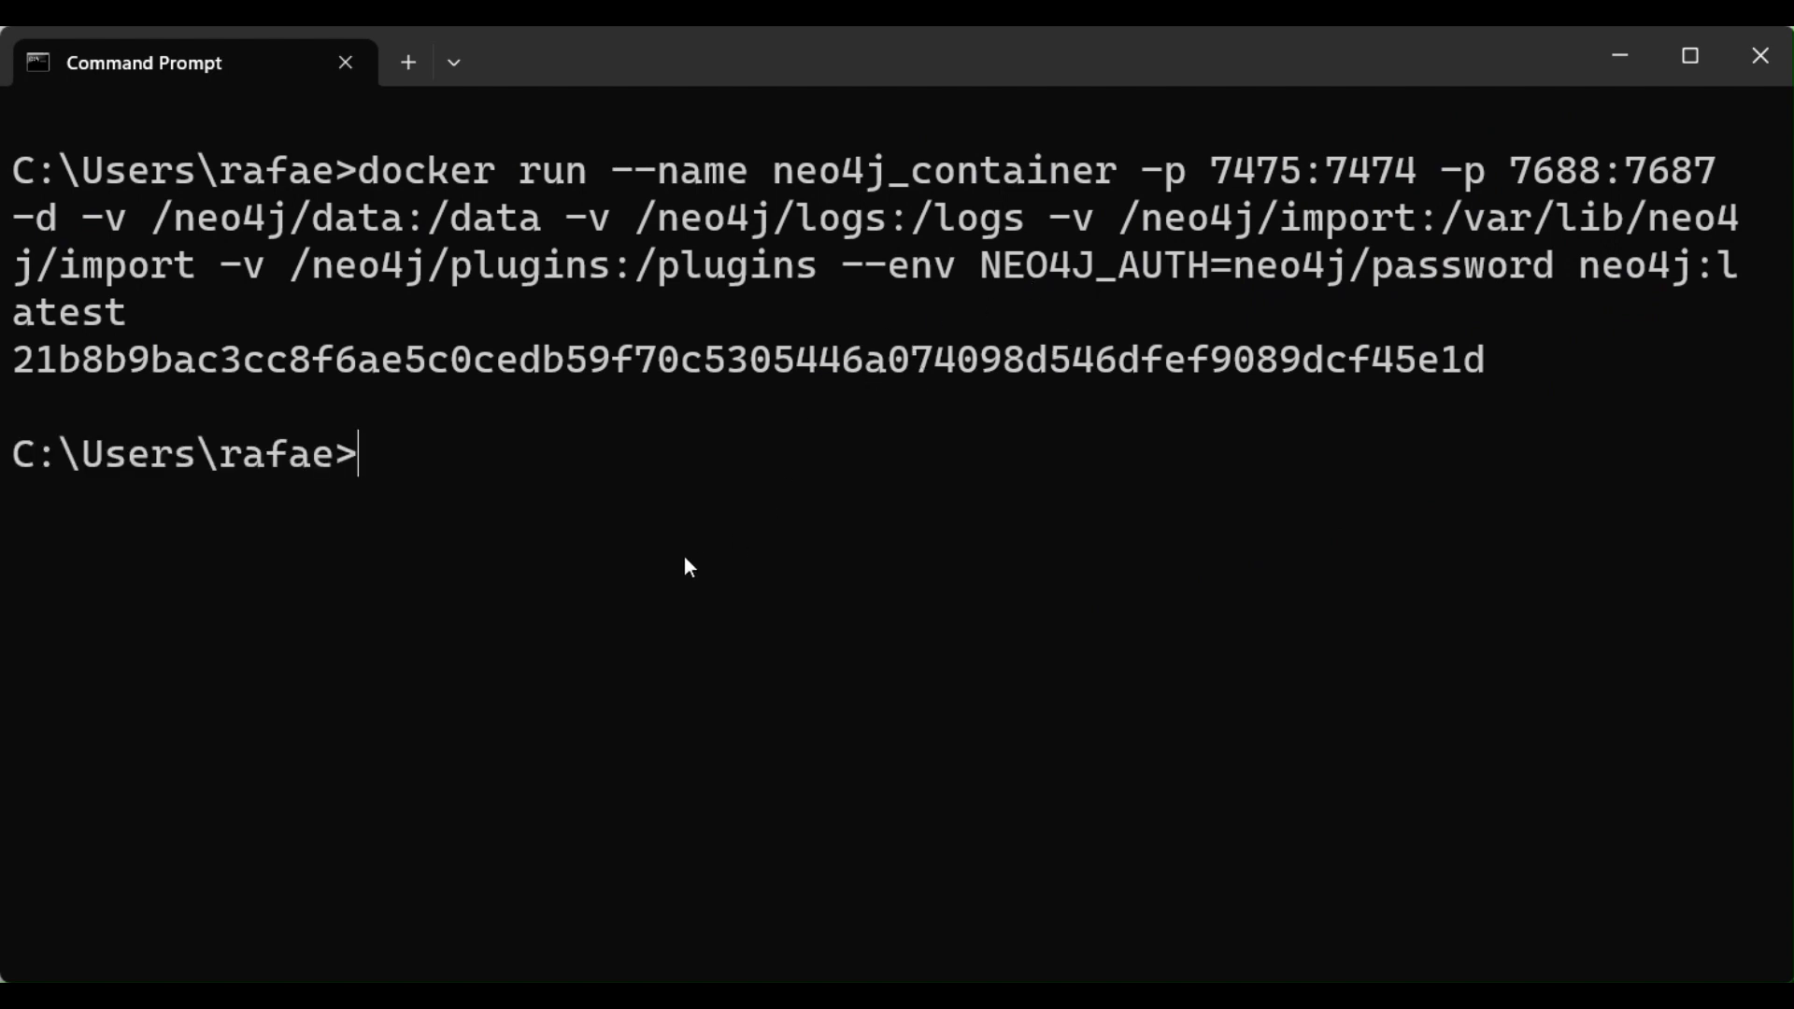
Step: Run docker ps to see neo4j_container listed alongside jenkins-blueocean
{"action": "type", "text": "docker ps"}
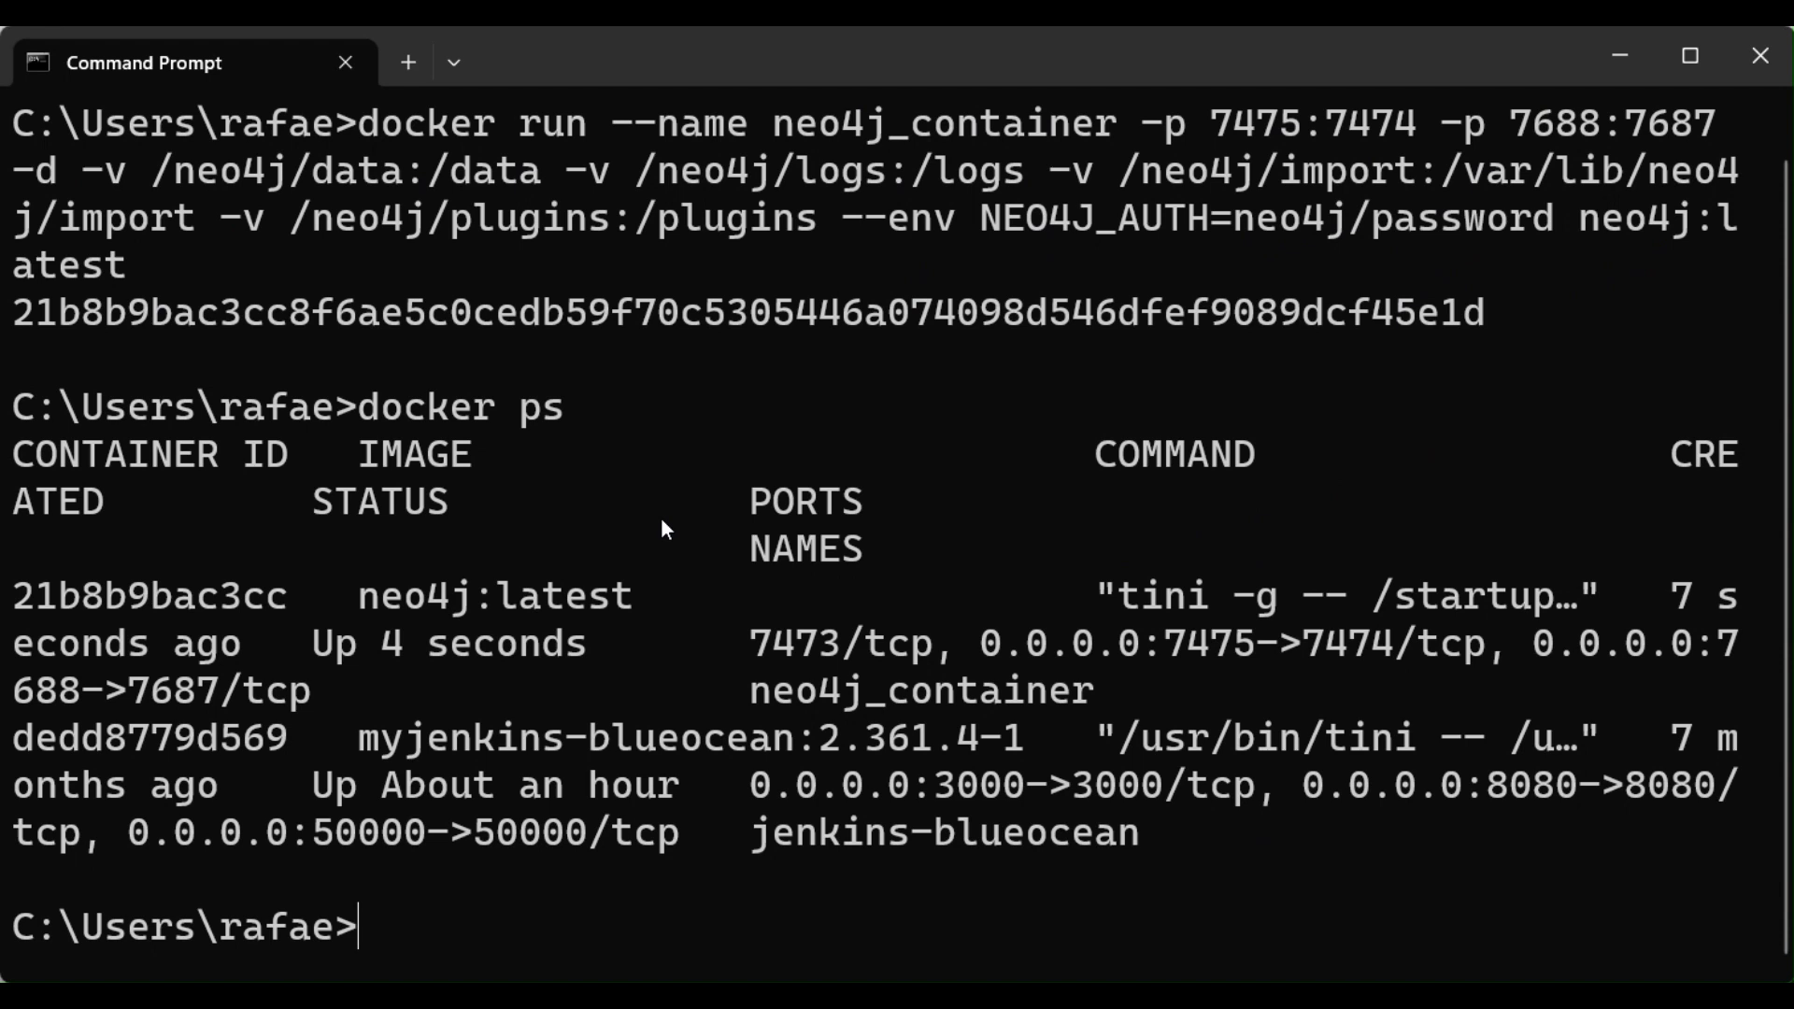
{"action": "mouse_move", "coordinate": [440, 560]}
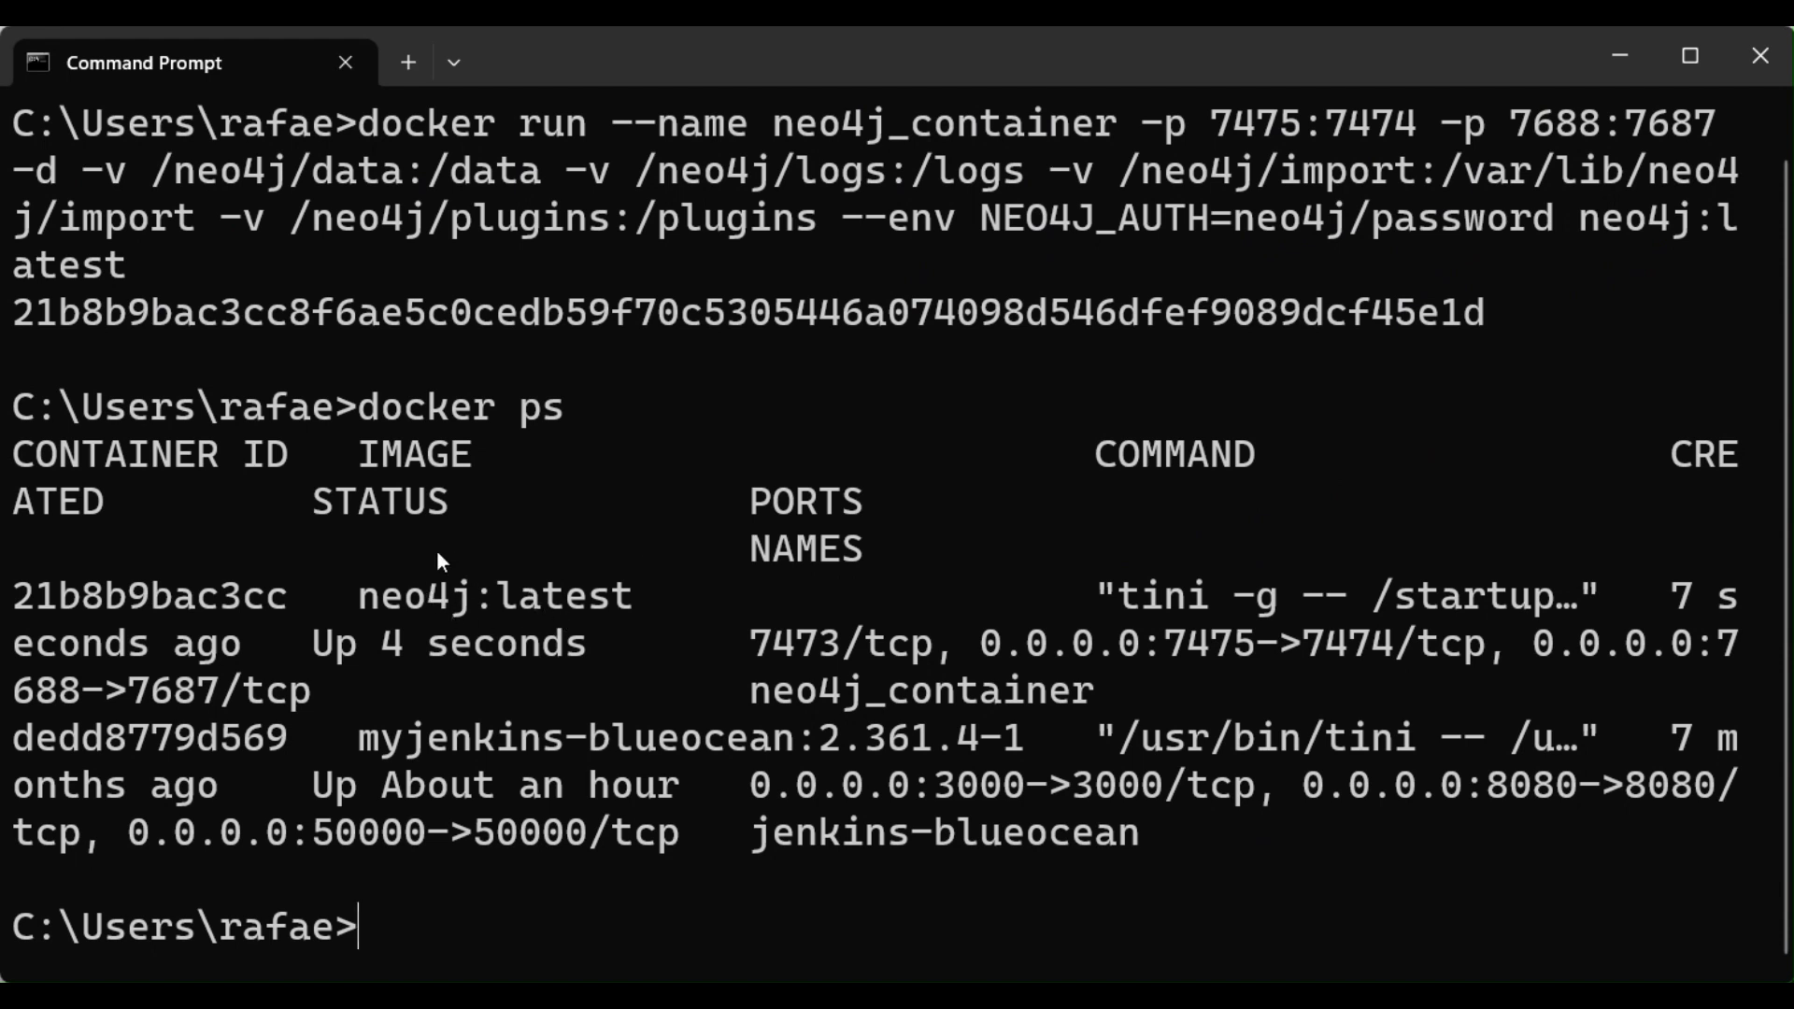
{"action": "mouse_move", "coordinate": [480, 570]}
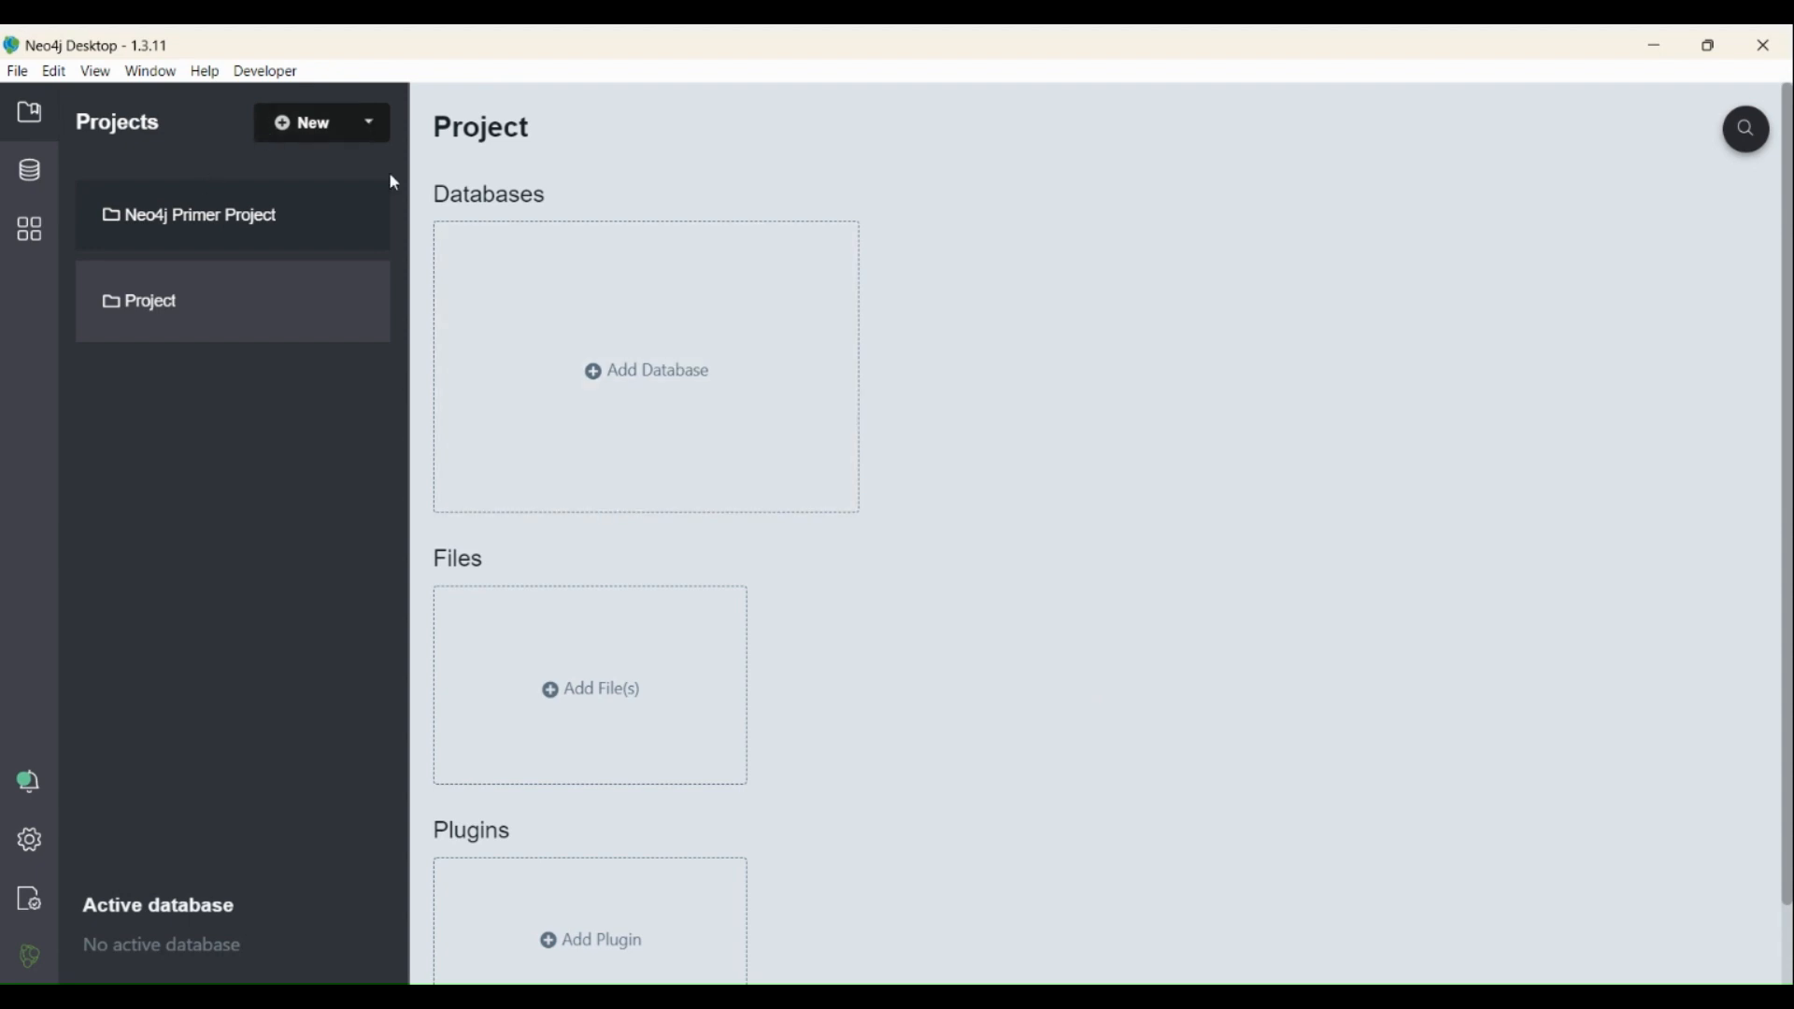
{"action": "mouse_move", "coordinate": [769, 60]}
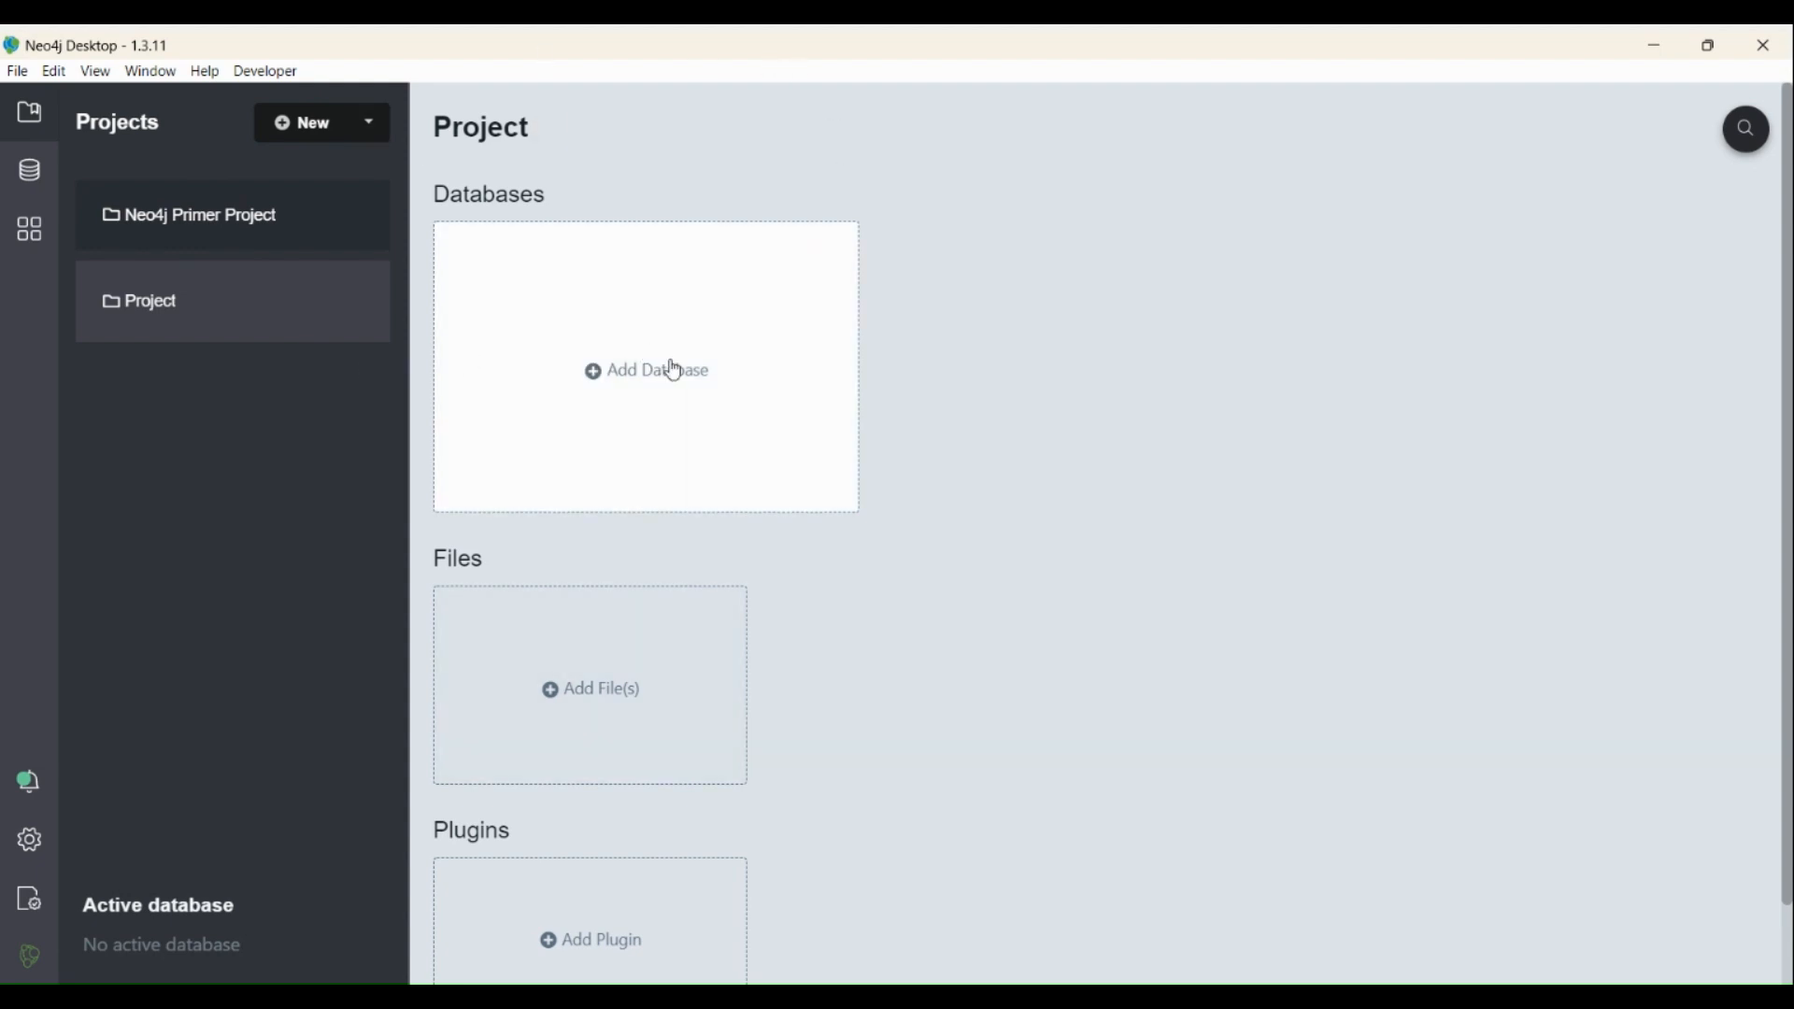
Step: Start a remote DBMS connection and change the URL port to 7688
{"action": "left_click", "coordinate": [645, 370]}
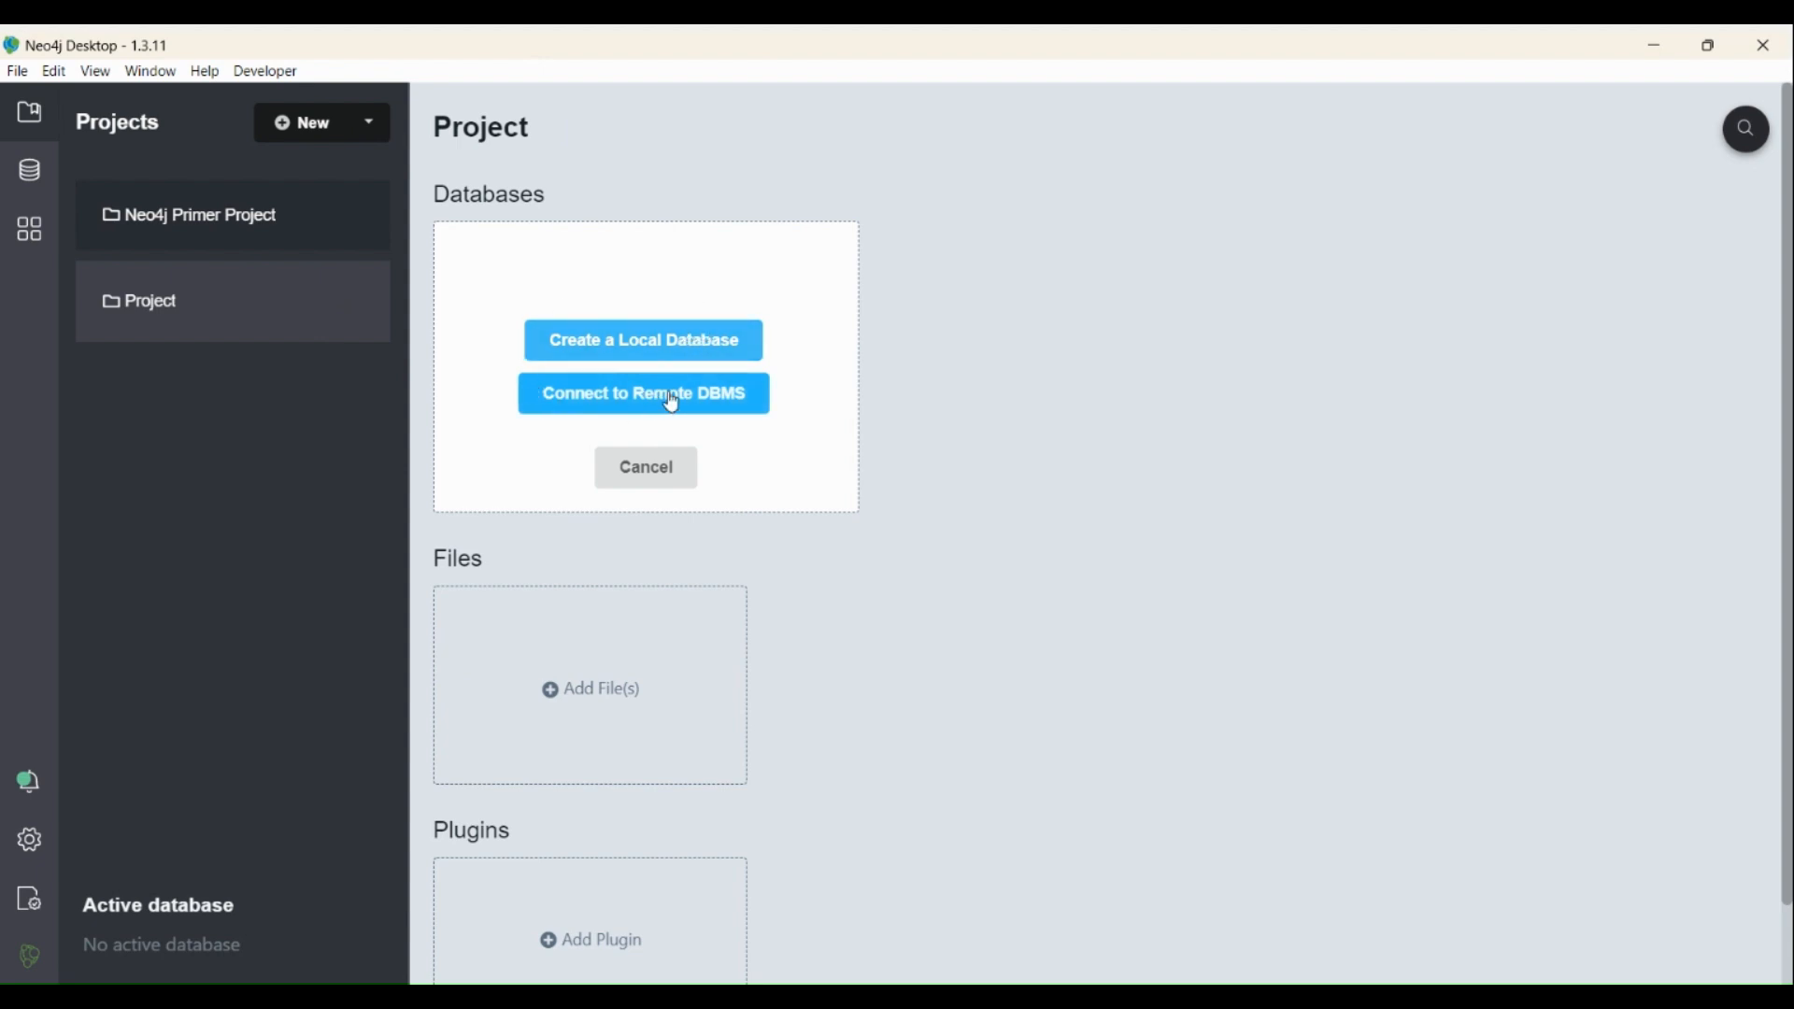
{"action": "left_click", "coordinate": [643, 393]}
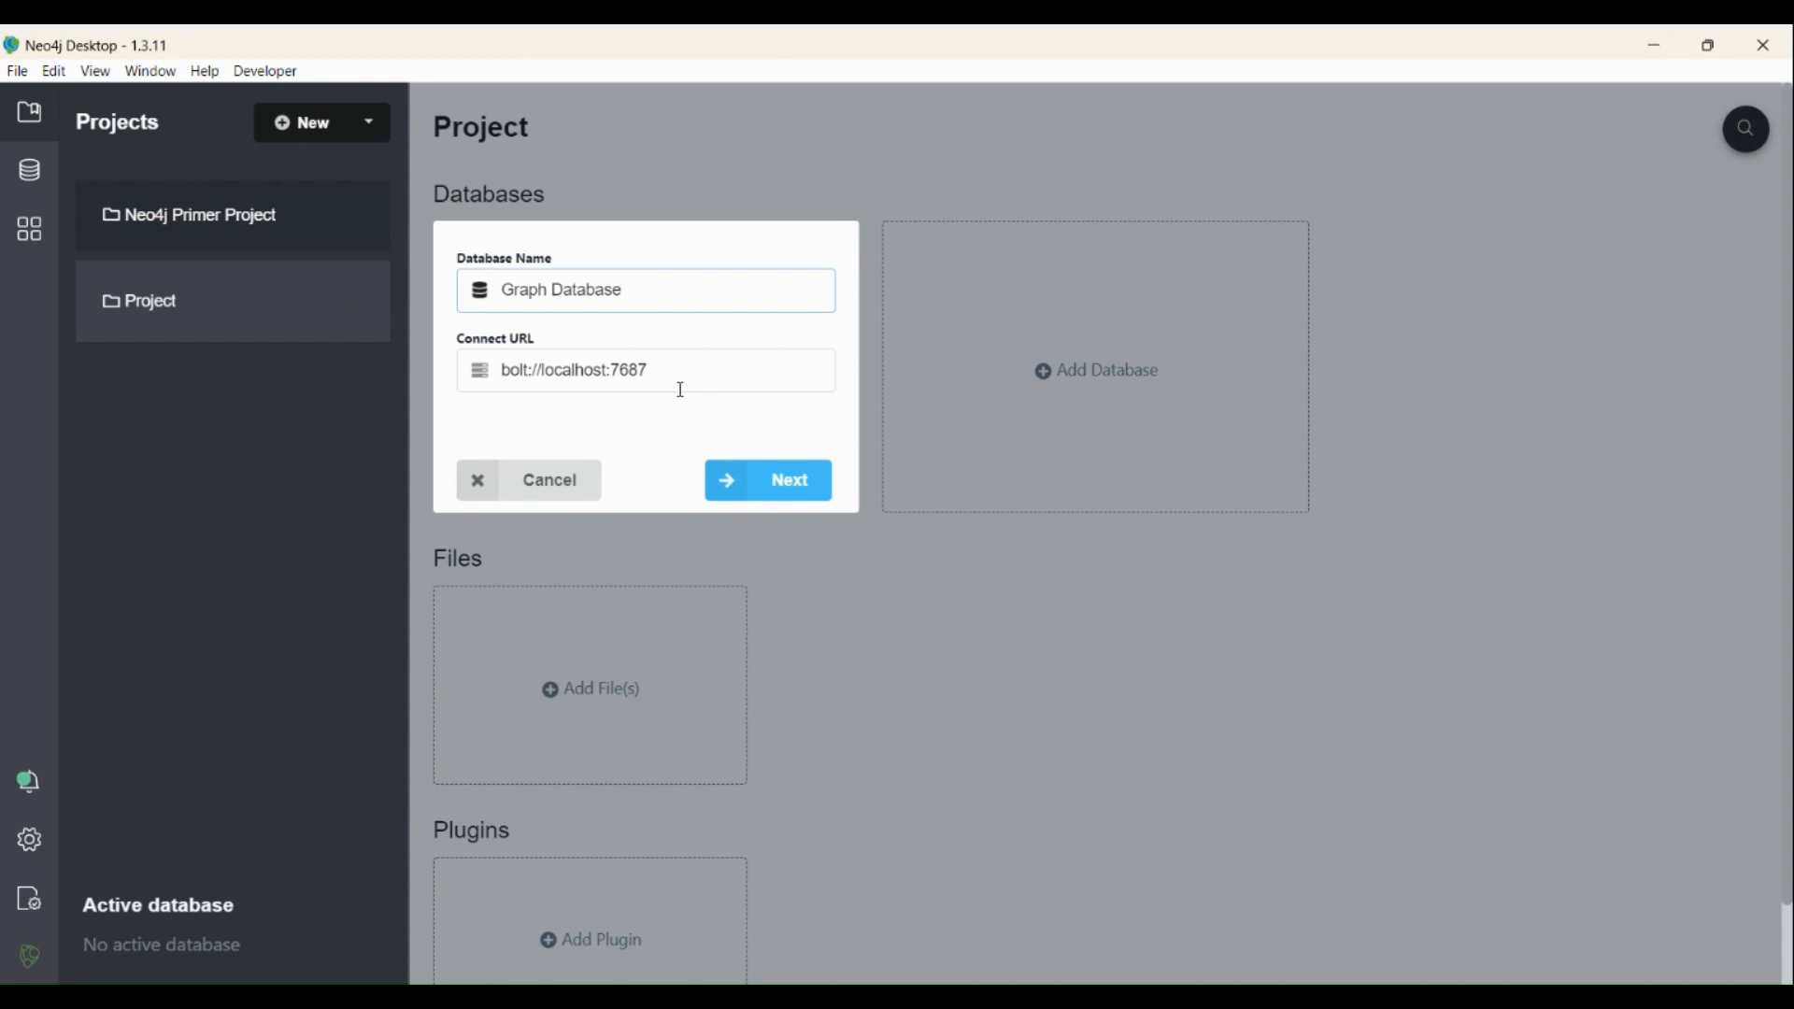
{"action": "left_click", "coordinate": [645, 370]}
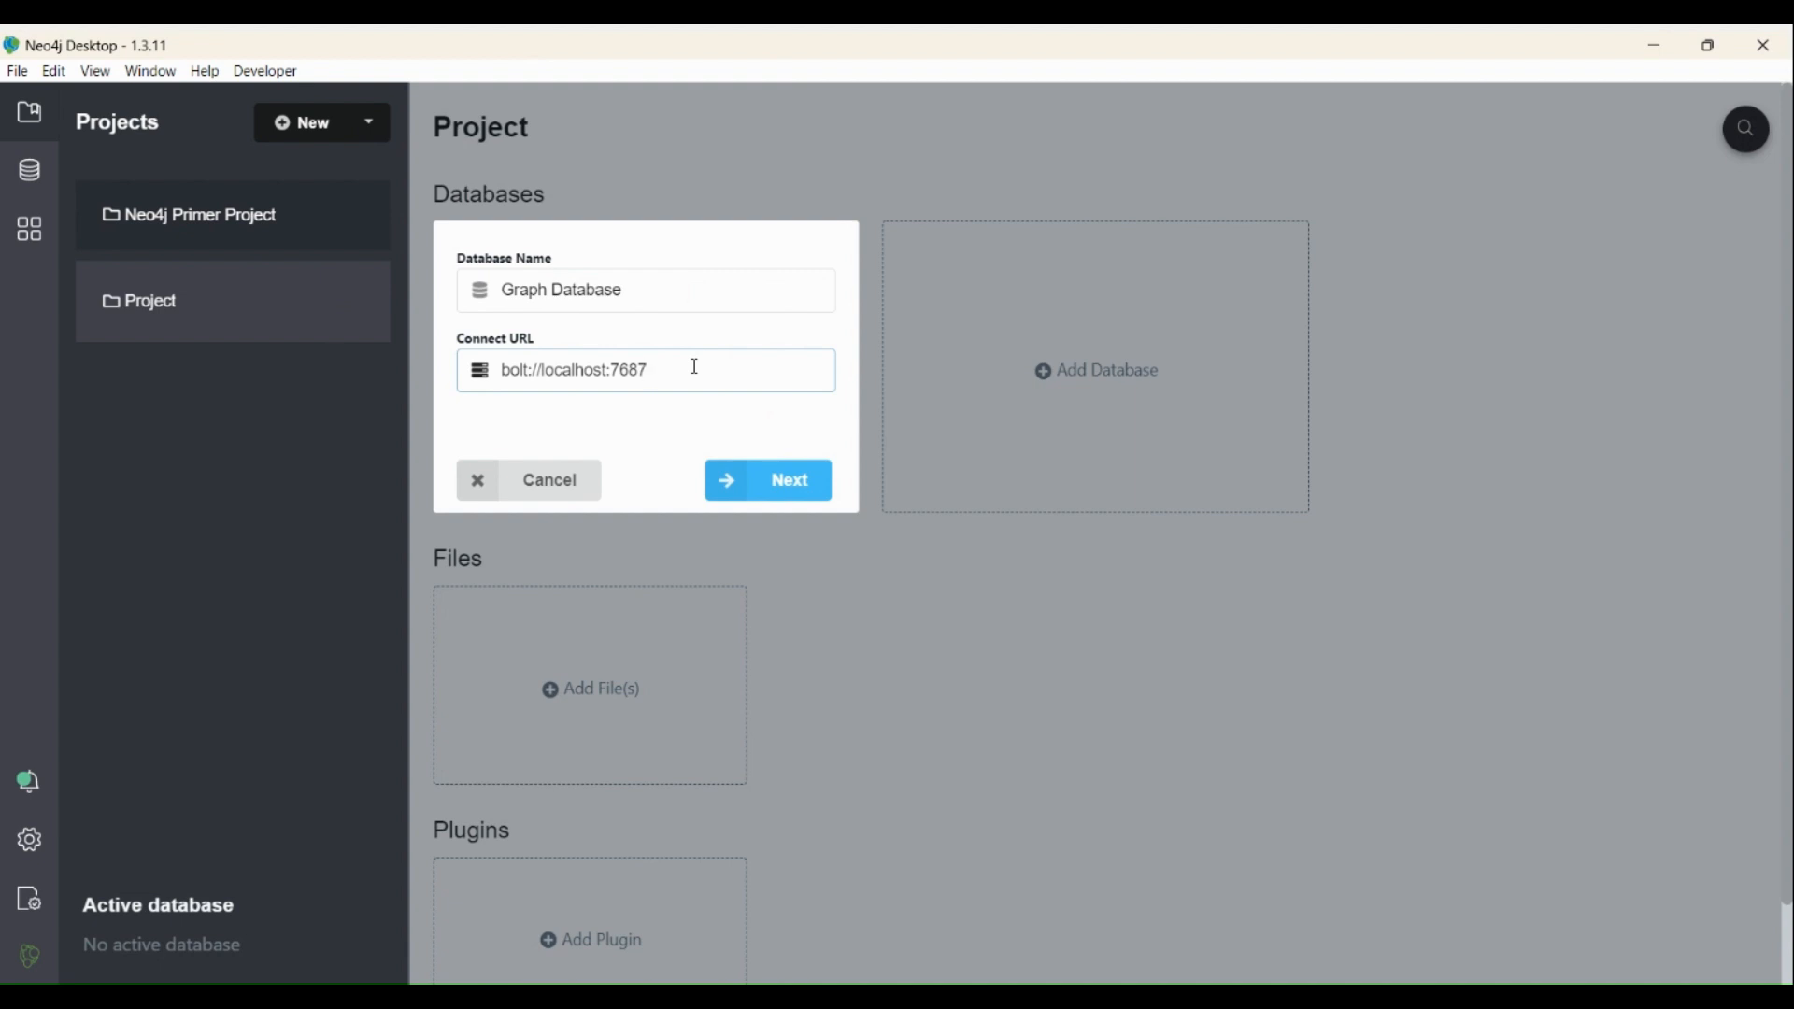
{"action": "key", "text": "Backspace"}
{"action": "type", "text": "8"}
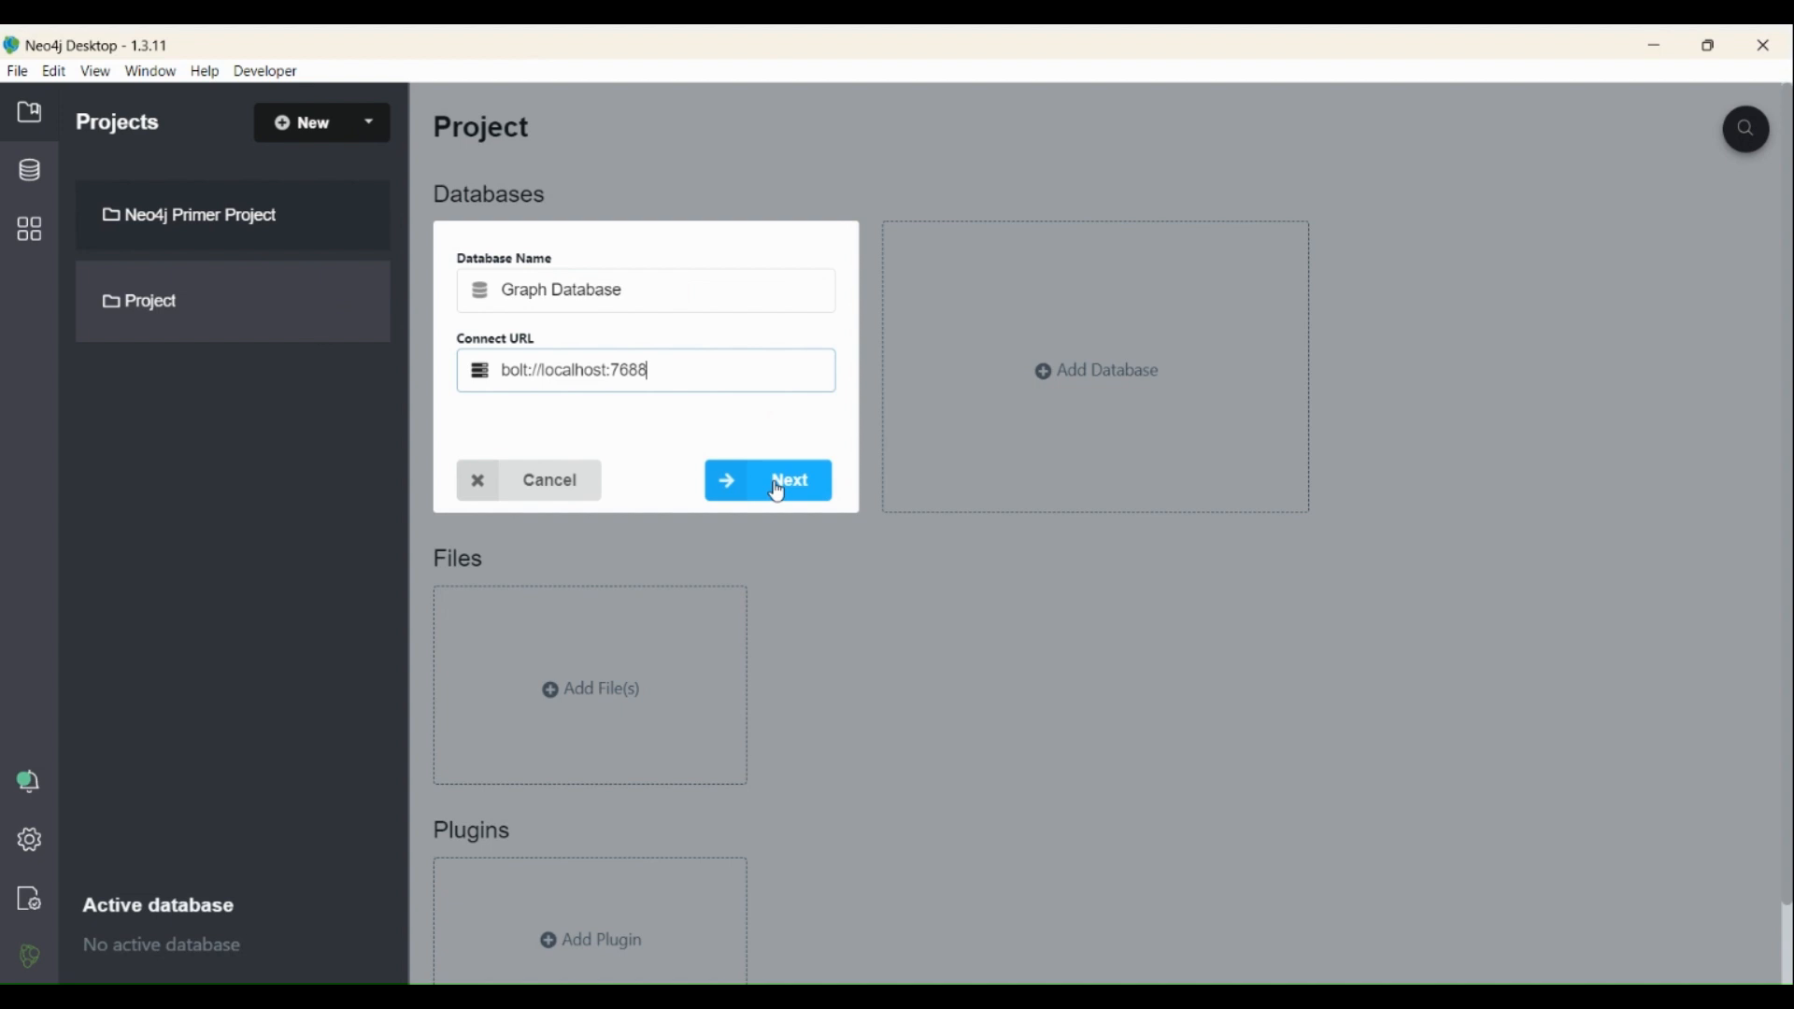
Step: Choose username/password authentication, enter user neo4j with its password, and save the connection
{"action": "left_click", "coordinate": [767, 479]}
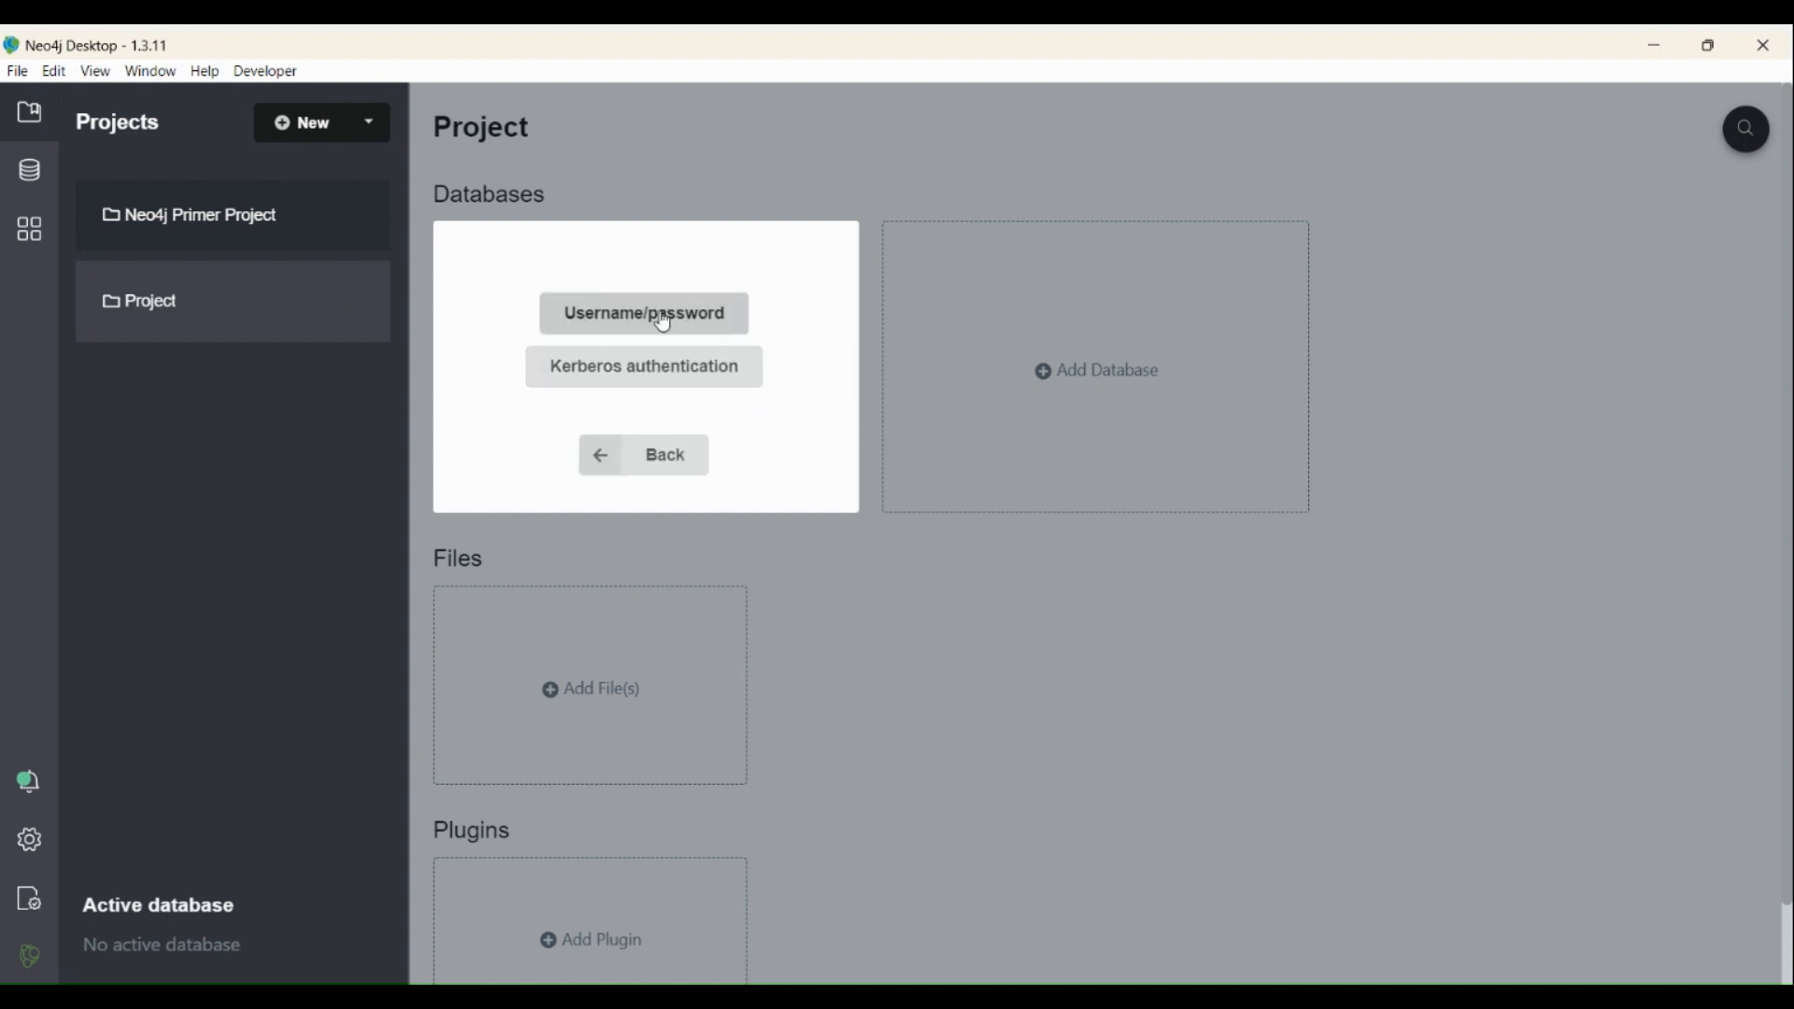
{"action": "left_click", "coordinate": [643, 312]}
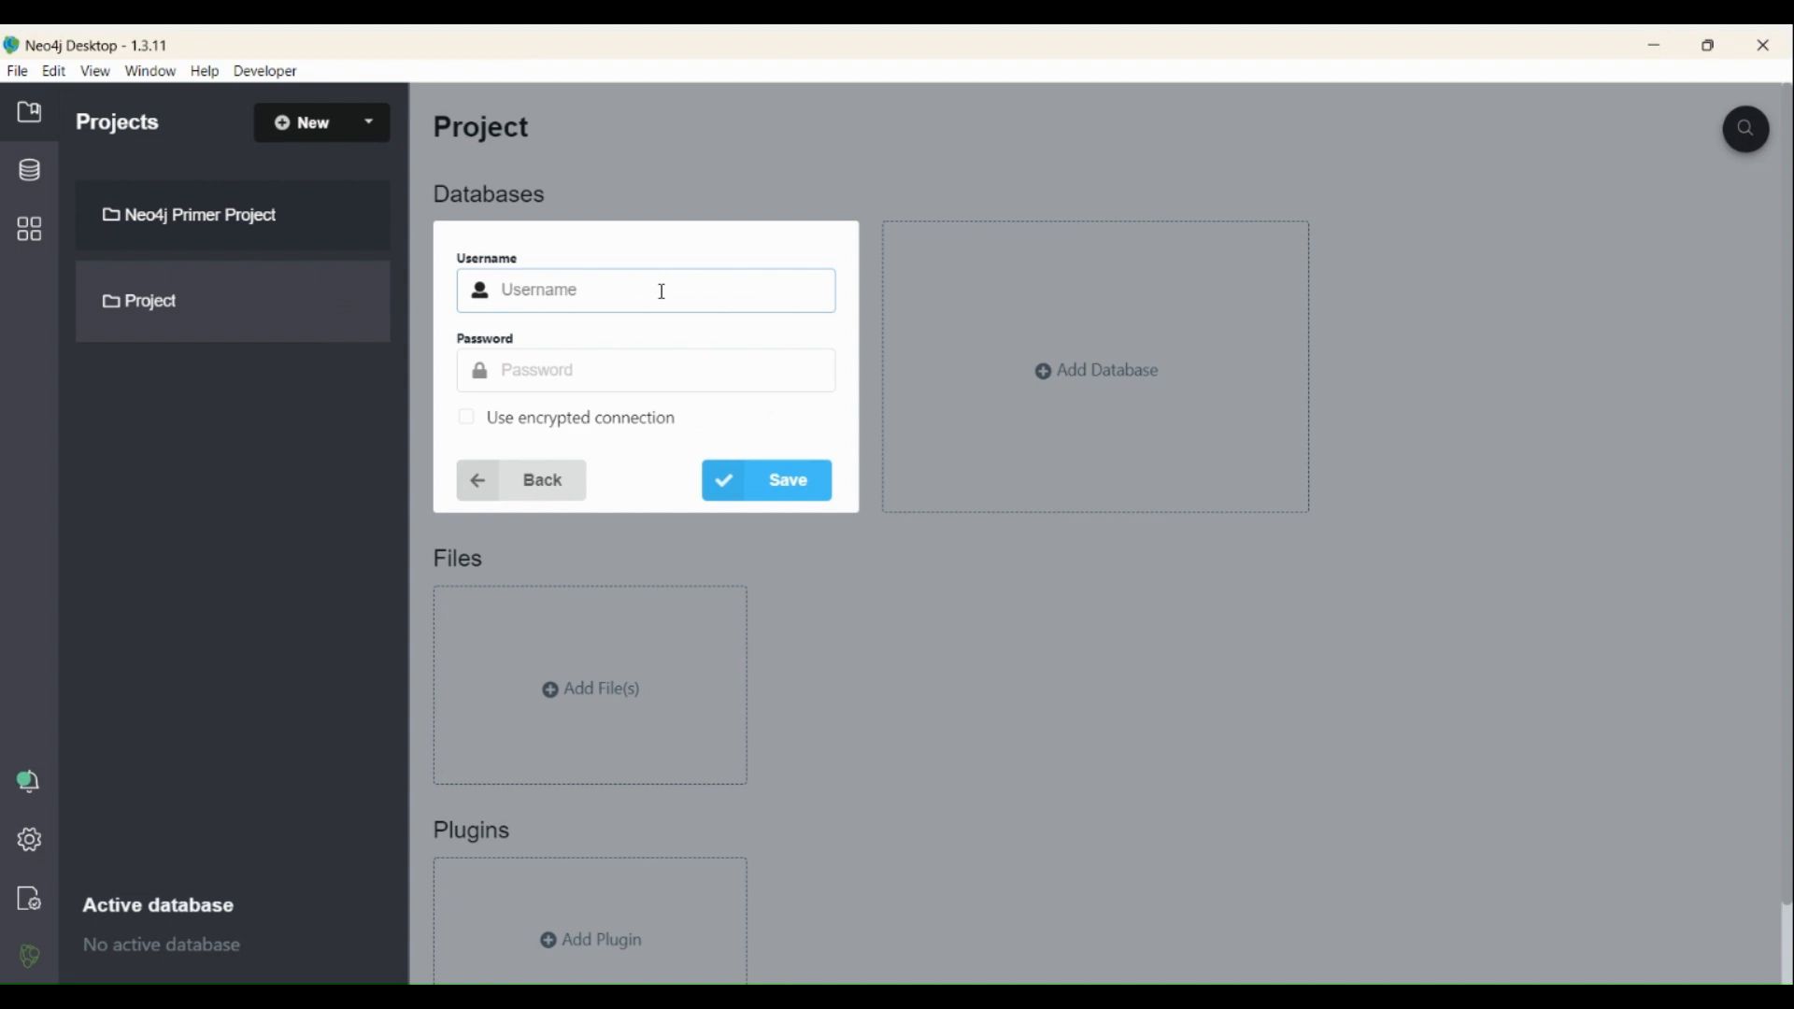
{"action": "type", "text": "neo4j"}
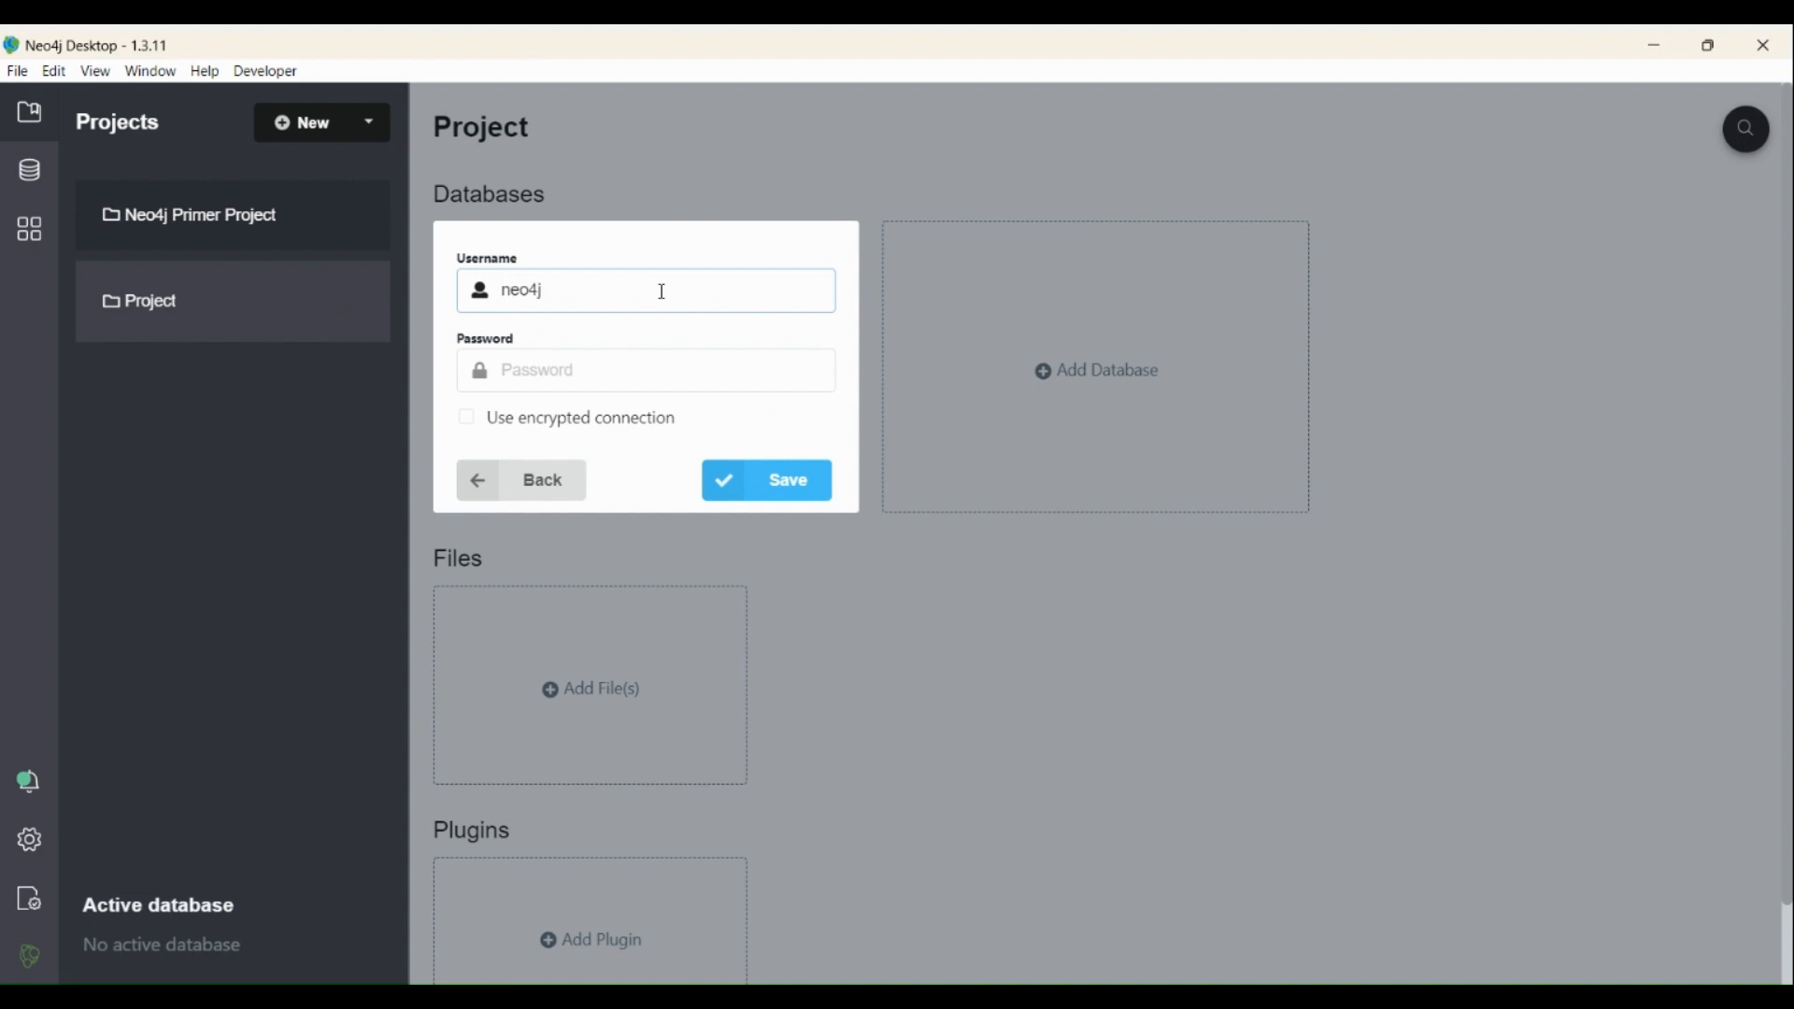
{"action": "type", "text": "•"}
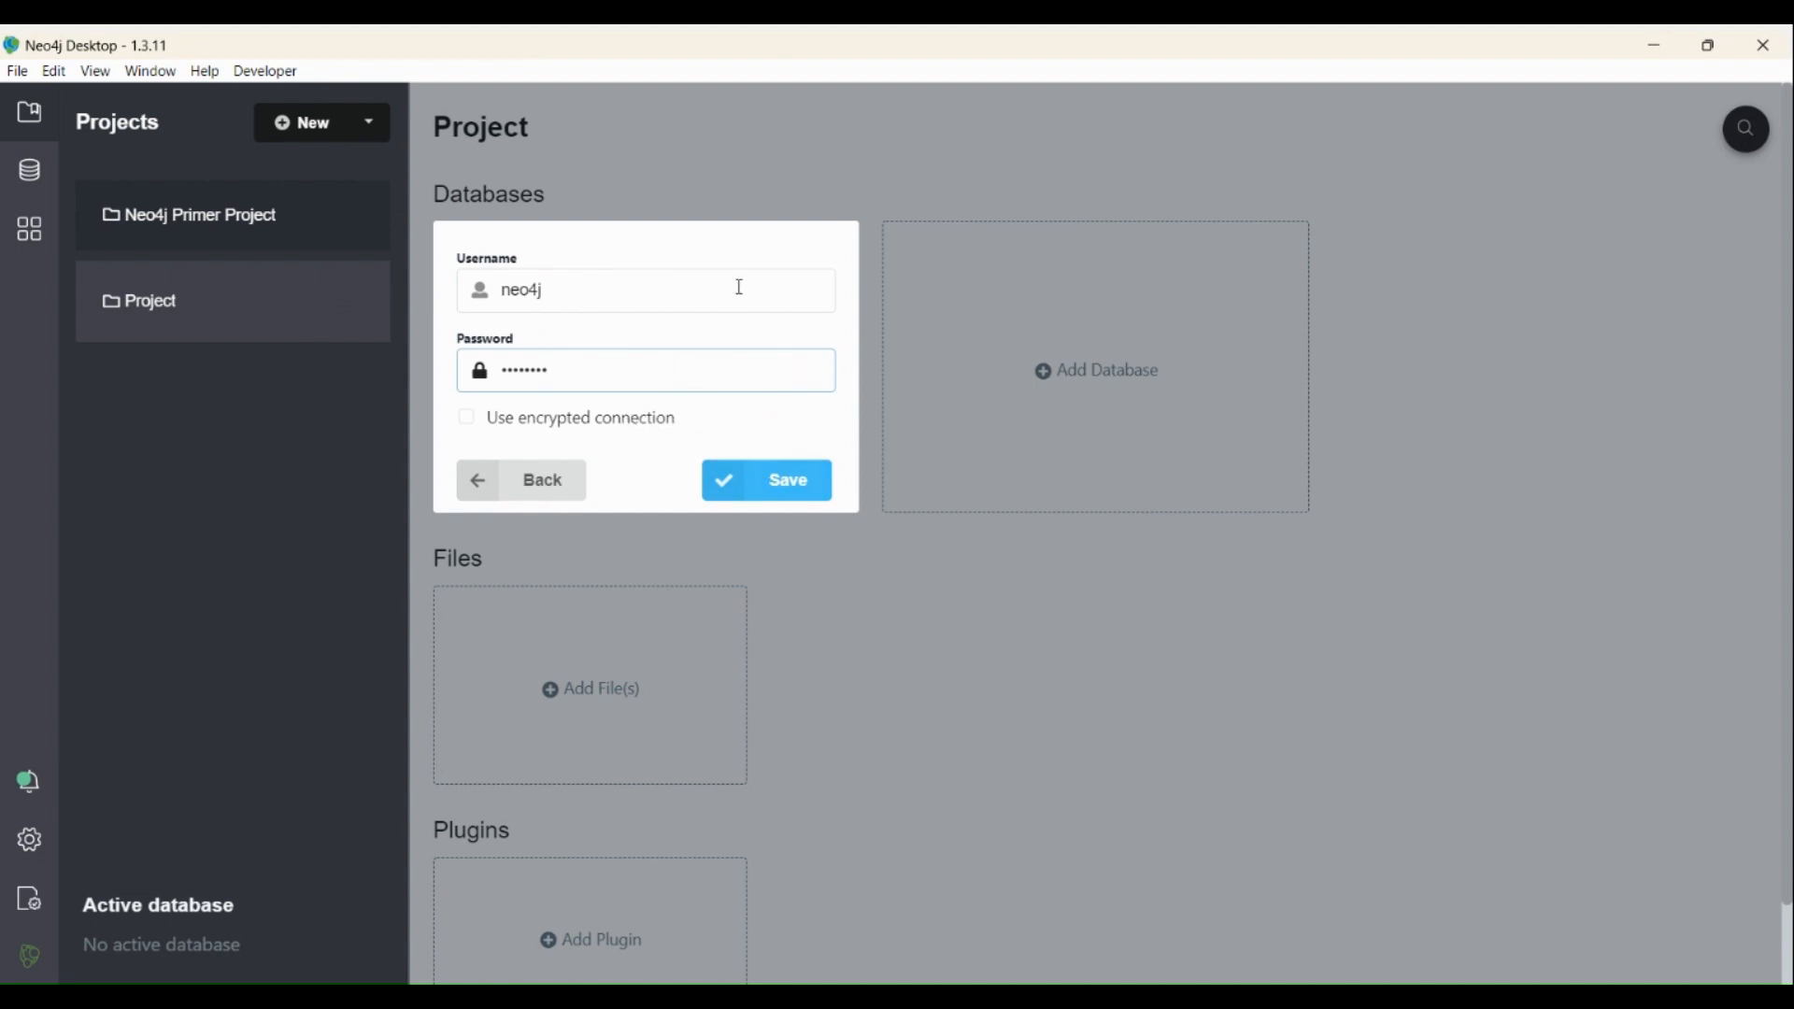
{"action": "mouse_move", "coordinate": [797, 465]}
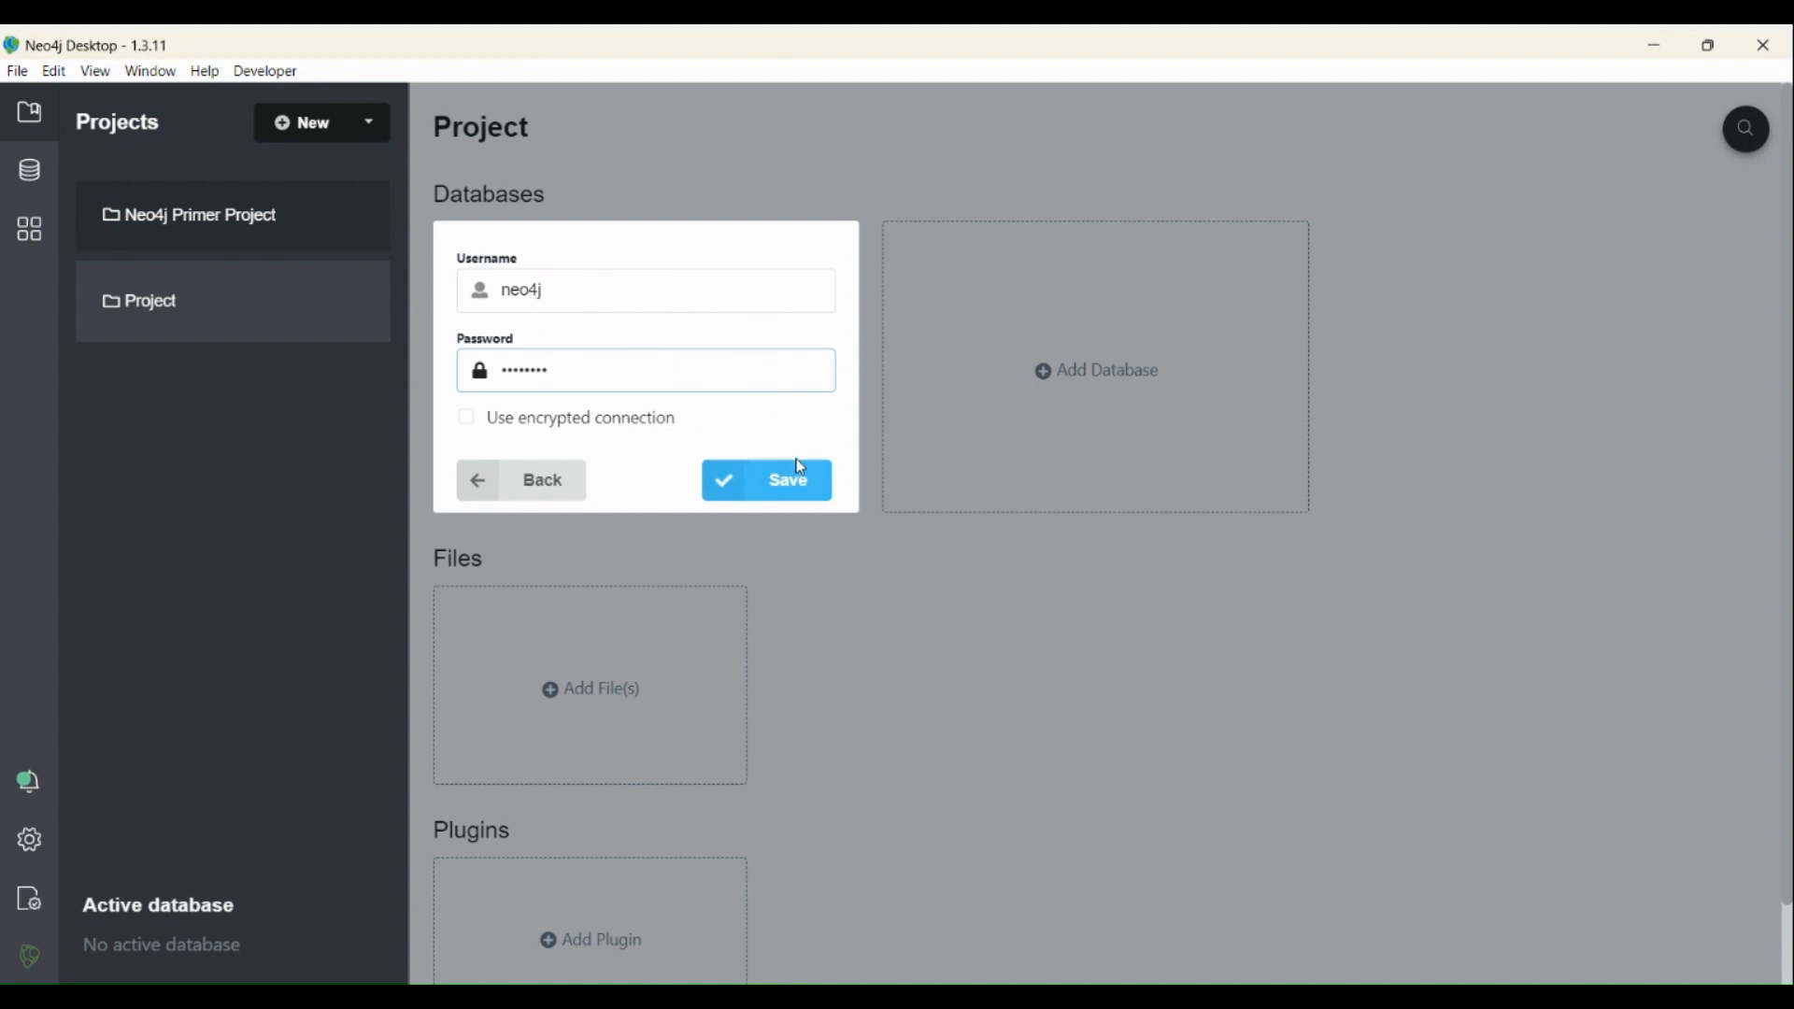
{"action": "left_click", "coordinate": [765, 479]}
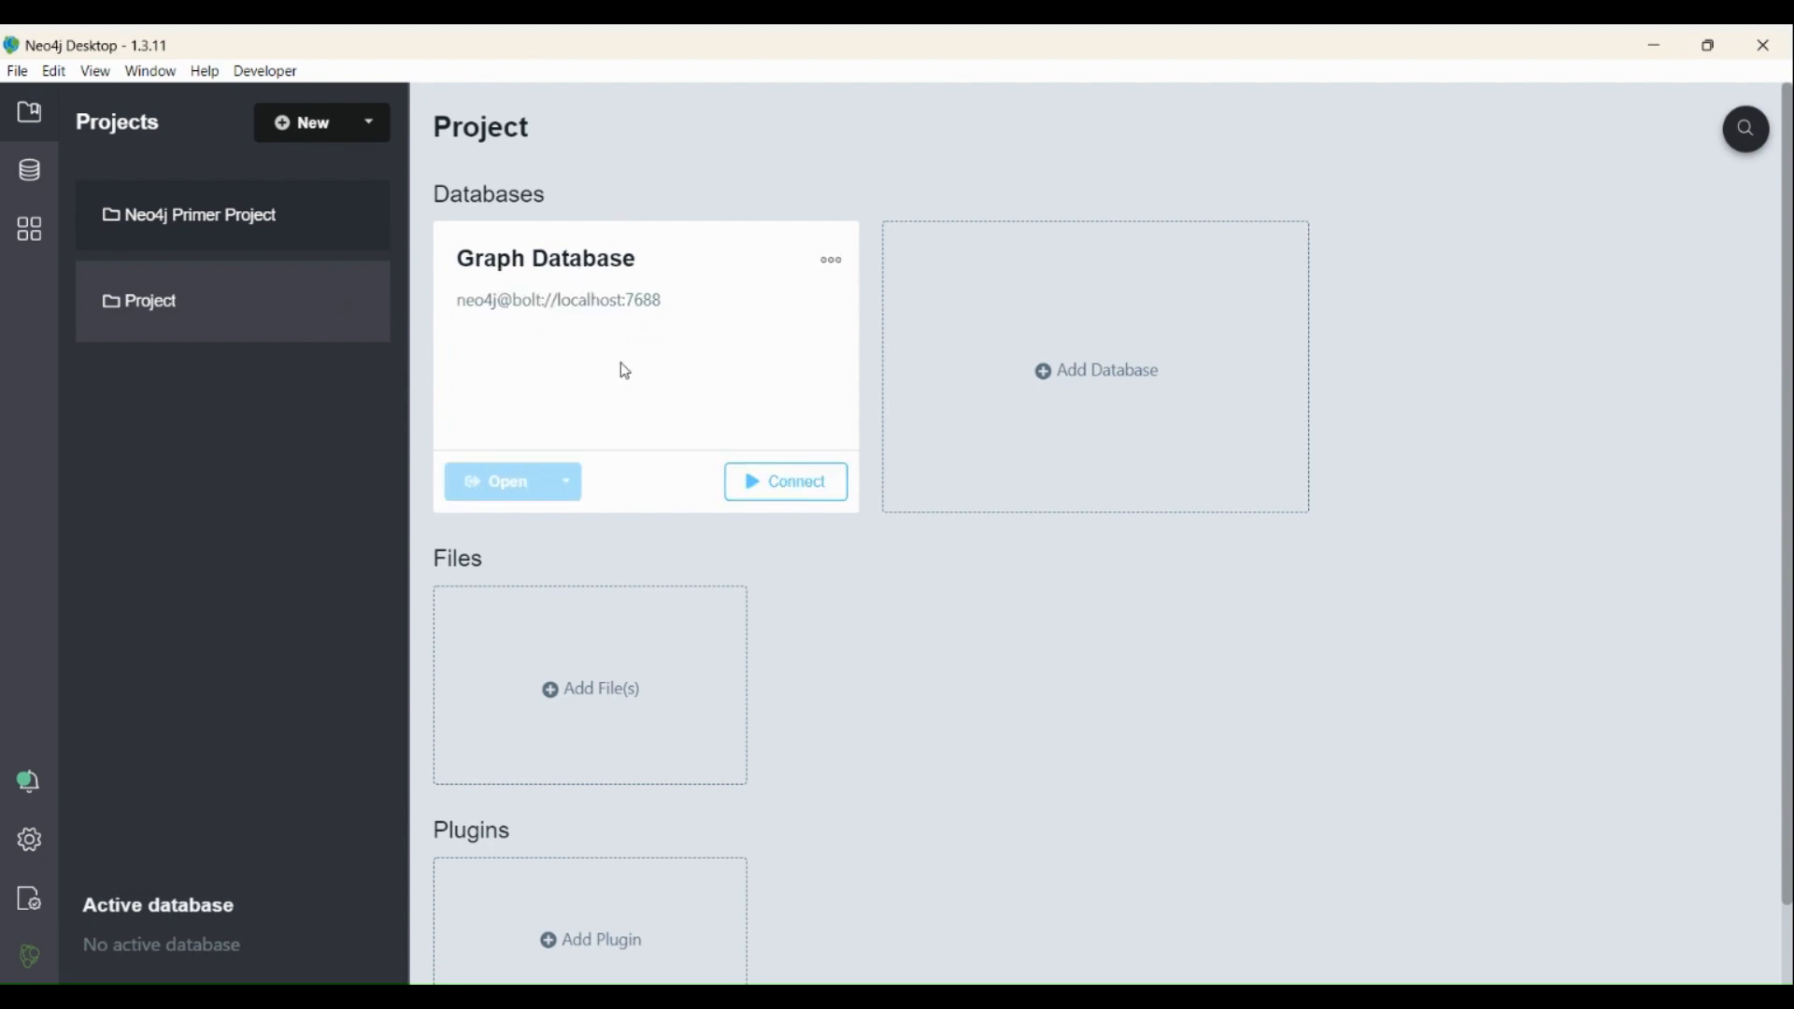
Step: Connect the Graph Database card and, once Active, open it in Neo4j Browser
{"action": "left_click", "coordinate": [785, 481]}
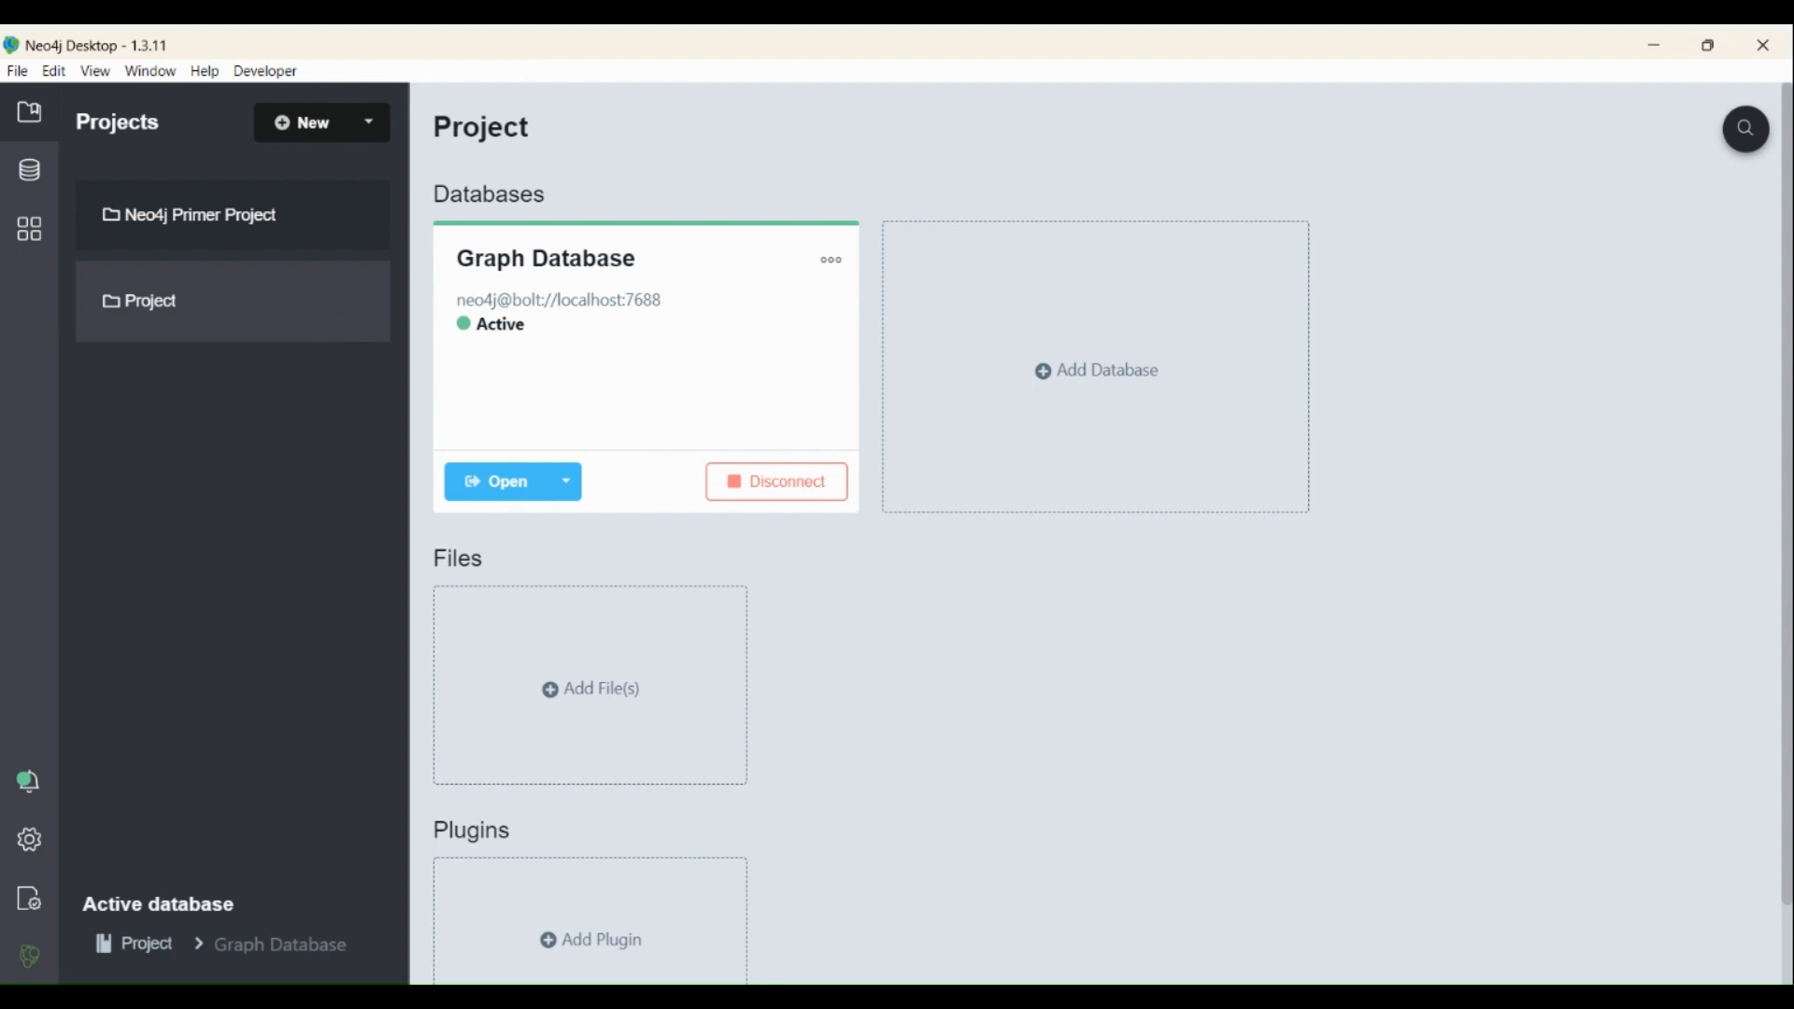
{"action": "left_click", "coordinate": [506, 480]}
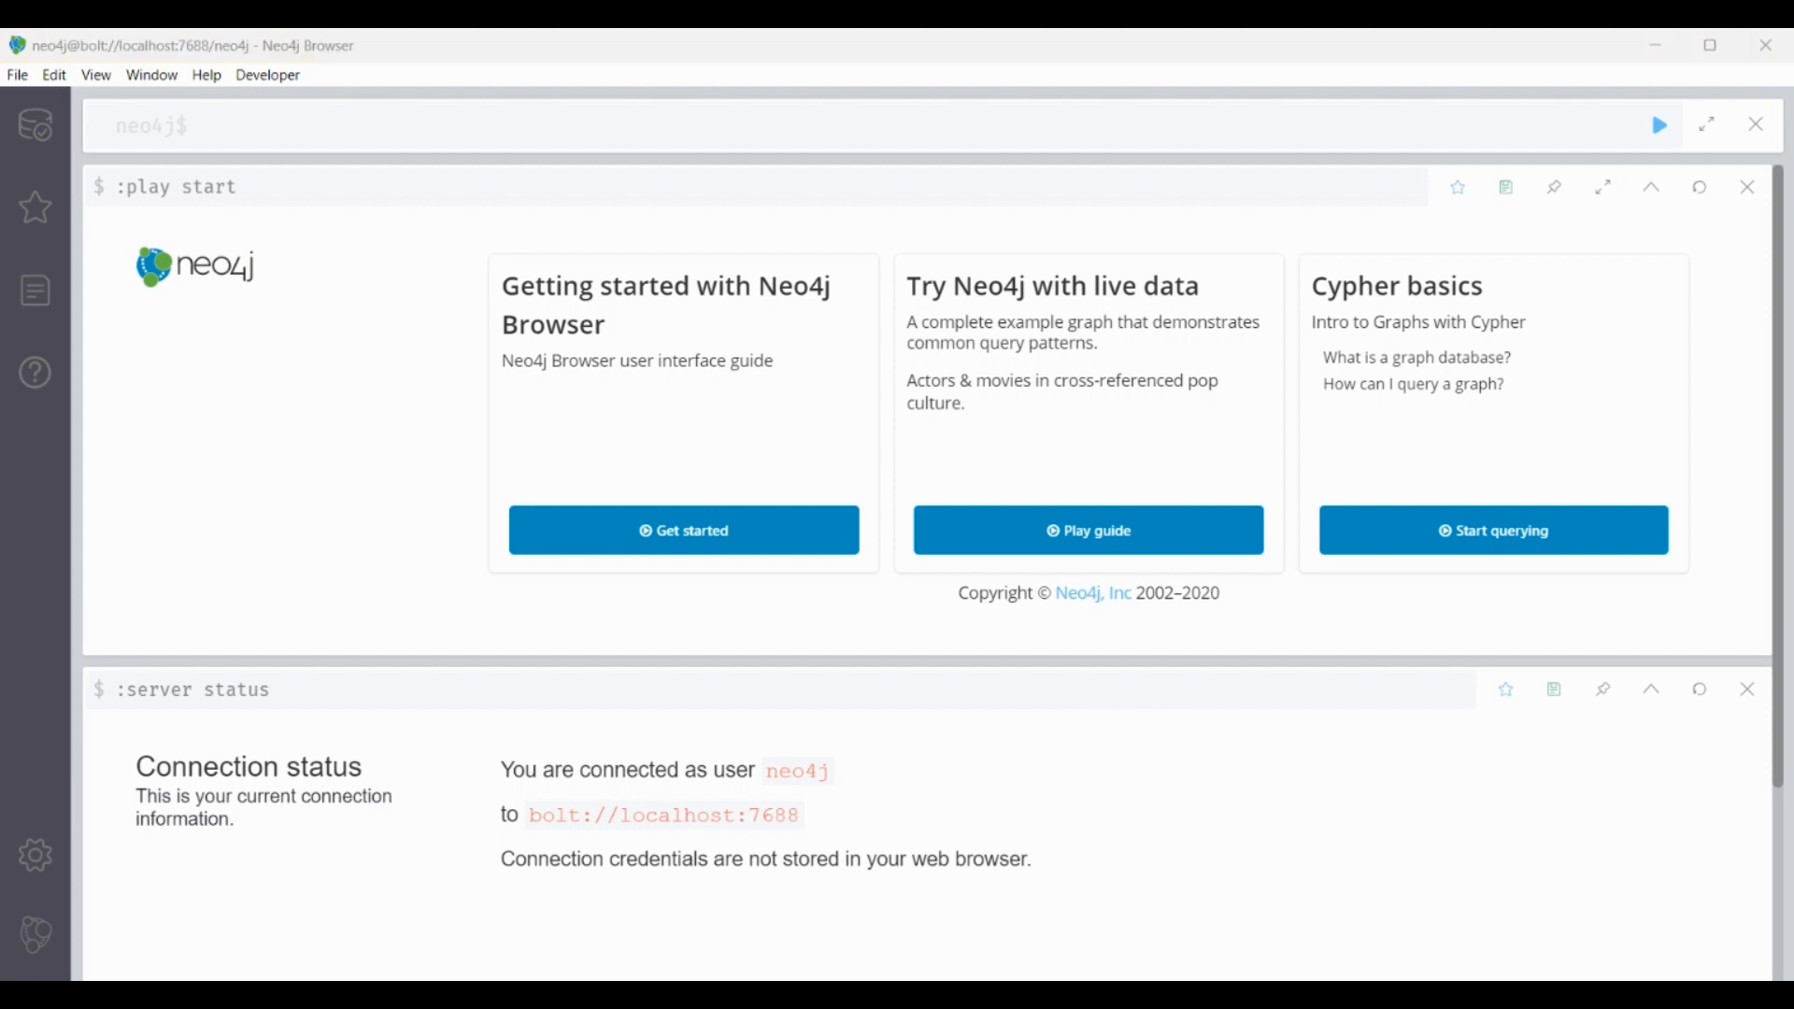
Step: Run create queries for Person nodes named 'You' and 'Someone else'
{"action": "left_click", "coordinate": [301, 124]}
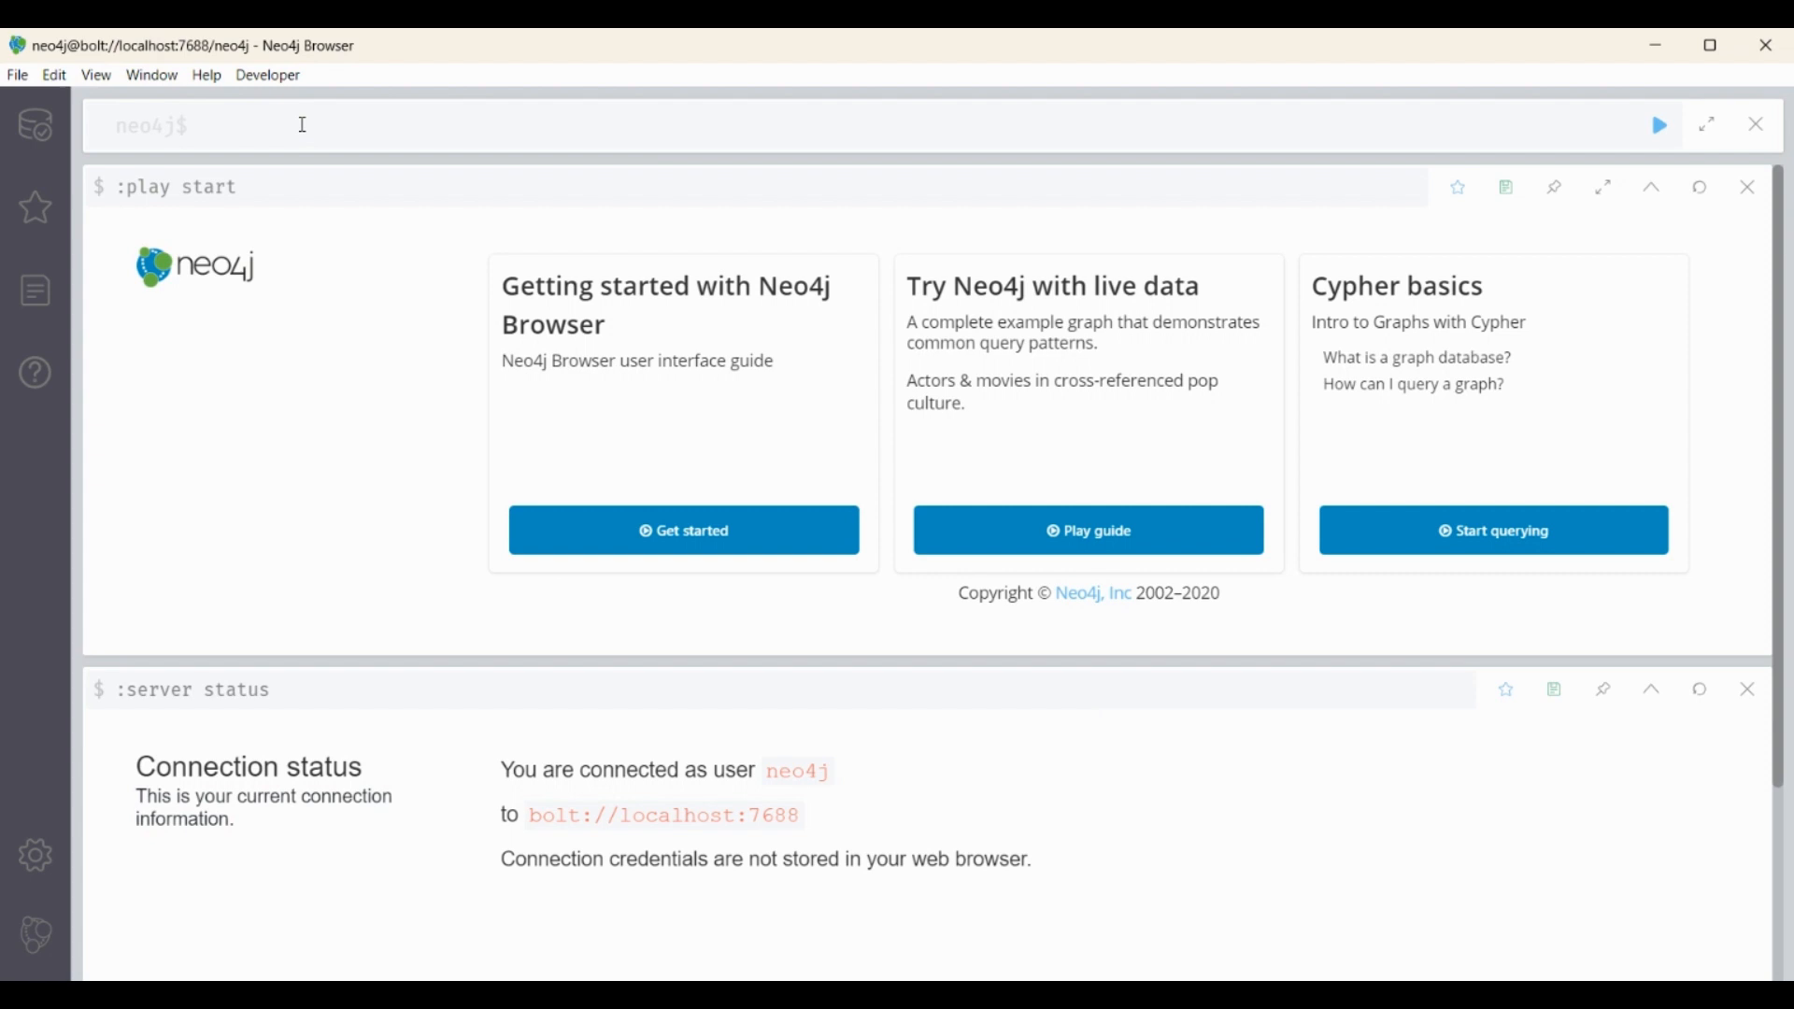
{"action": "type", "text": "create (:Person {name:'You'})-"}
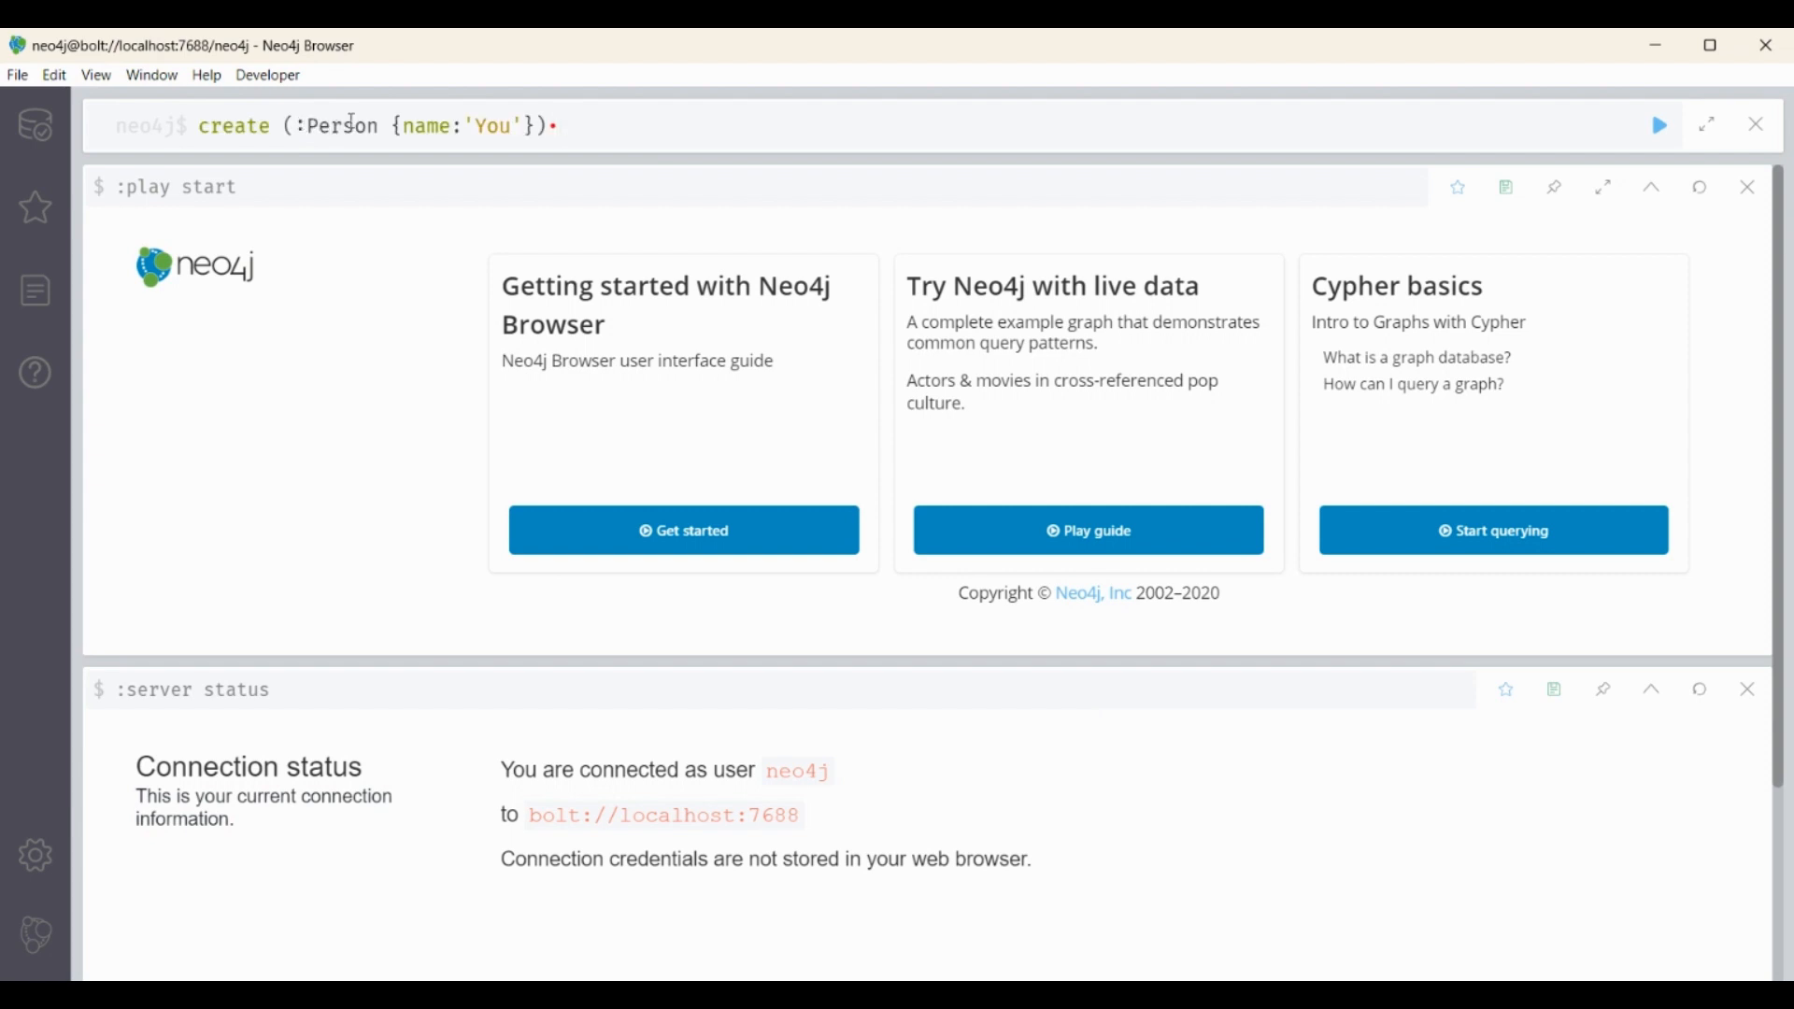
{"action": "mouse_move", "coordinate": [578, 124]}
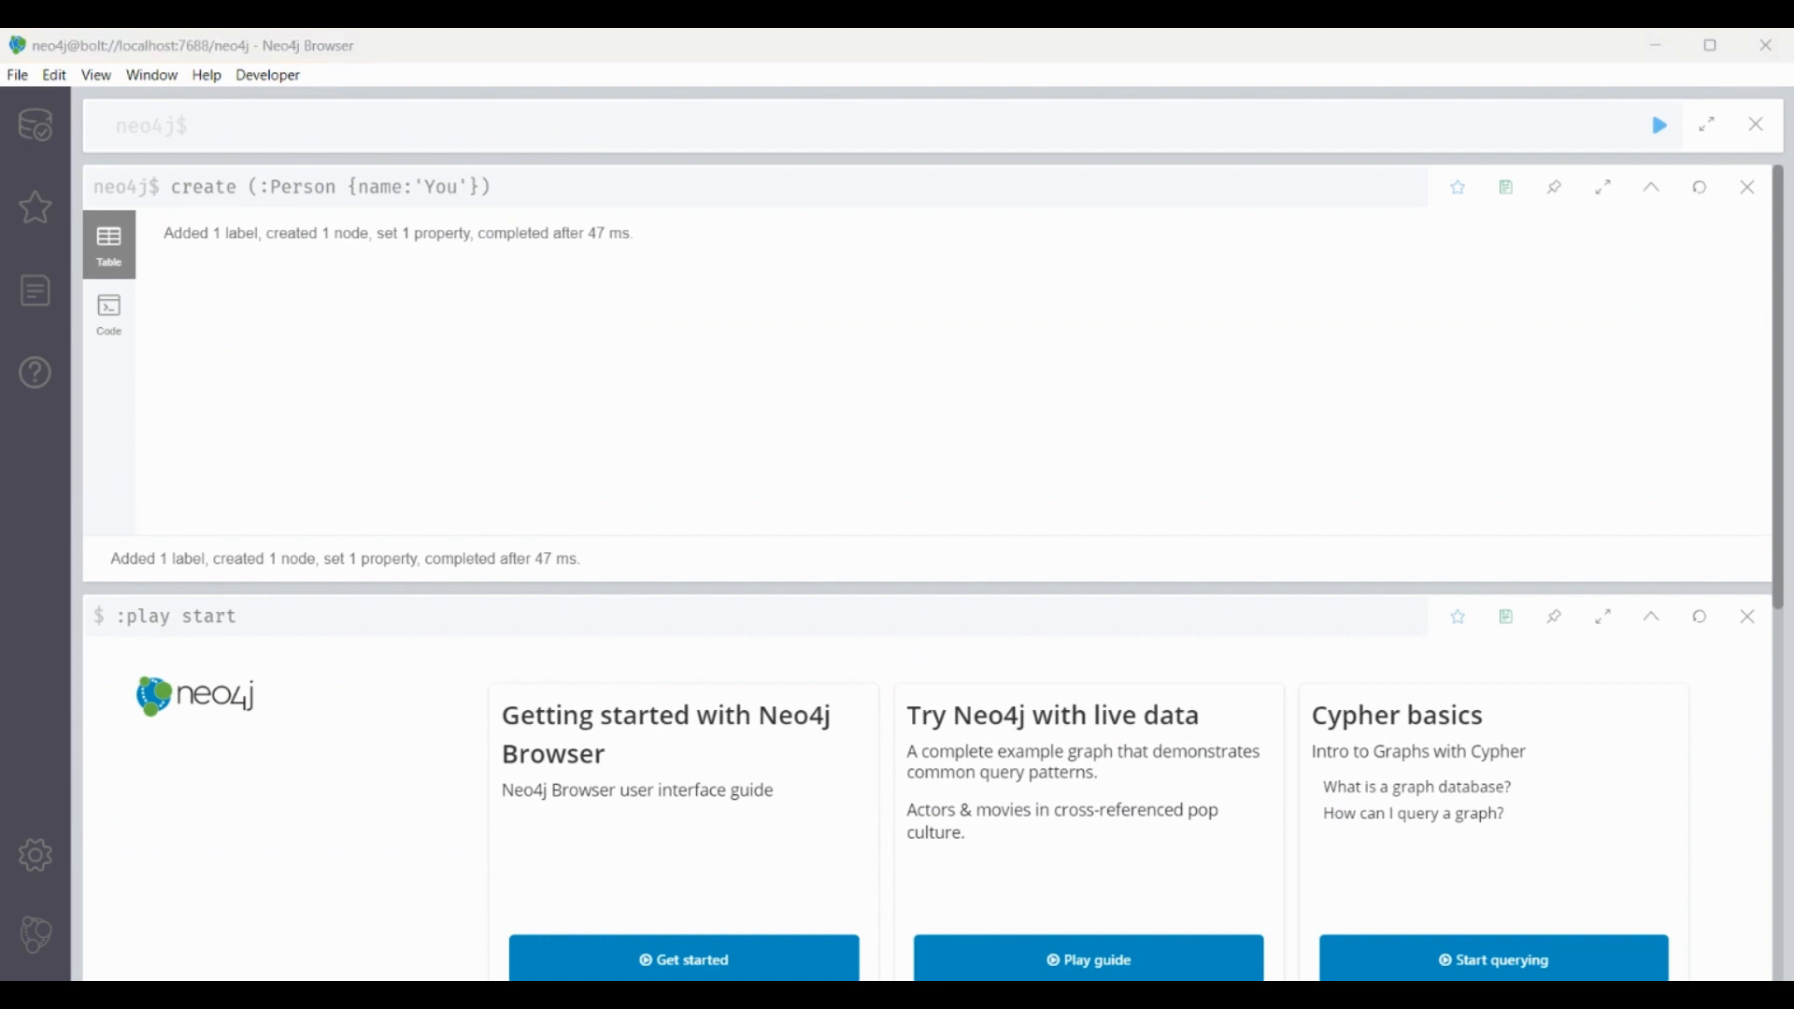
{"action": "mouse_move", "coordinate": [493, 133]}
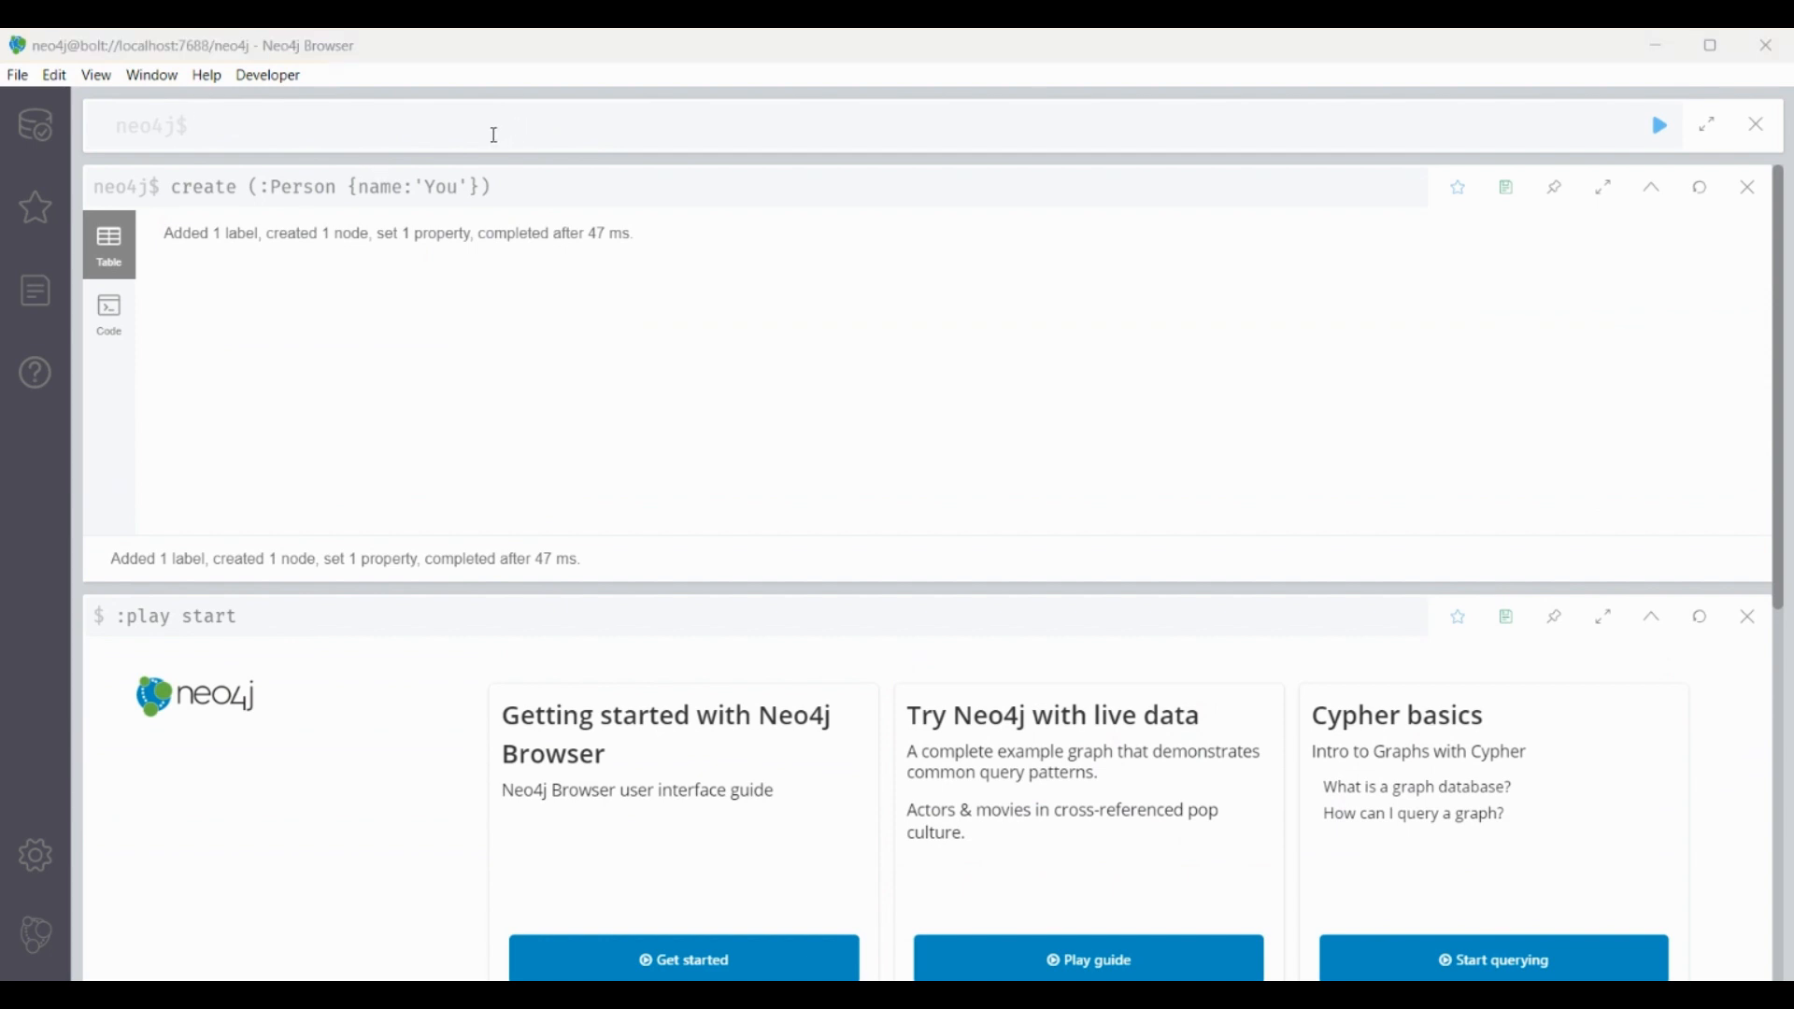
{"action": "type", "text": "create (:Person {name:'Someone else'})"}
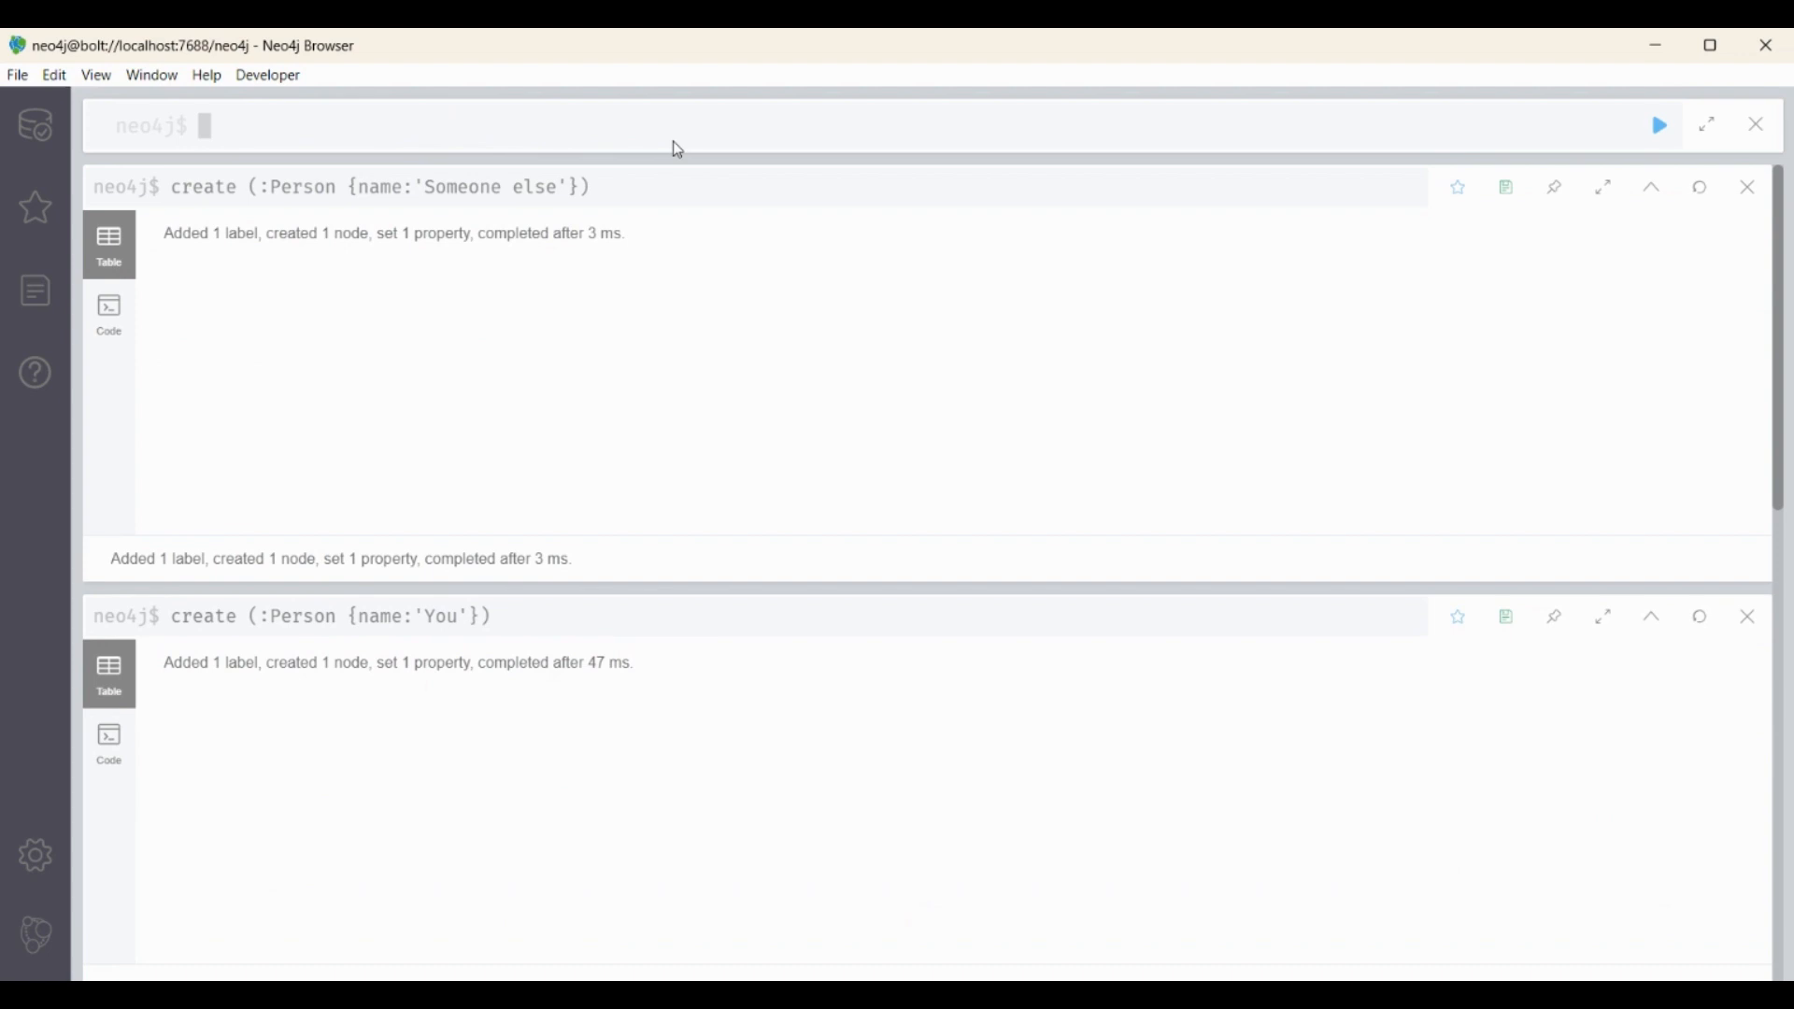
{"action": "mouse_move", "coordinate": [399, 199]}
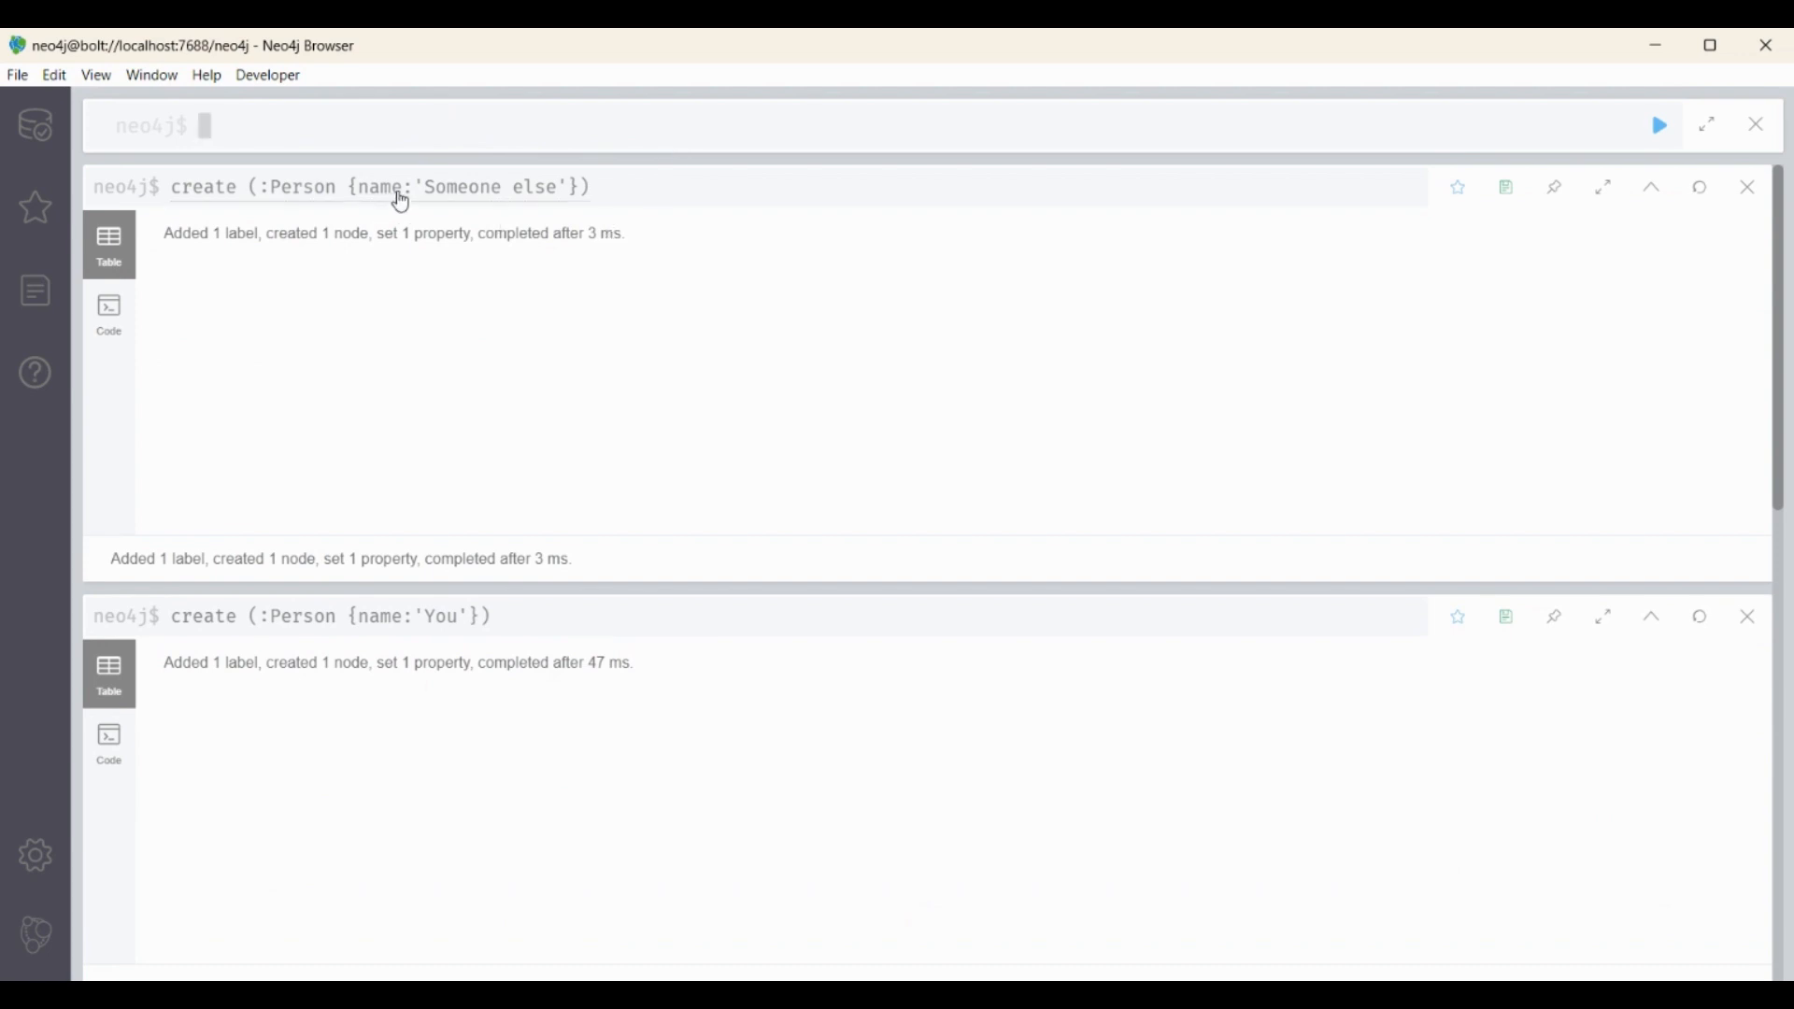
{"action": "mouse_move", "coordinate": [344, 310]}
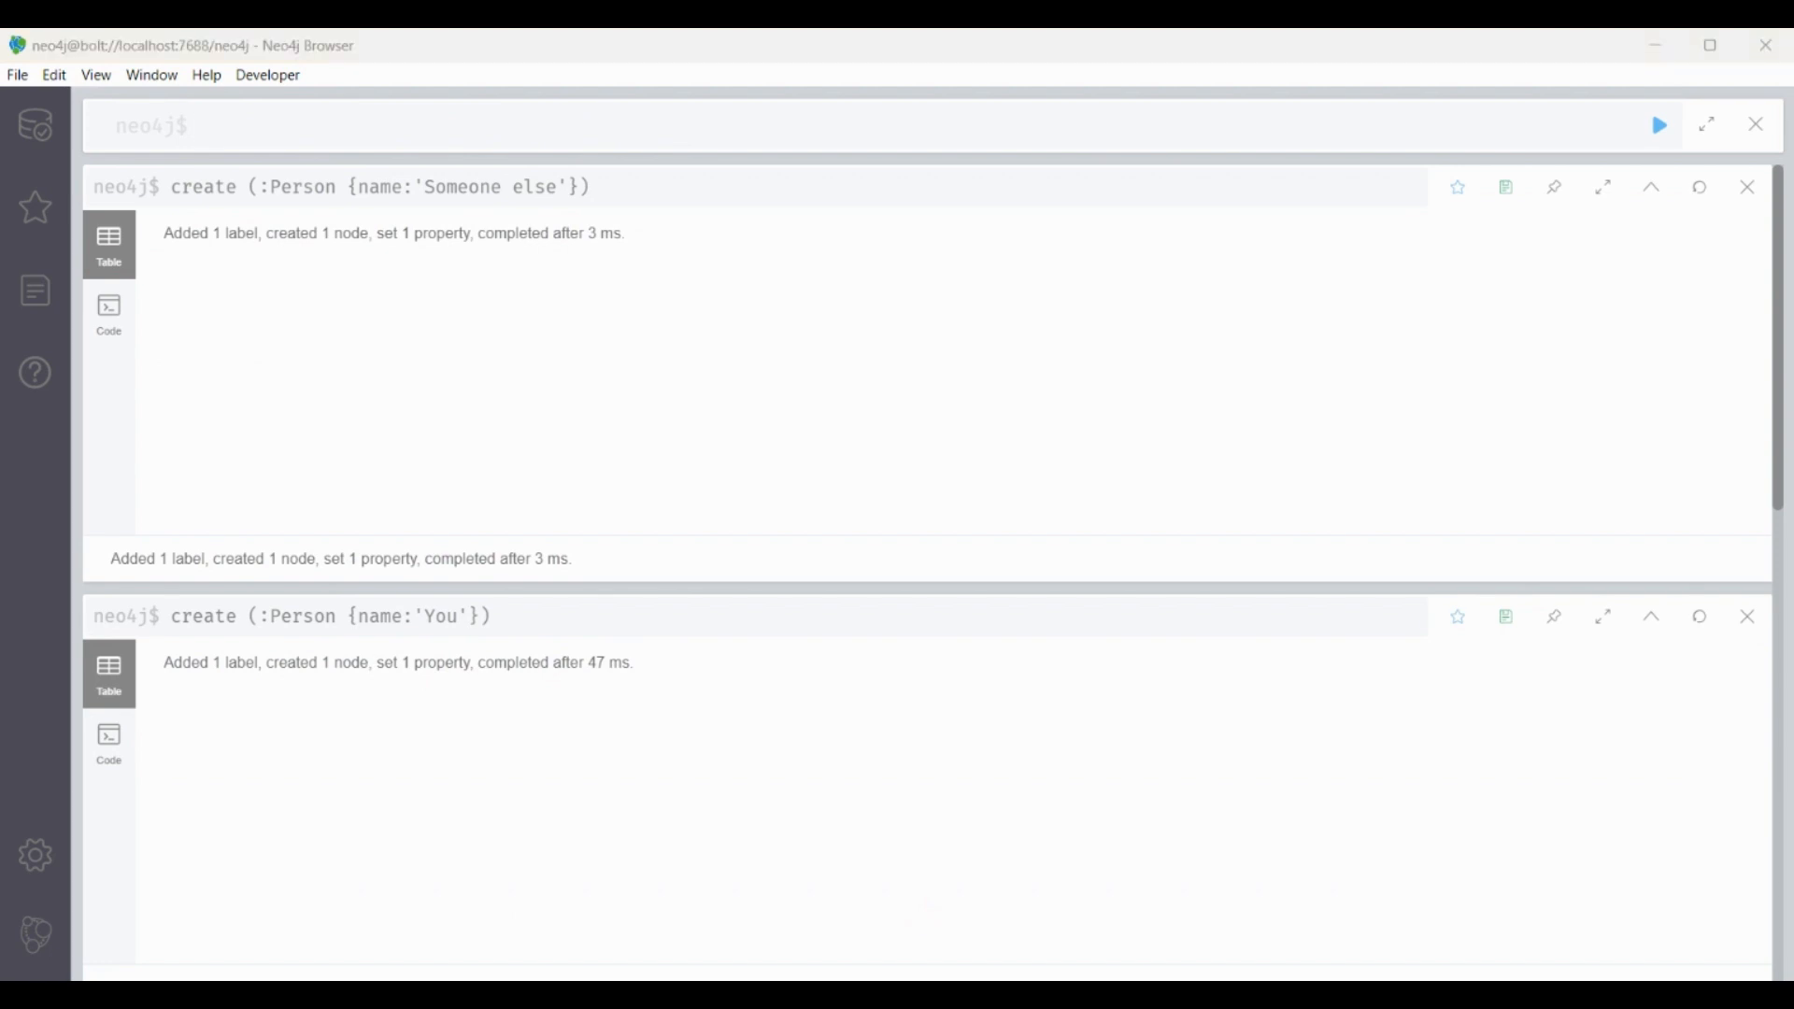
{"action": "mouse_move", "coordinate": [739, 101]}
{"action": "type", "text": "create (:Channel {name:'Talking about computer Science'})"}
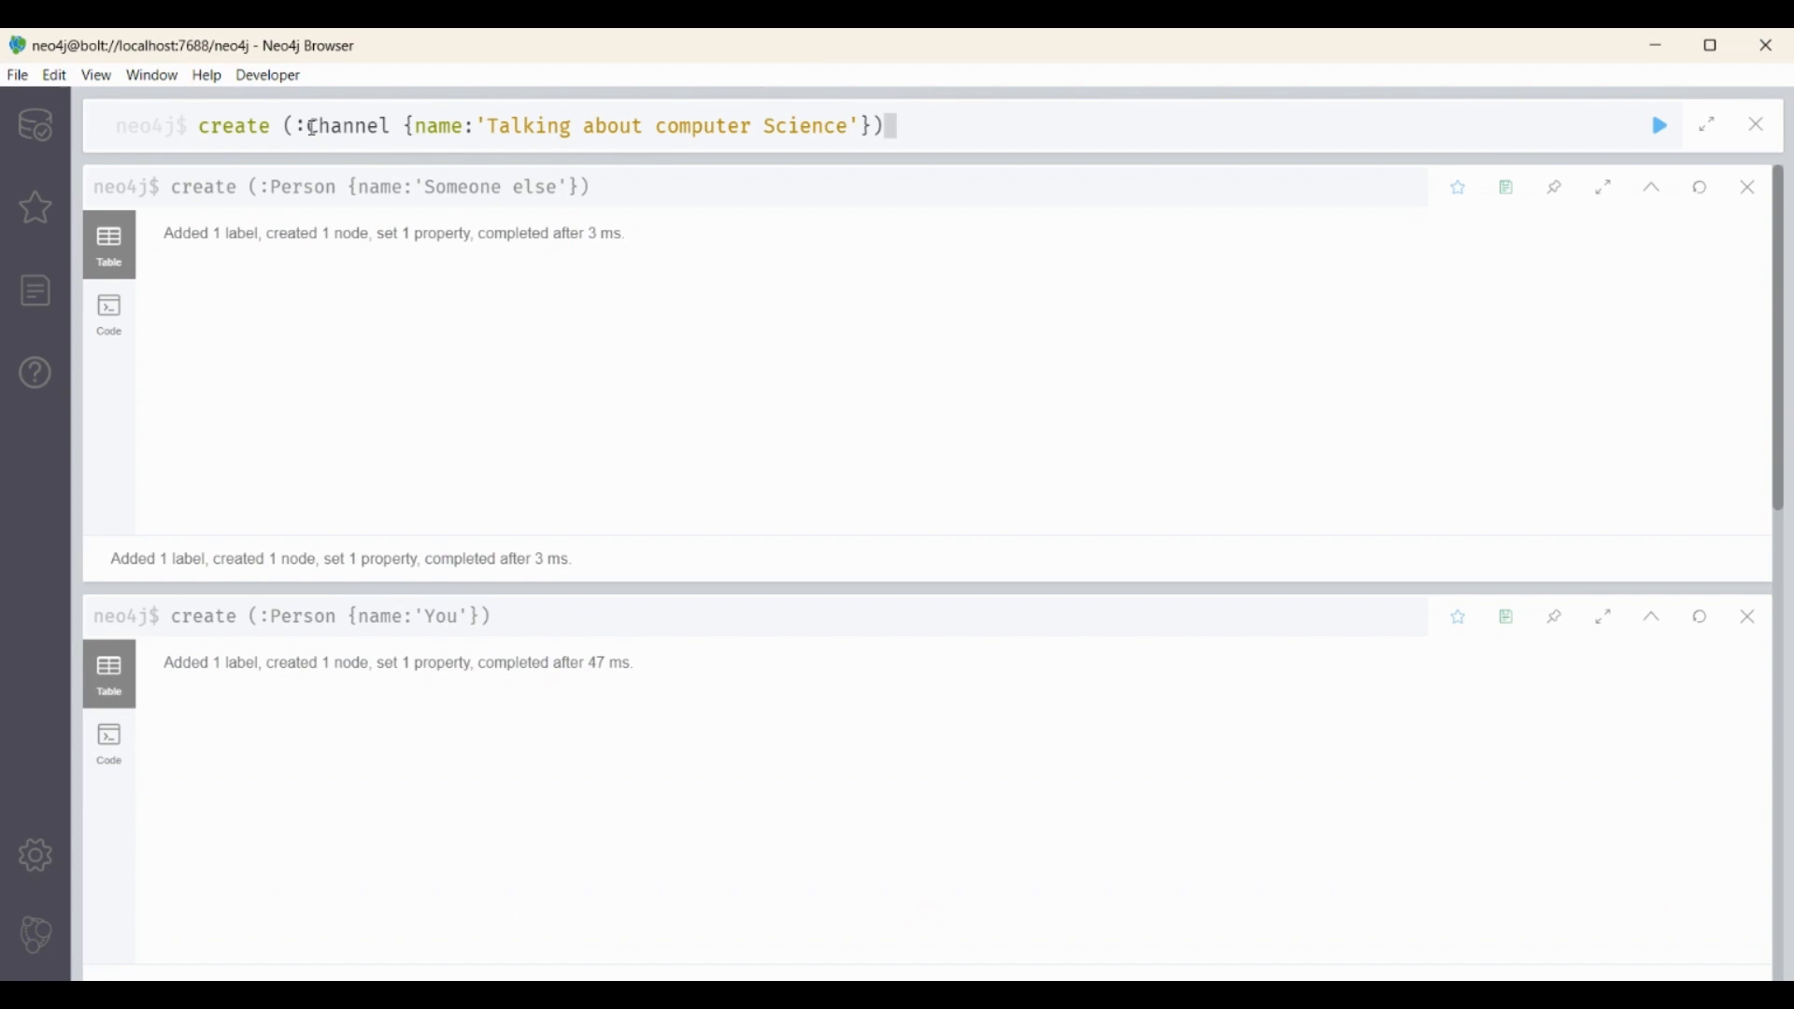
Step: Run create (:Channel {name:'Talking about computer Science'}) in the query editor
{"action": "double_click", "coordinate": [347, 126]}
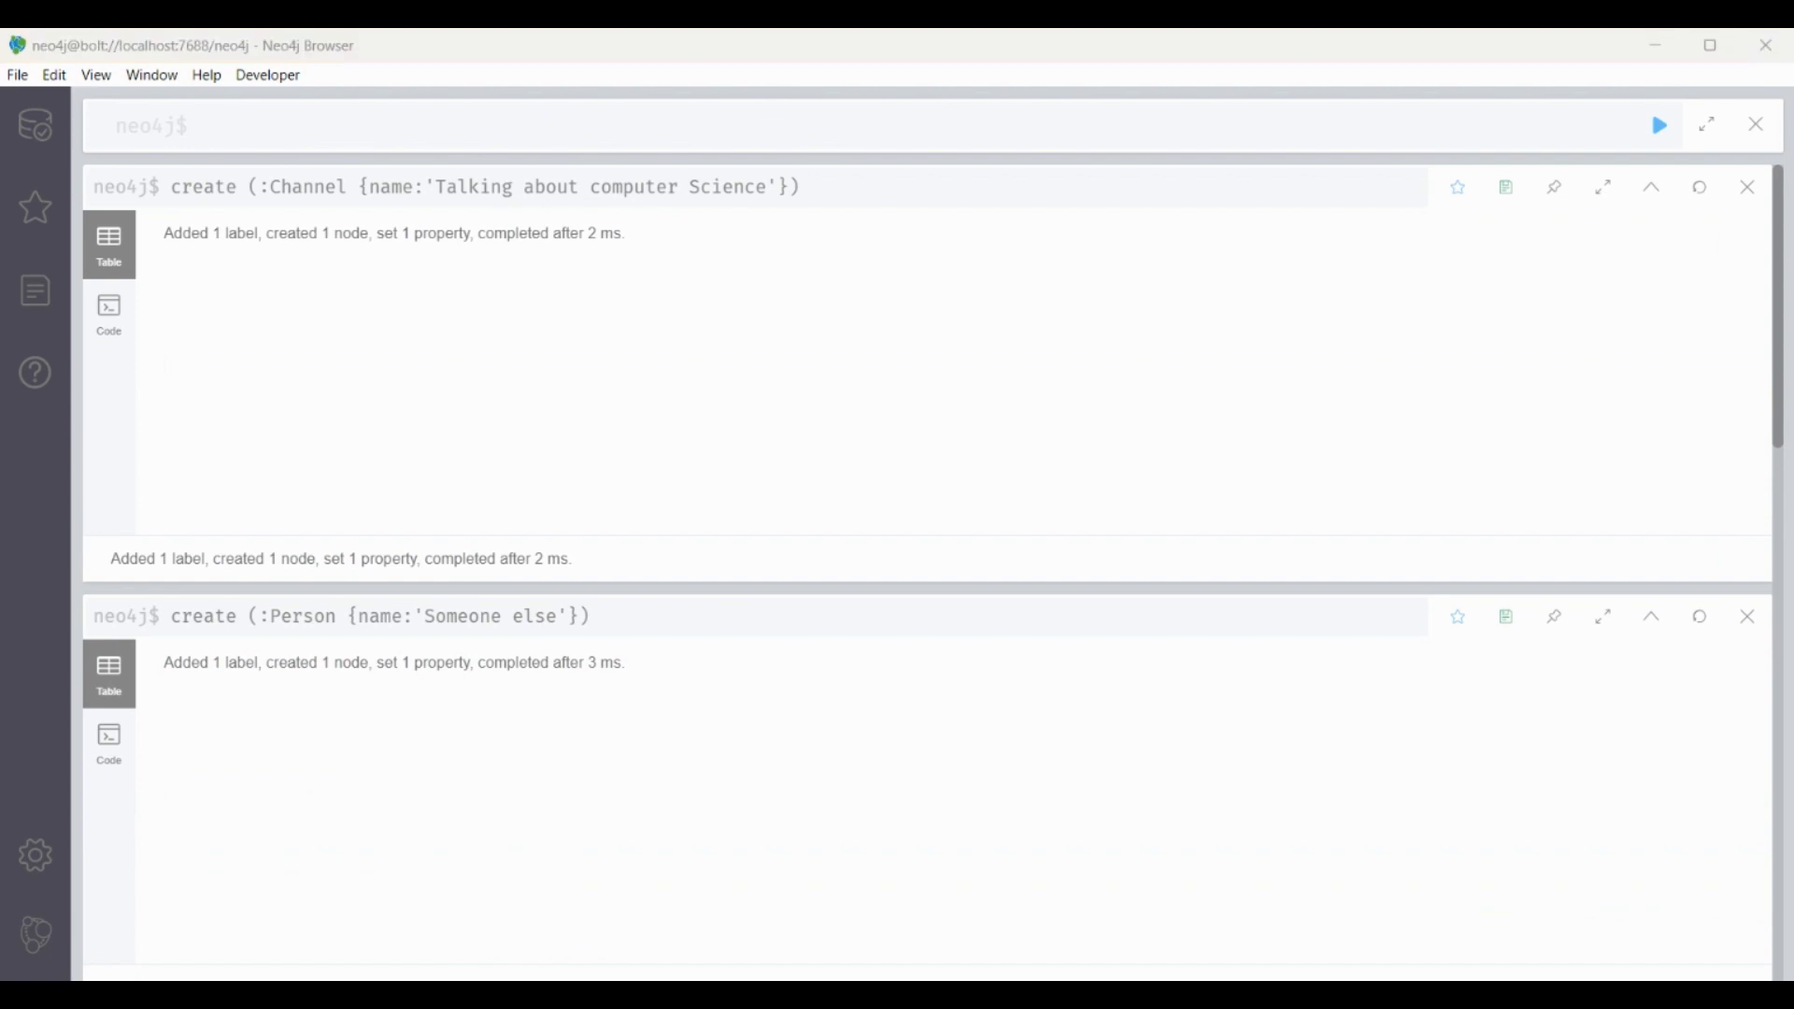
{"action": "mouse_move", "coordinate": [552, 157]}
{"action": "type", "text": "match (a:Person), (b:Channel) where a.name='You' and b.name='Talking about computer Science' create (a)-[friend:subscriber]→(b) return friend"}
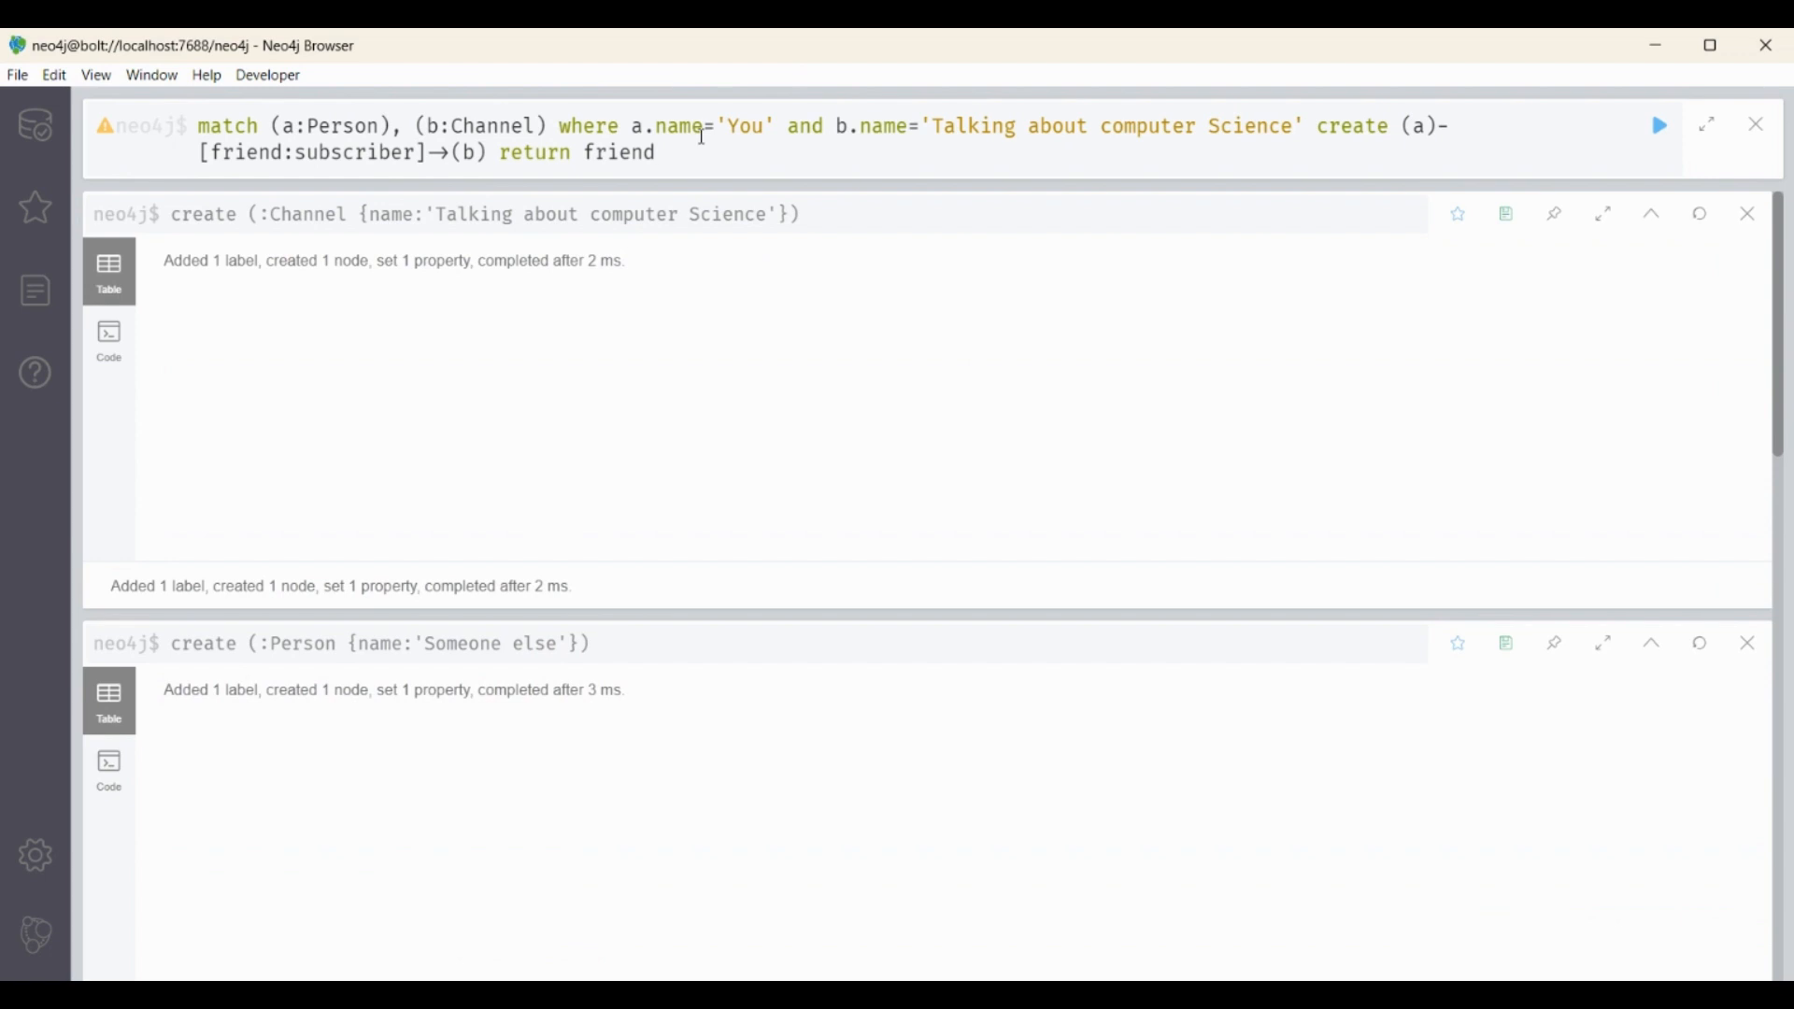
{"action": "mouse_move", "coordinate": [1341, 62]}
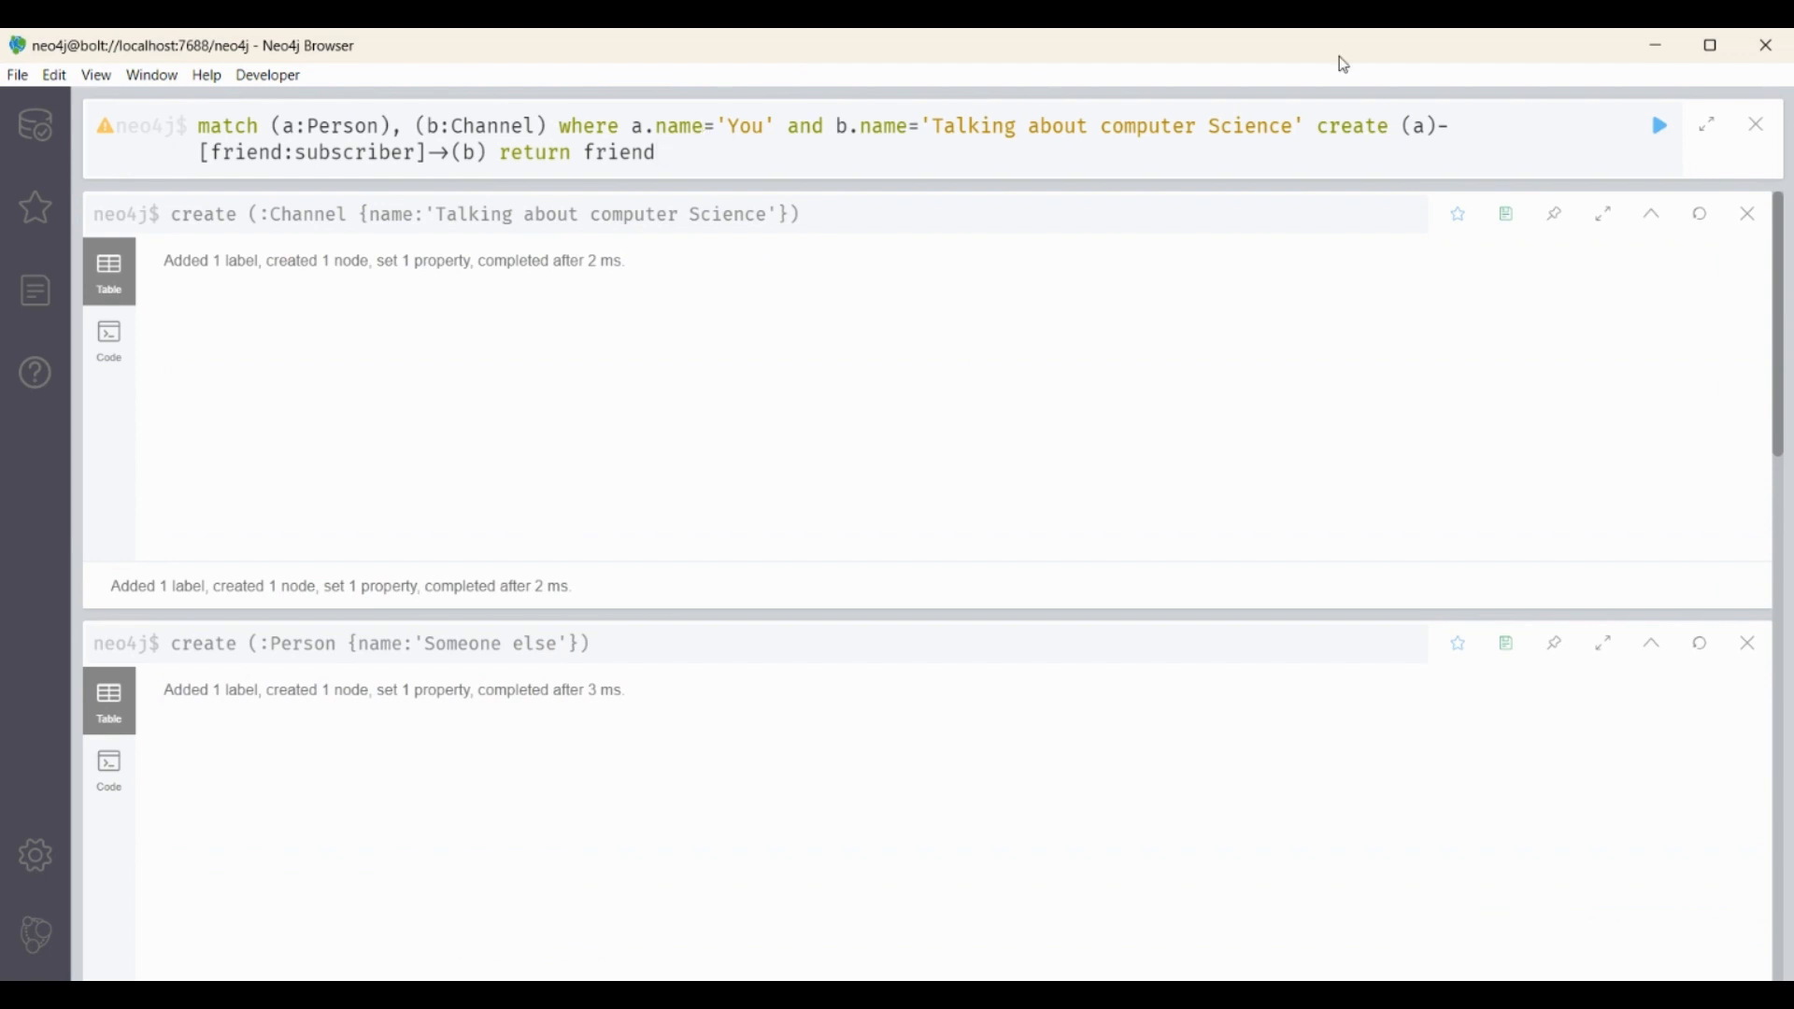
Step: Run the match…create (a)-[friend:subscriber]->(b) query and scroll to the results
{"action": "left_click", "coordinate": [1657, 125]}
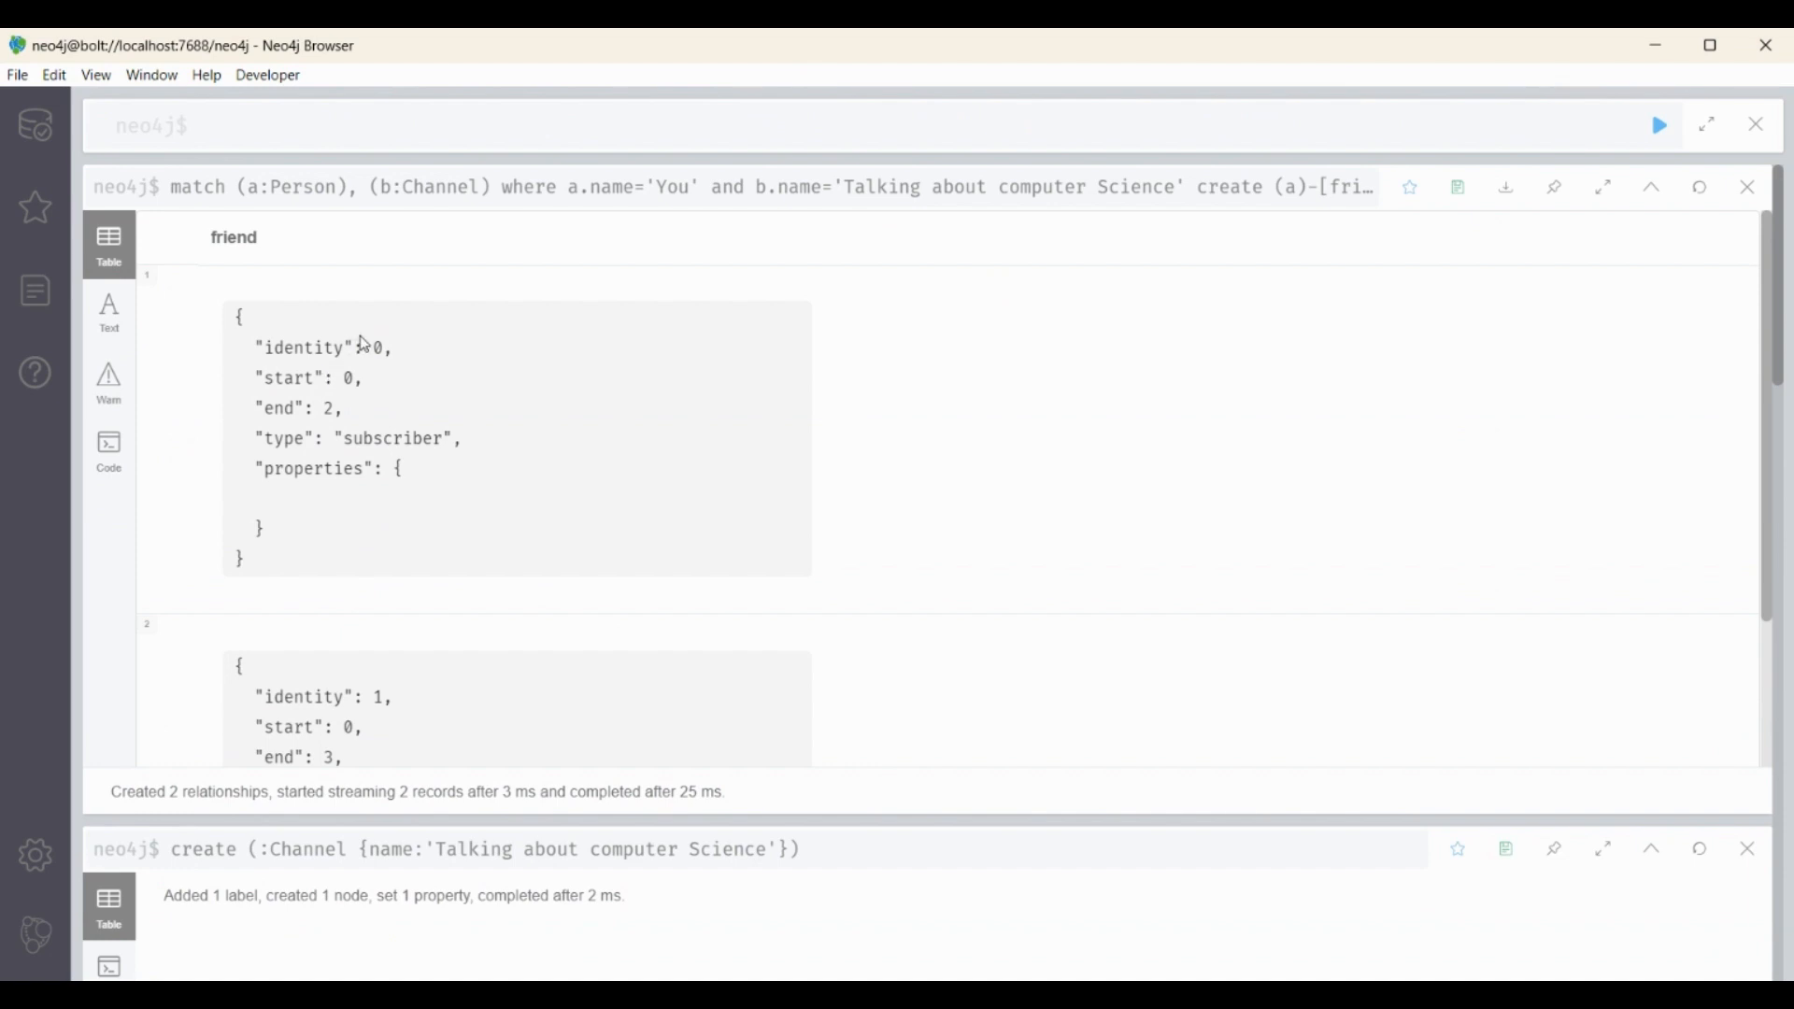
{"action": "scroll", "scroll_direction": "down", "scroll_amount": 3}
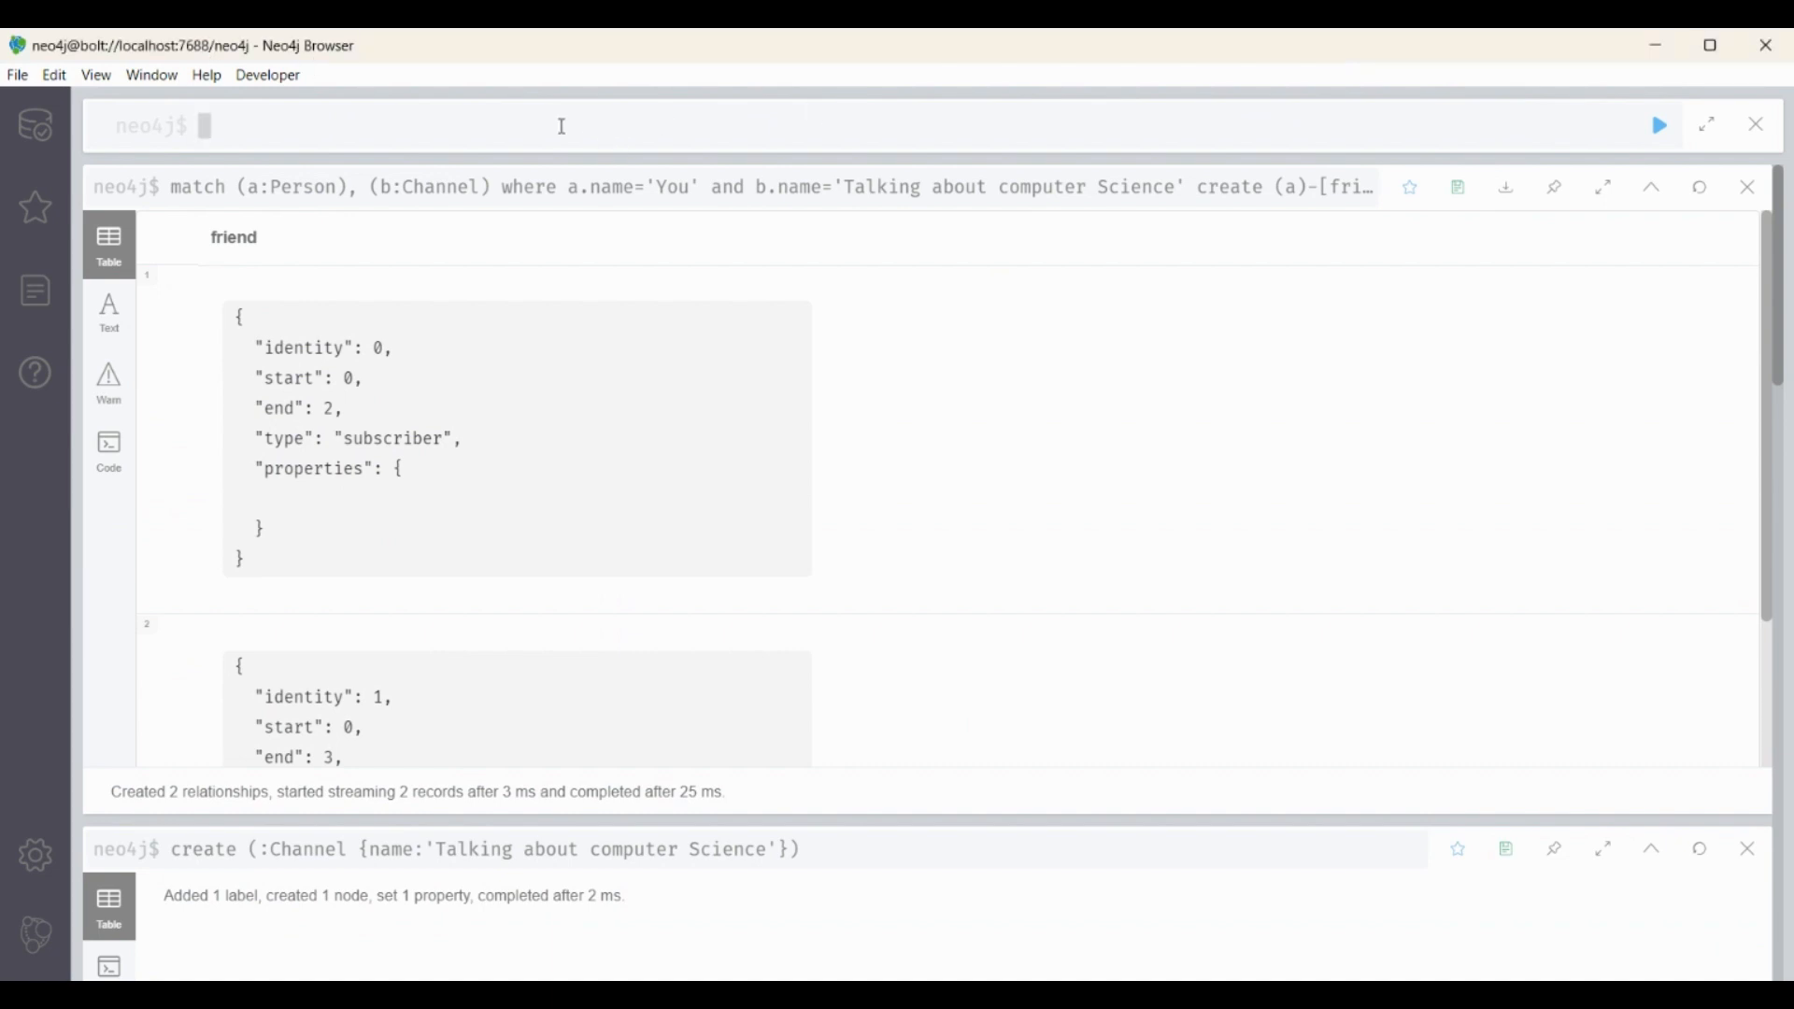
Step: Query Person–subscriber–Channel matches and drag the You node to rearrange the graph
{"action": "type", "text": "match (p1:Person) -[friends:subscriber]→(c1:Channel) return p1,friends,c1"}
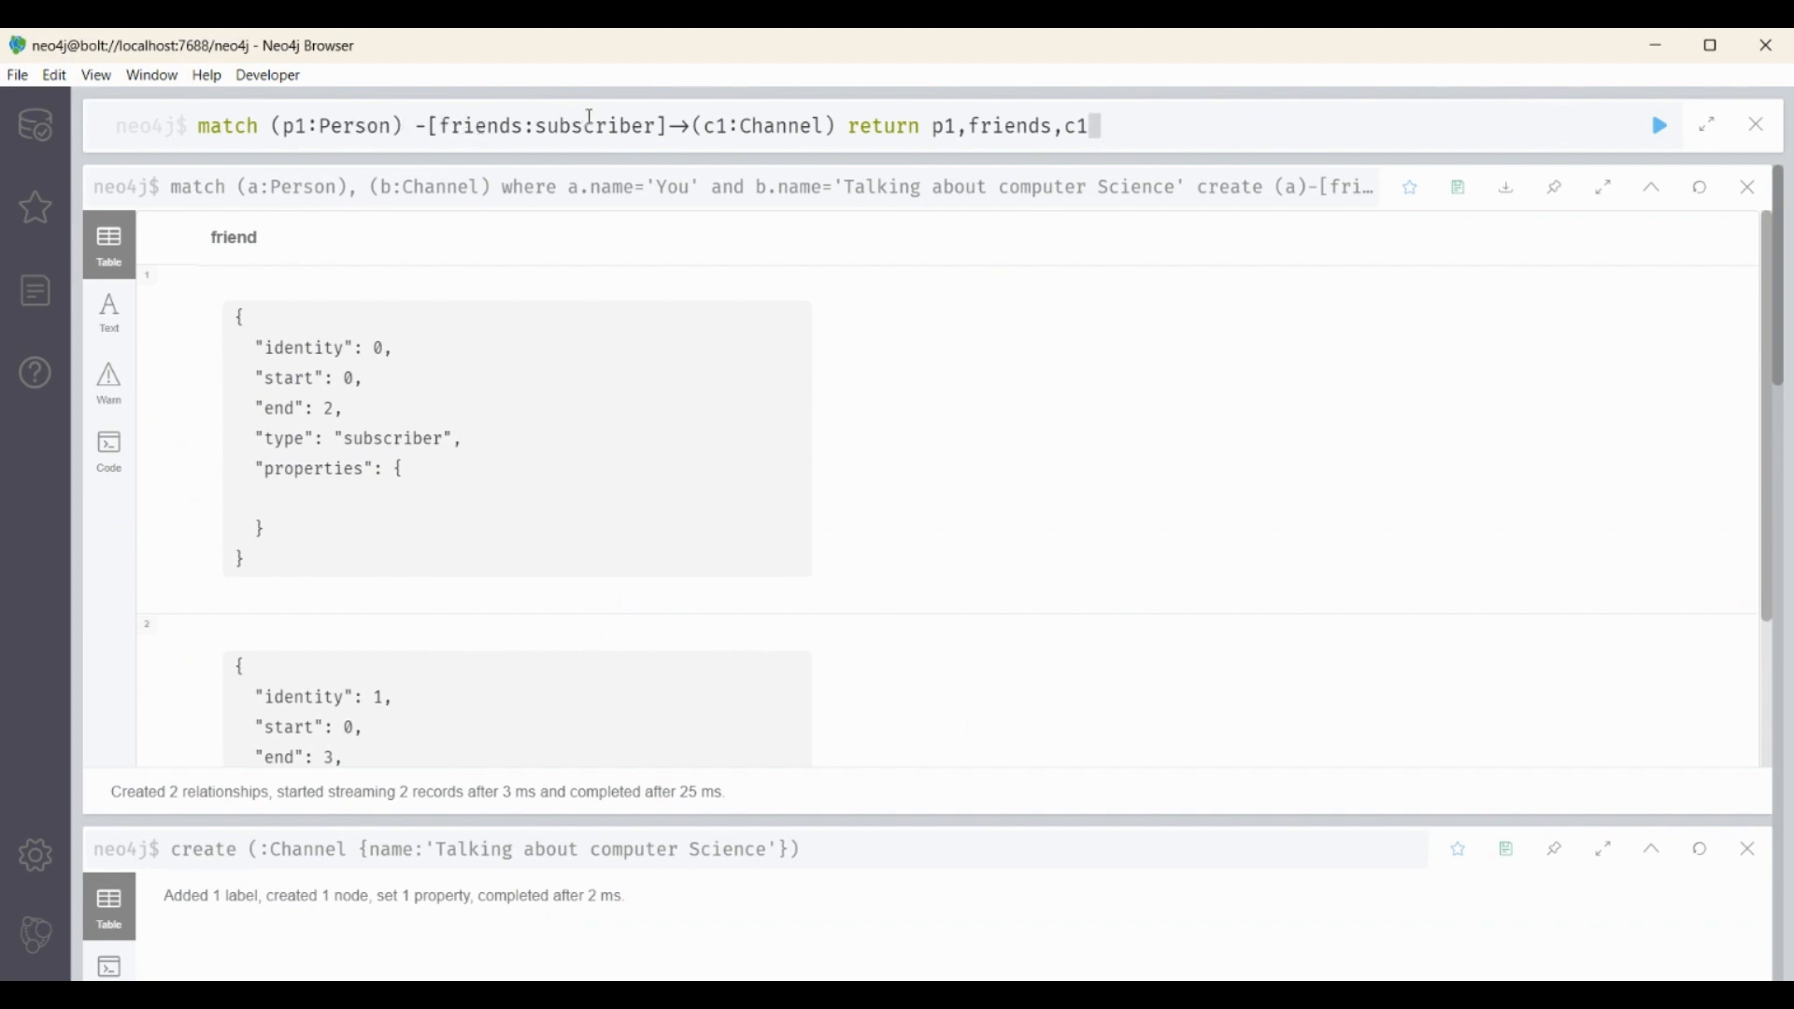
{"action": "mouse_move", "coordinate": [1188, 112]}
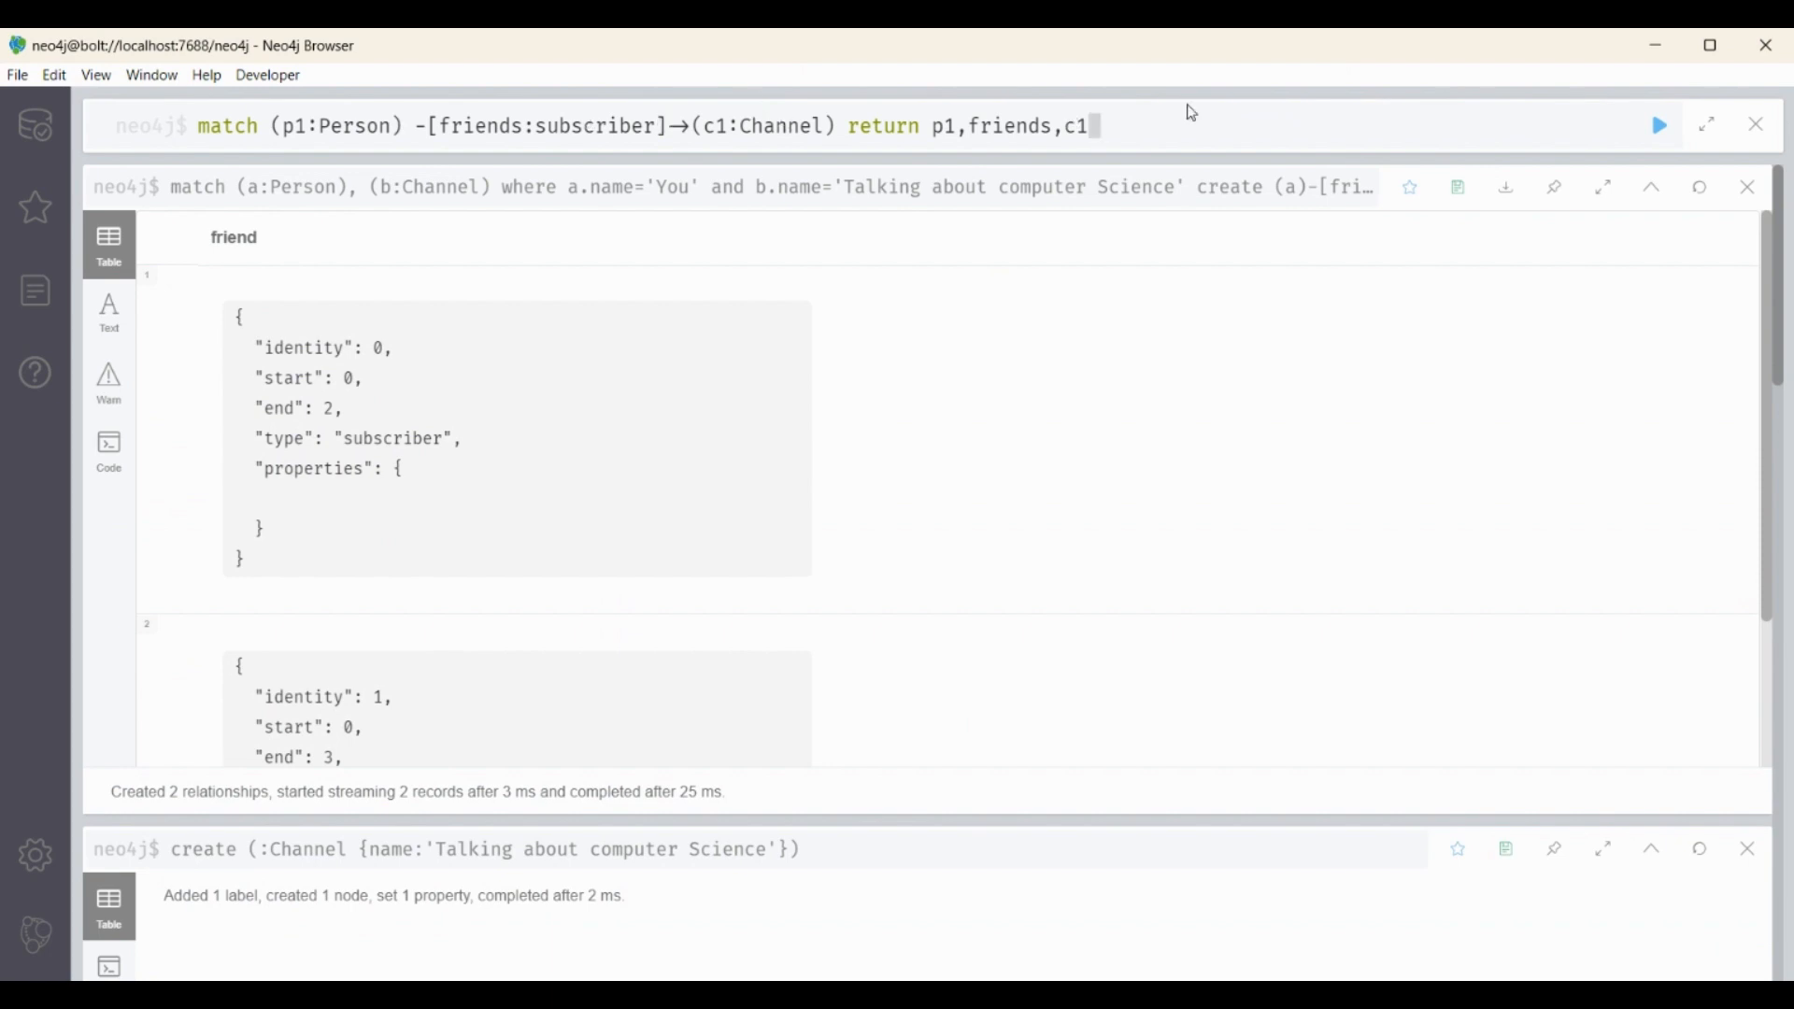
{"action": "left_click", "coordinate": [1658, 126]}
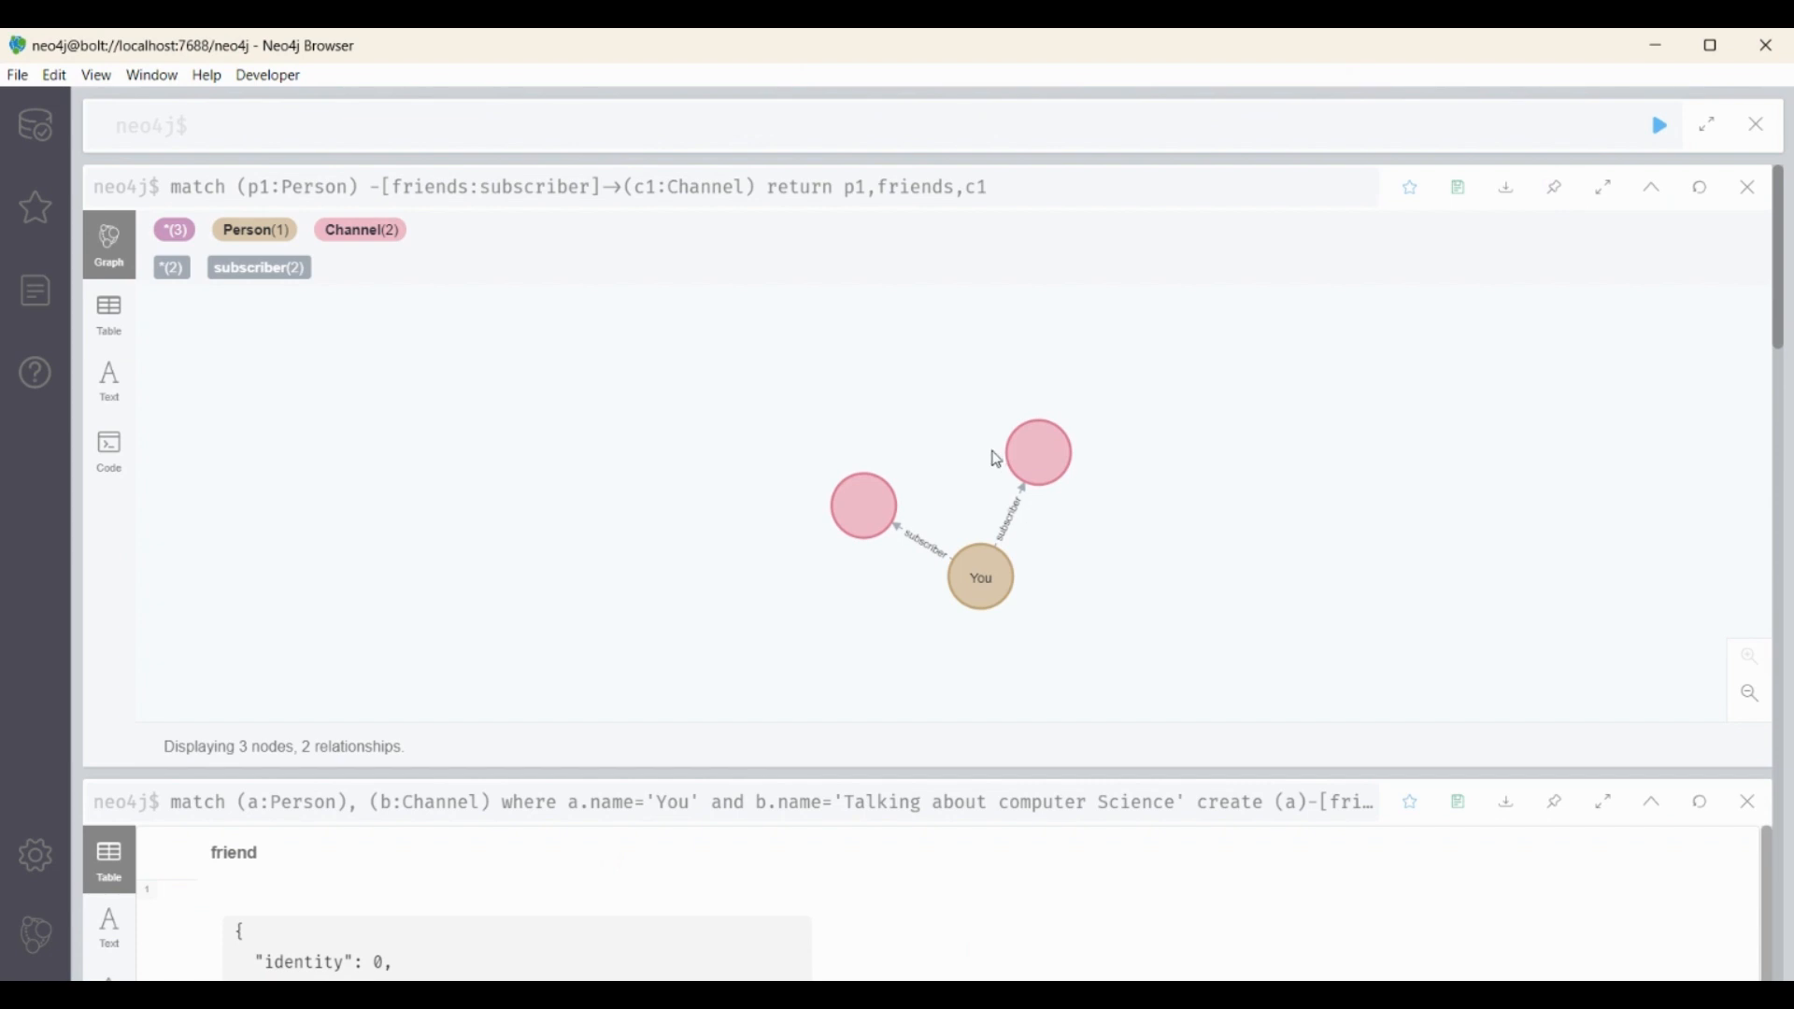
{"action": "left_click", "coordinate": [979, 576]}
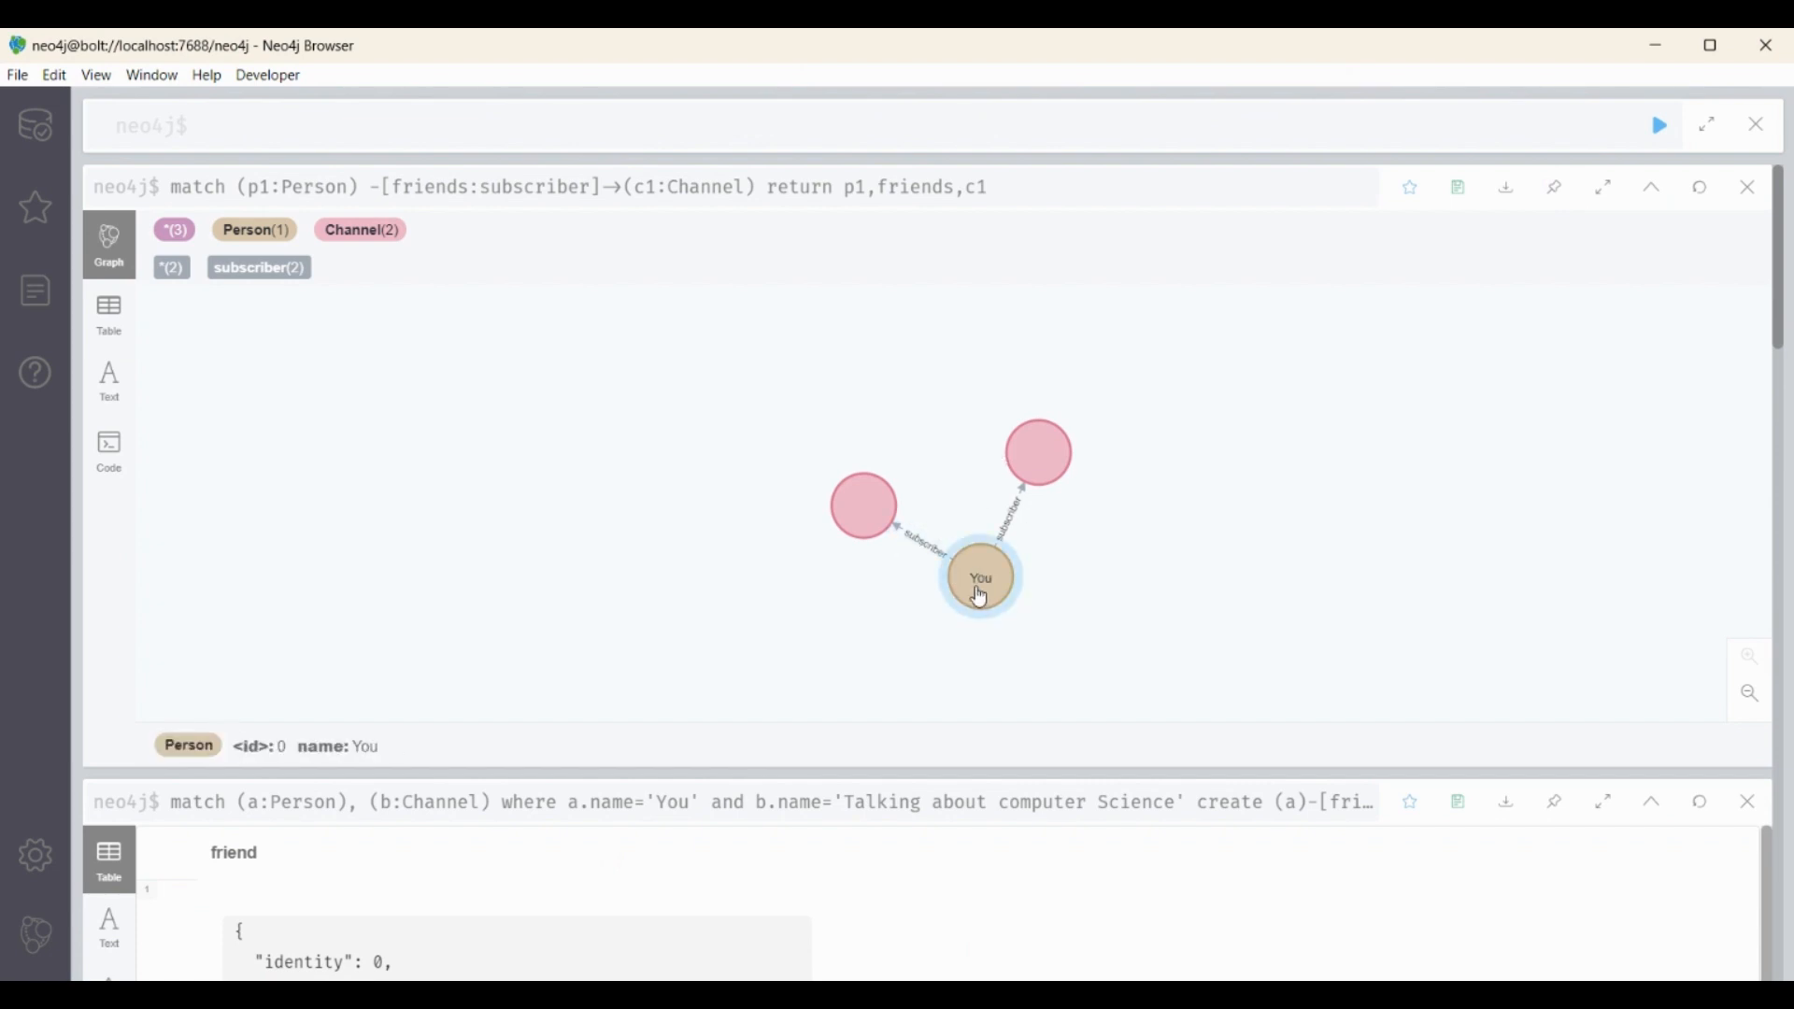
{"action": "left_click_drag", "start_coordinate": [978, 576], "coordinate": [943, 479]}
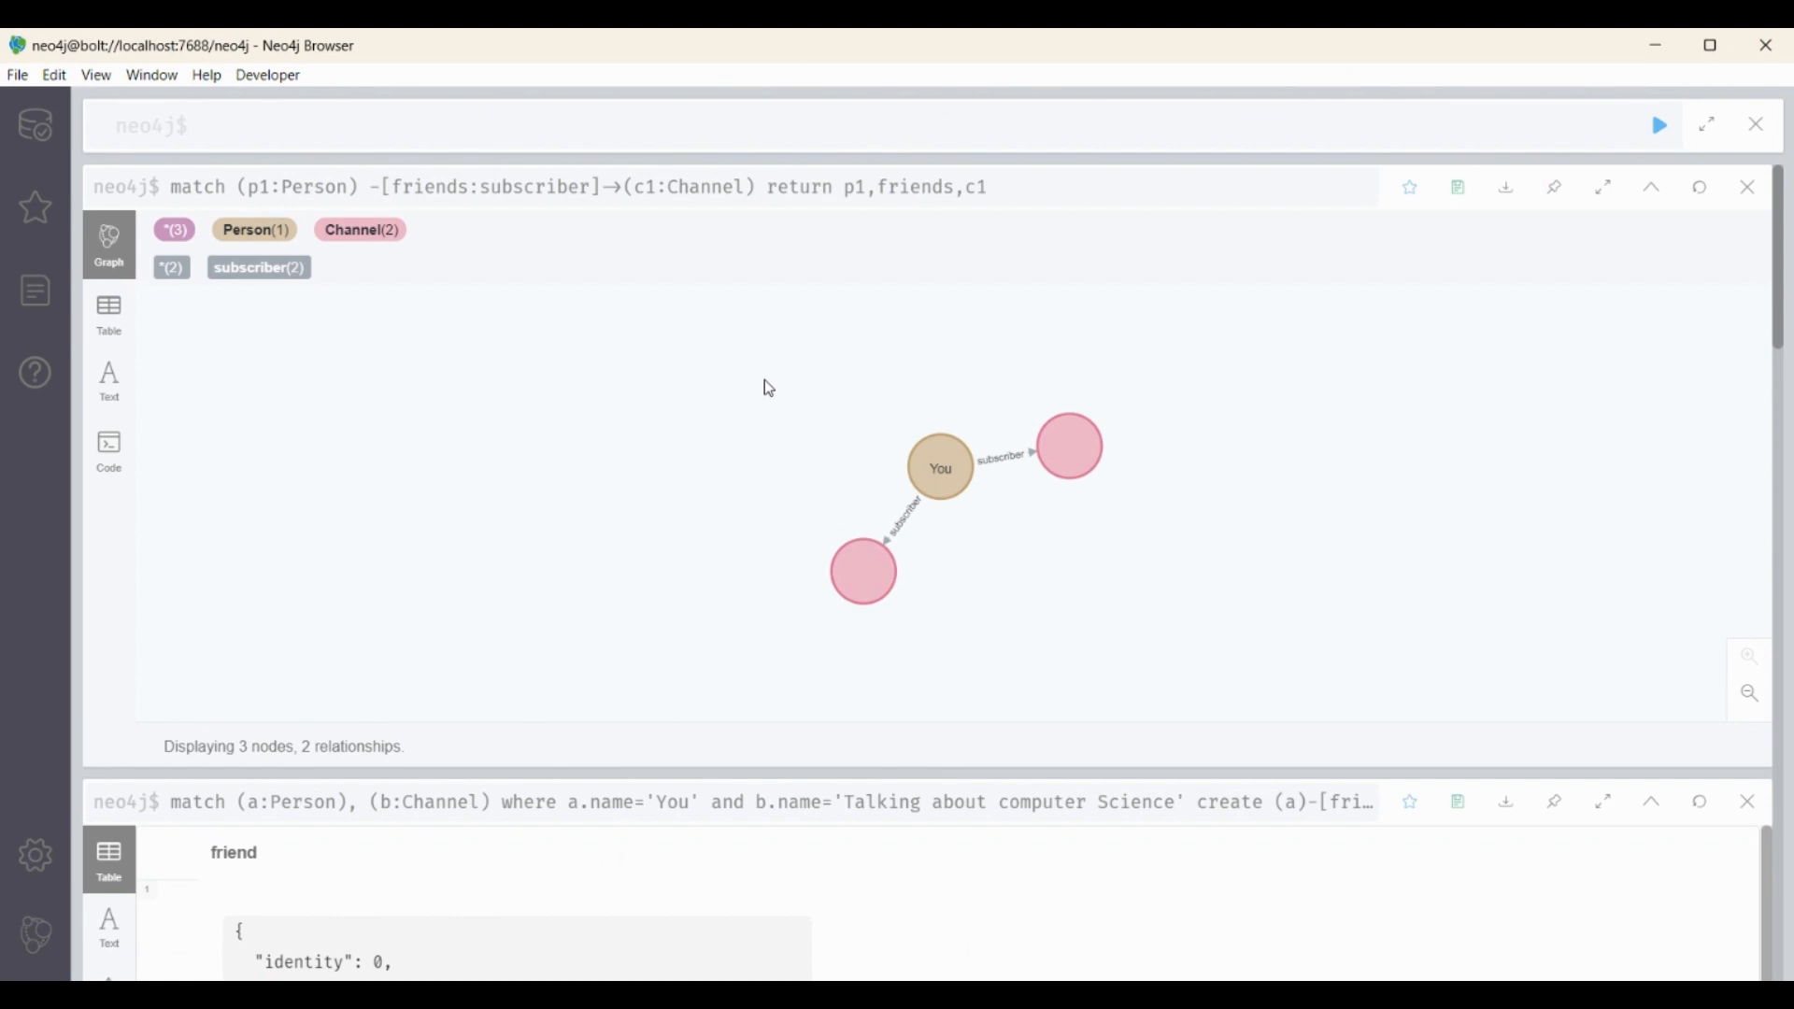
{"action": "mouse_move", "coordinate": [843, 512]}
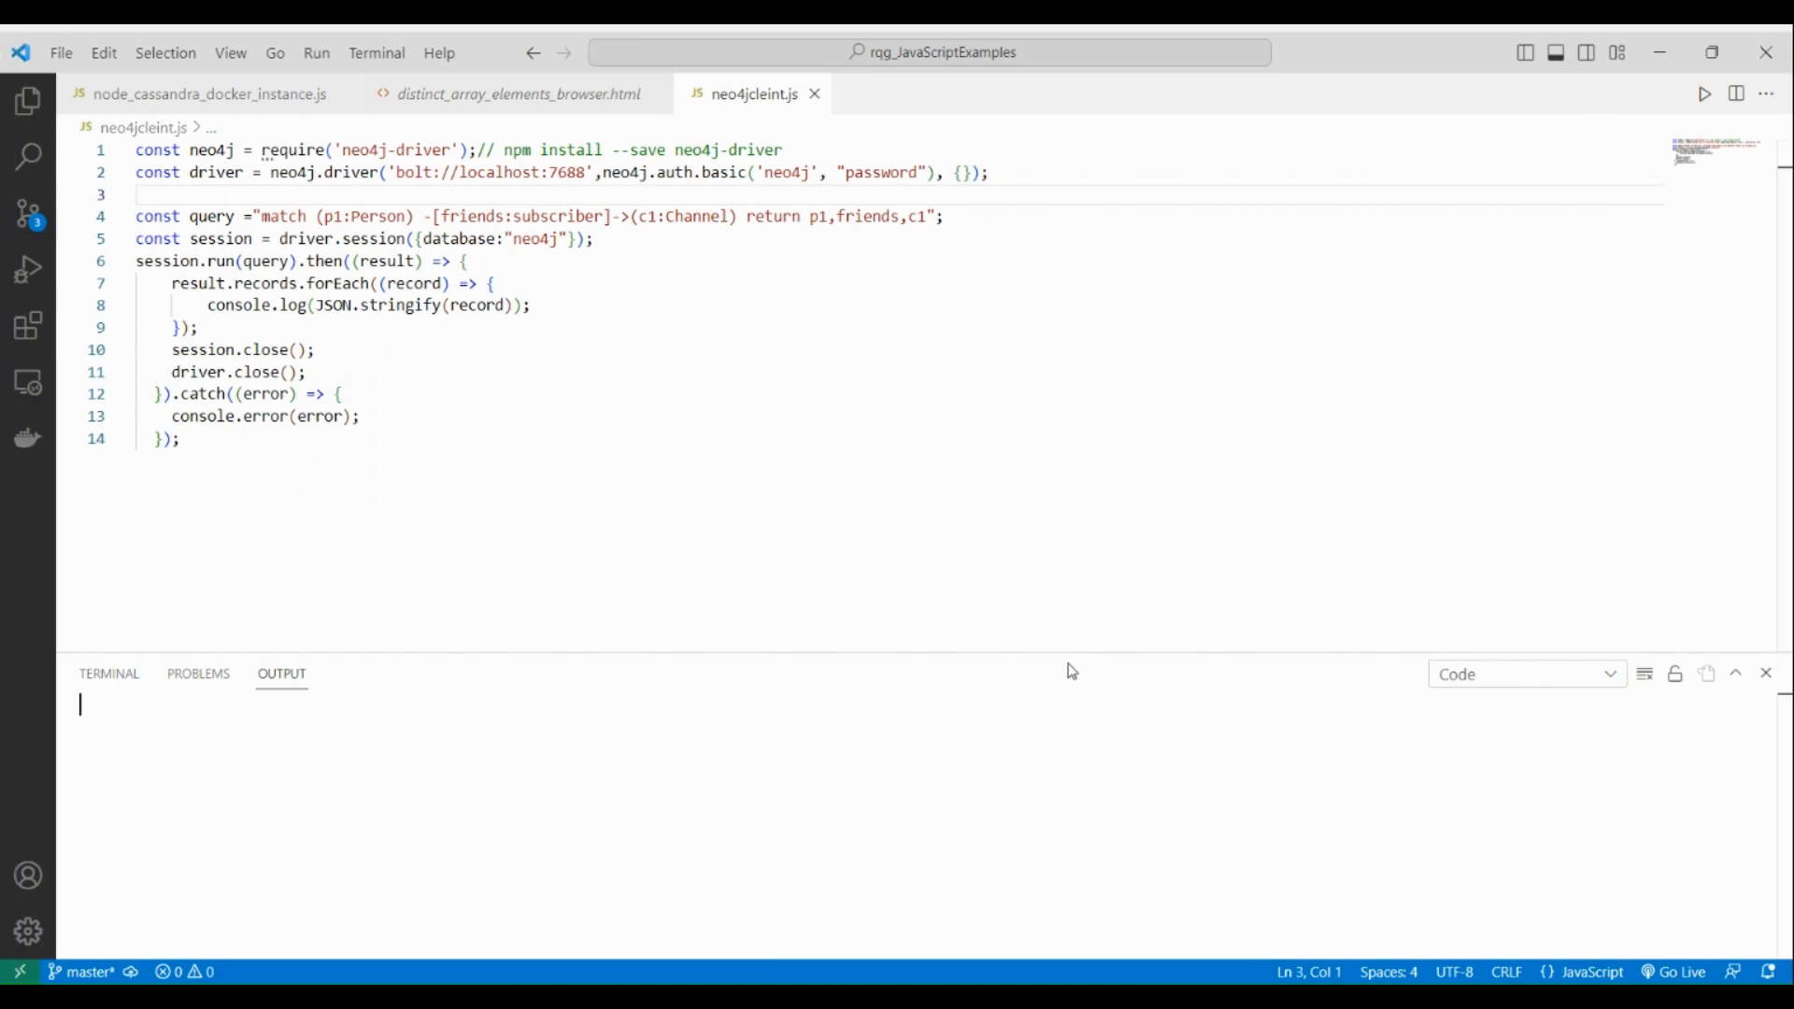
{"action": "mouse_move", "coordinate": [995, 514]}
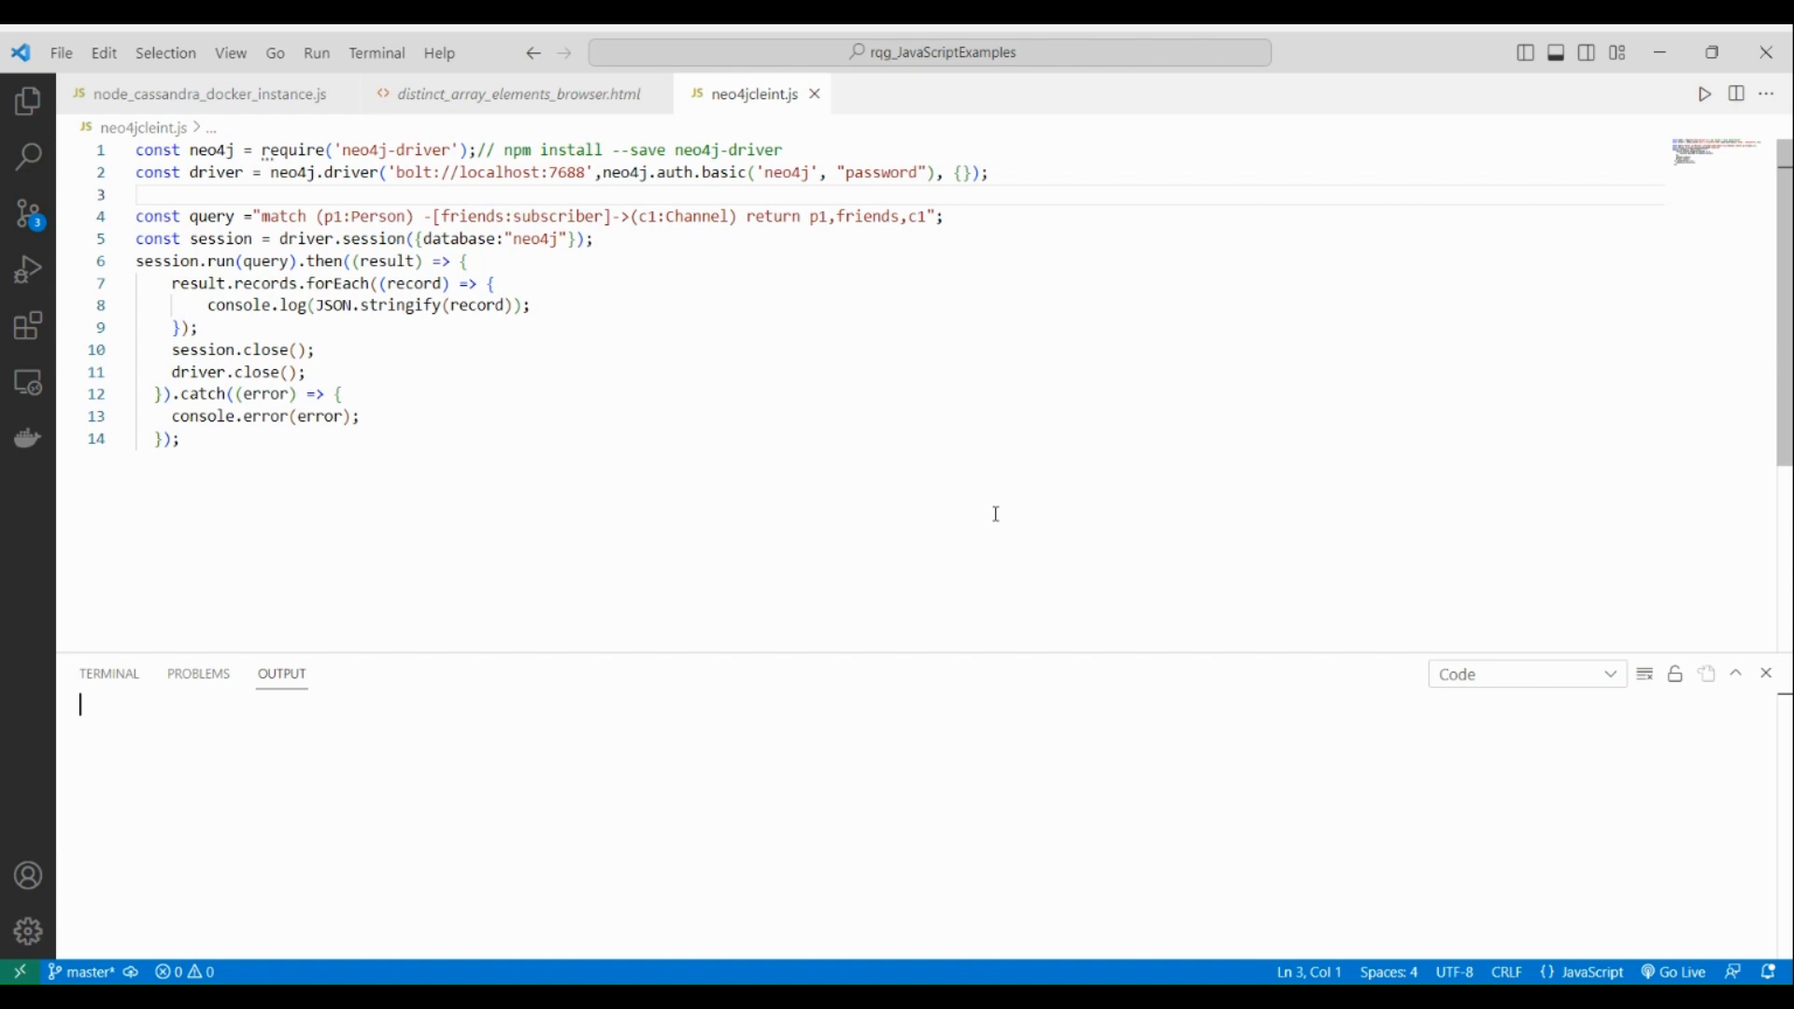
Step: Review neo4jcleint.js, highlighting the login credentials and the Cypher query string
{"action": "key", "text": "ctrl+a"}
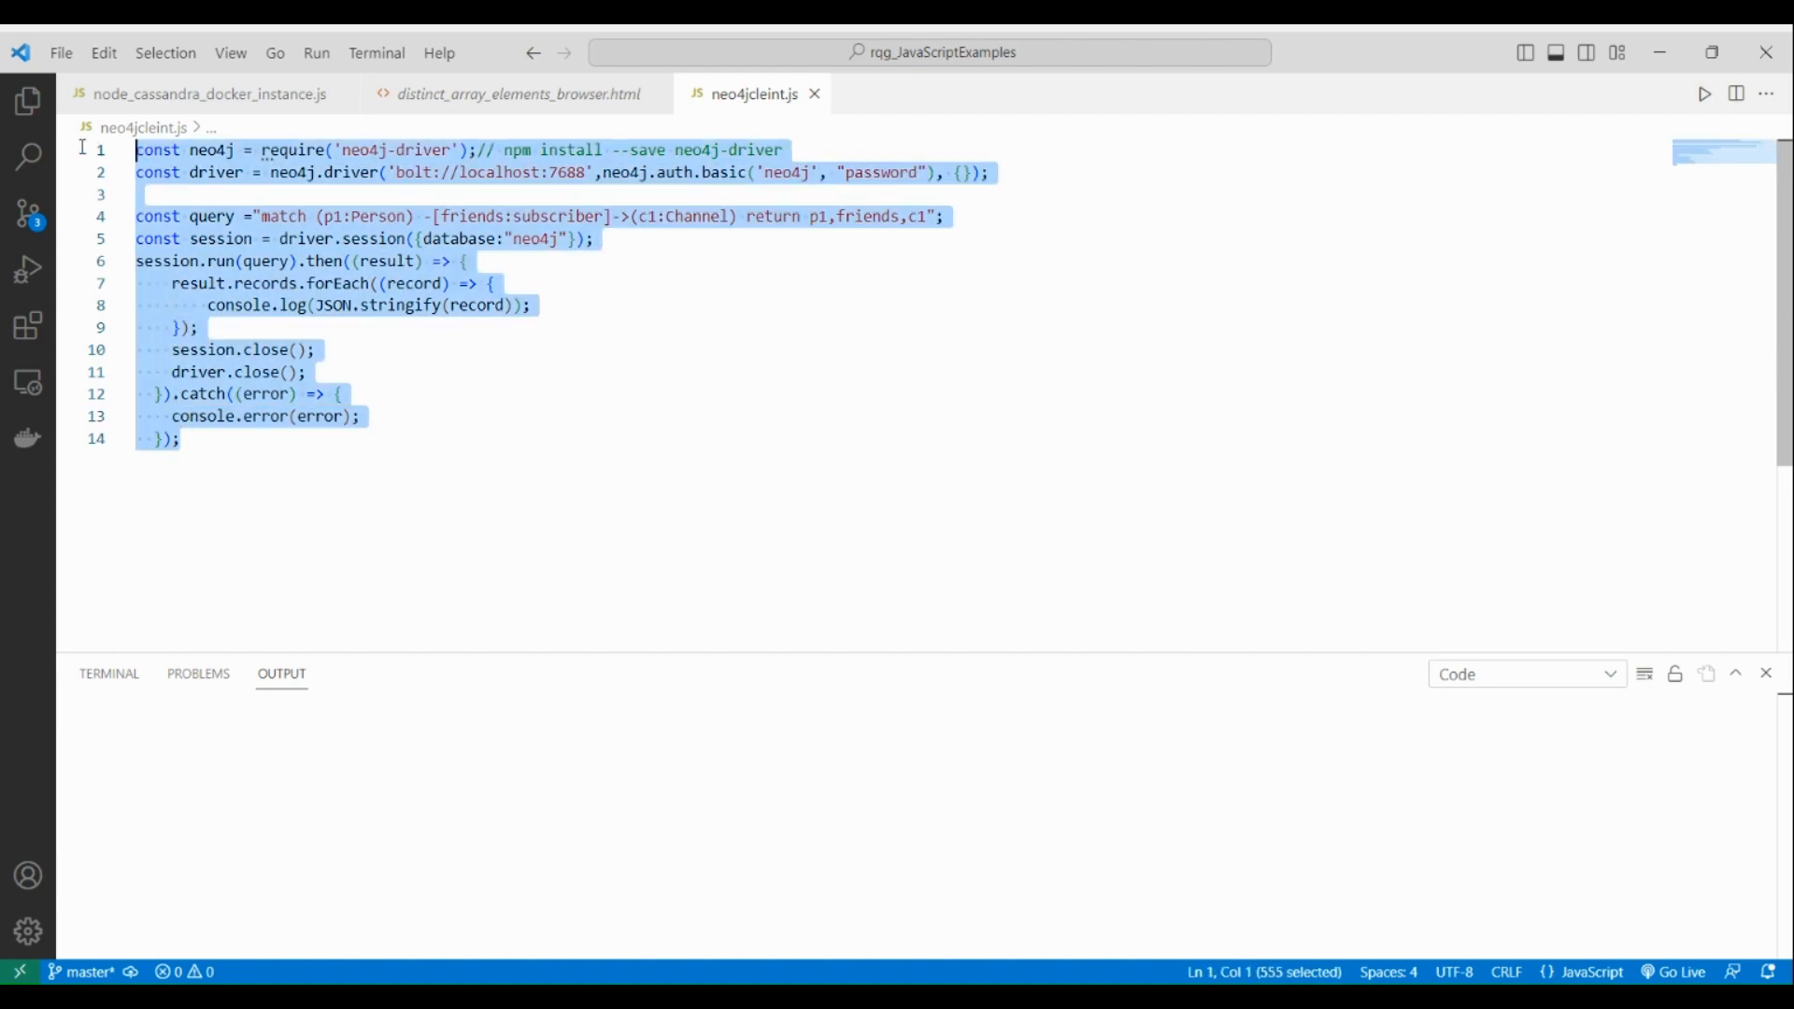
{"action": "double_click", "coordinate": [759, 149]}
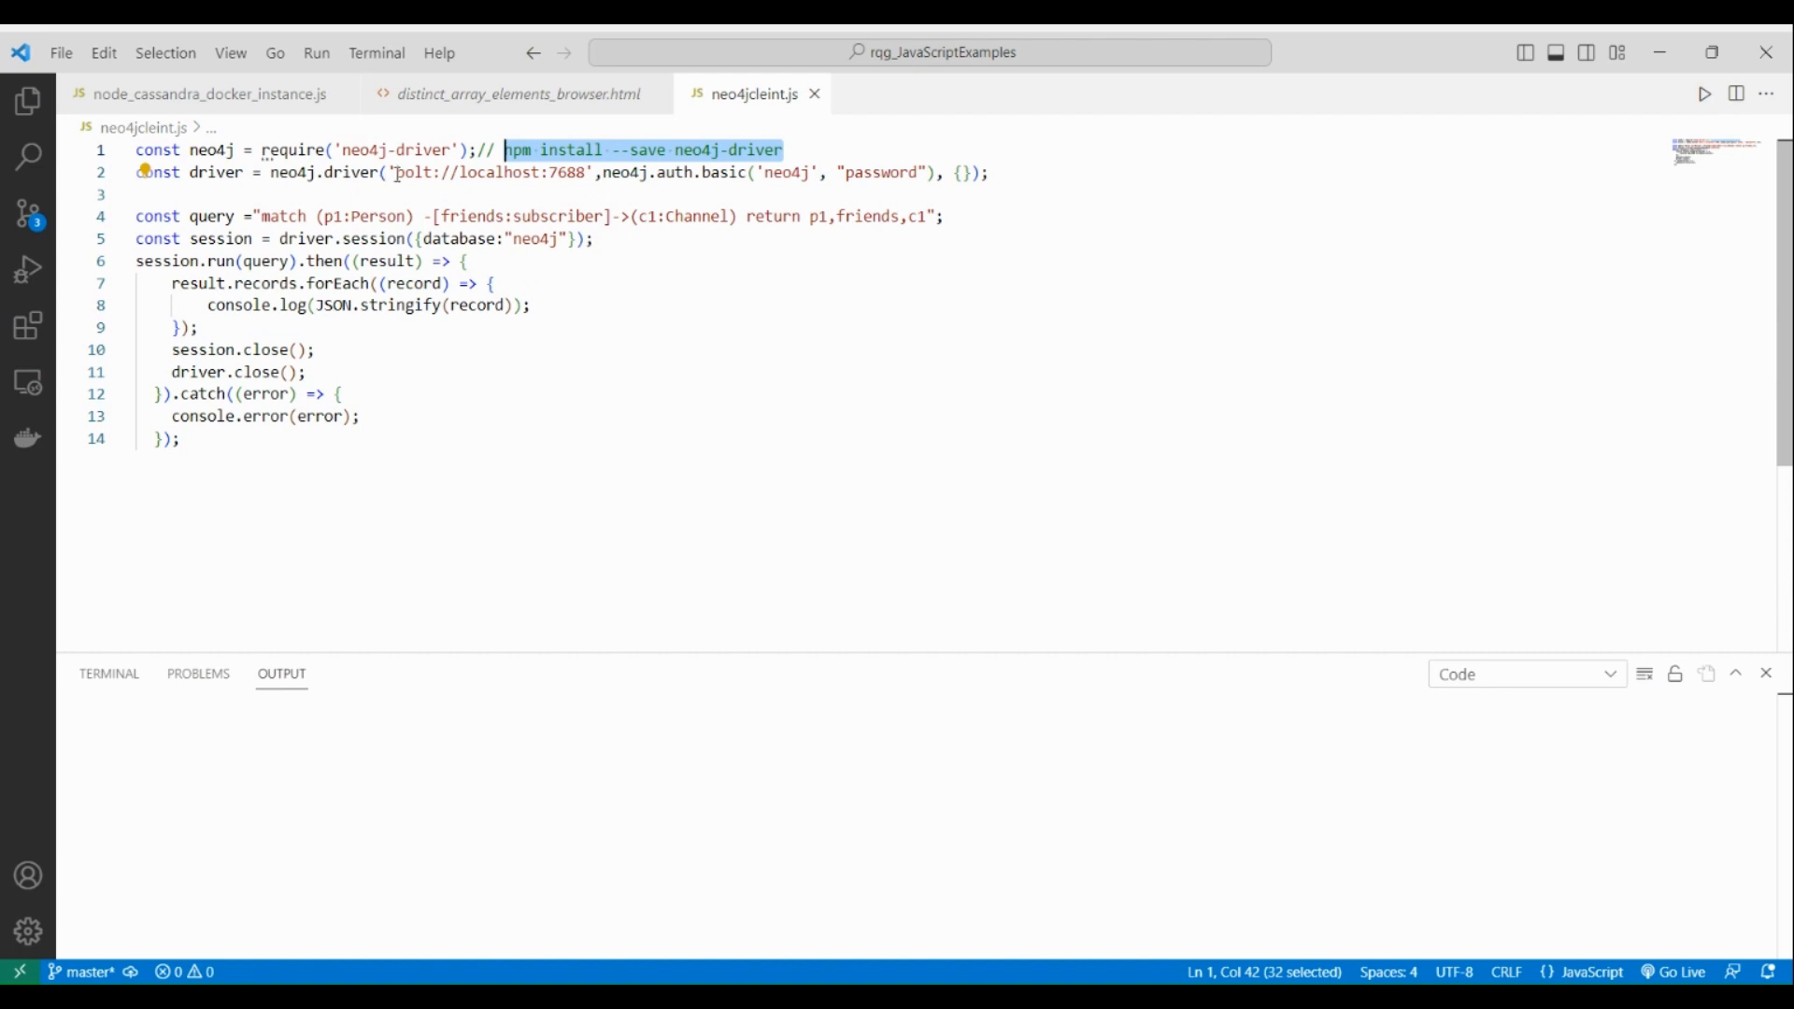
{"action": "left_click", "coordinate": [622, 173]}
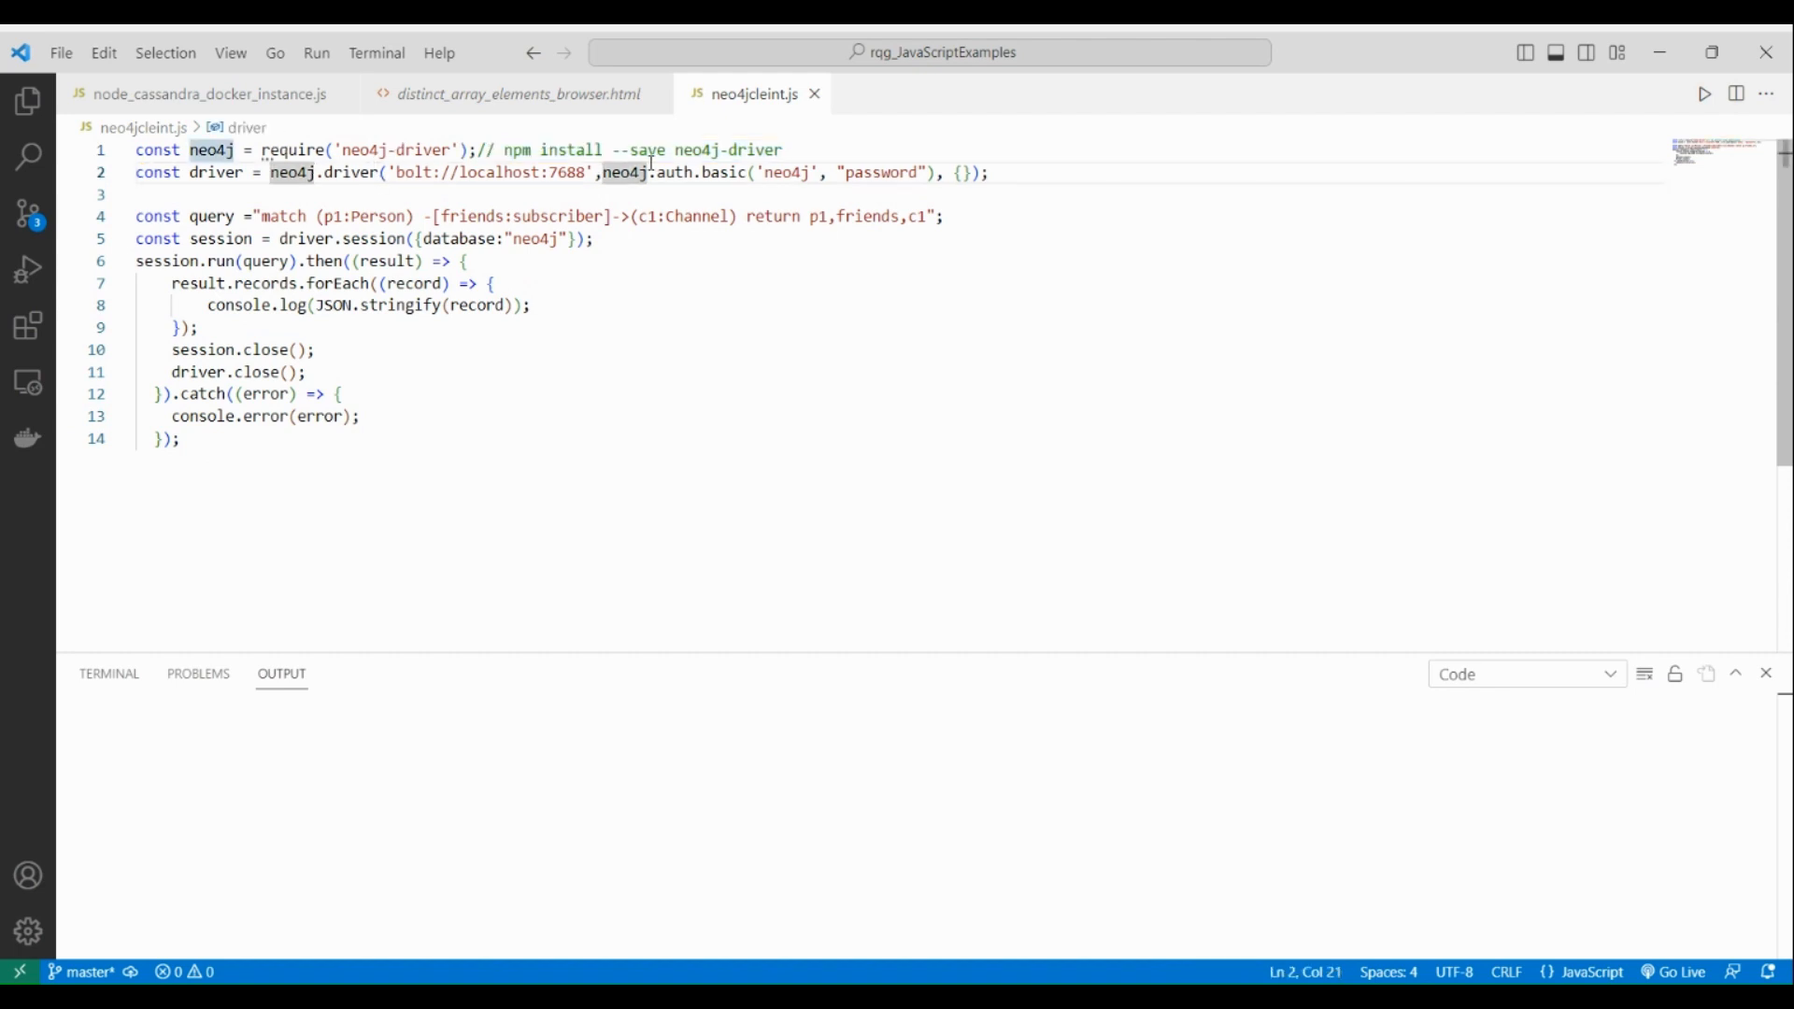
{"action": "left_click_drag", "start_coordinate": [755, 173], "coordinate": [936, 173]}
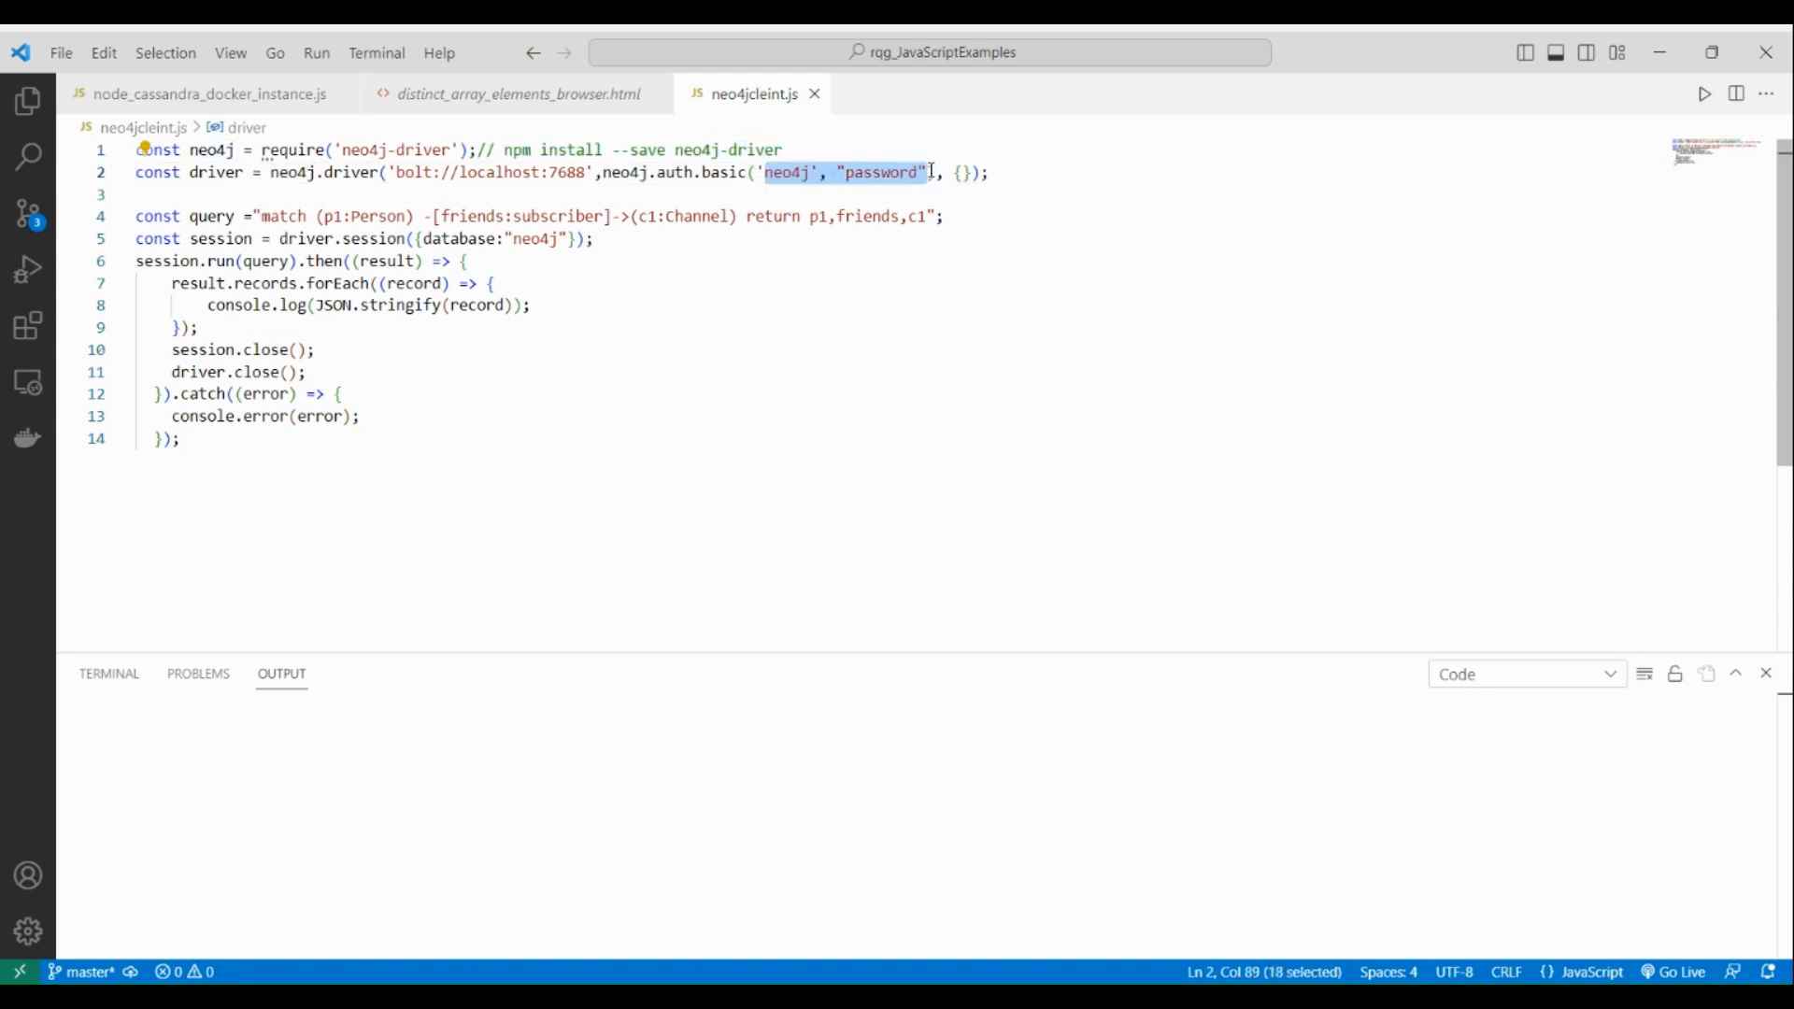
{"action": "left_click", "coordinate": [577, 173]}
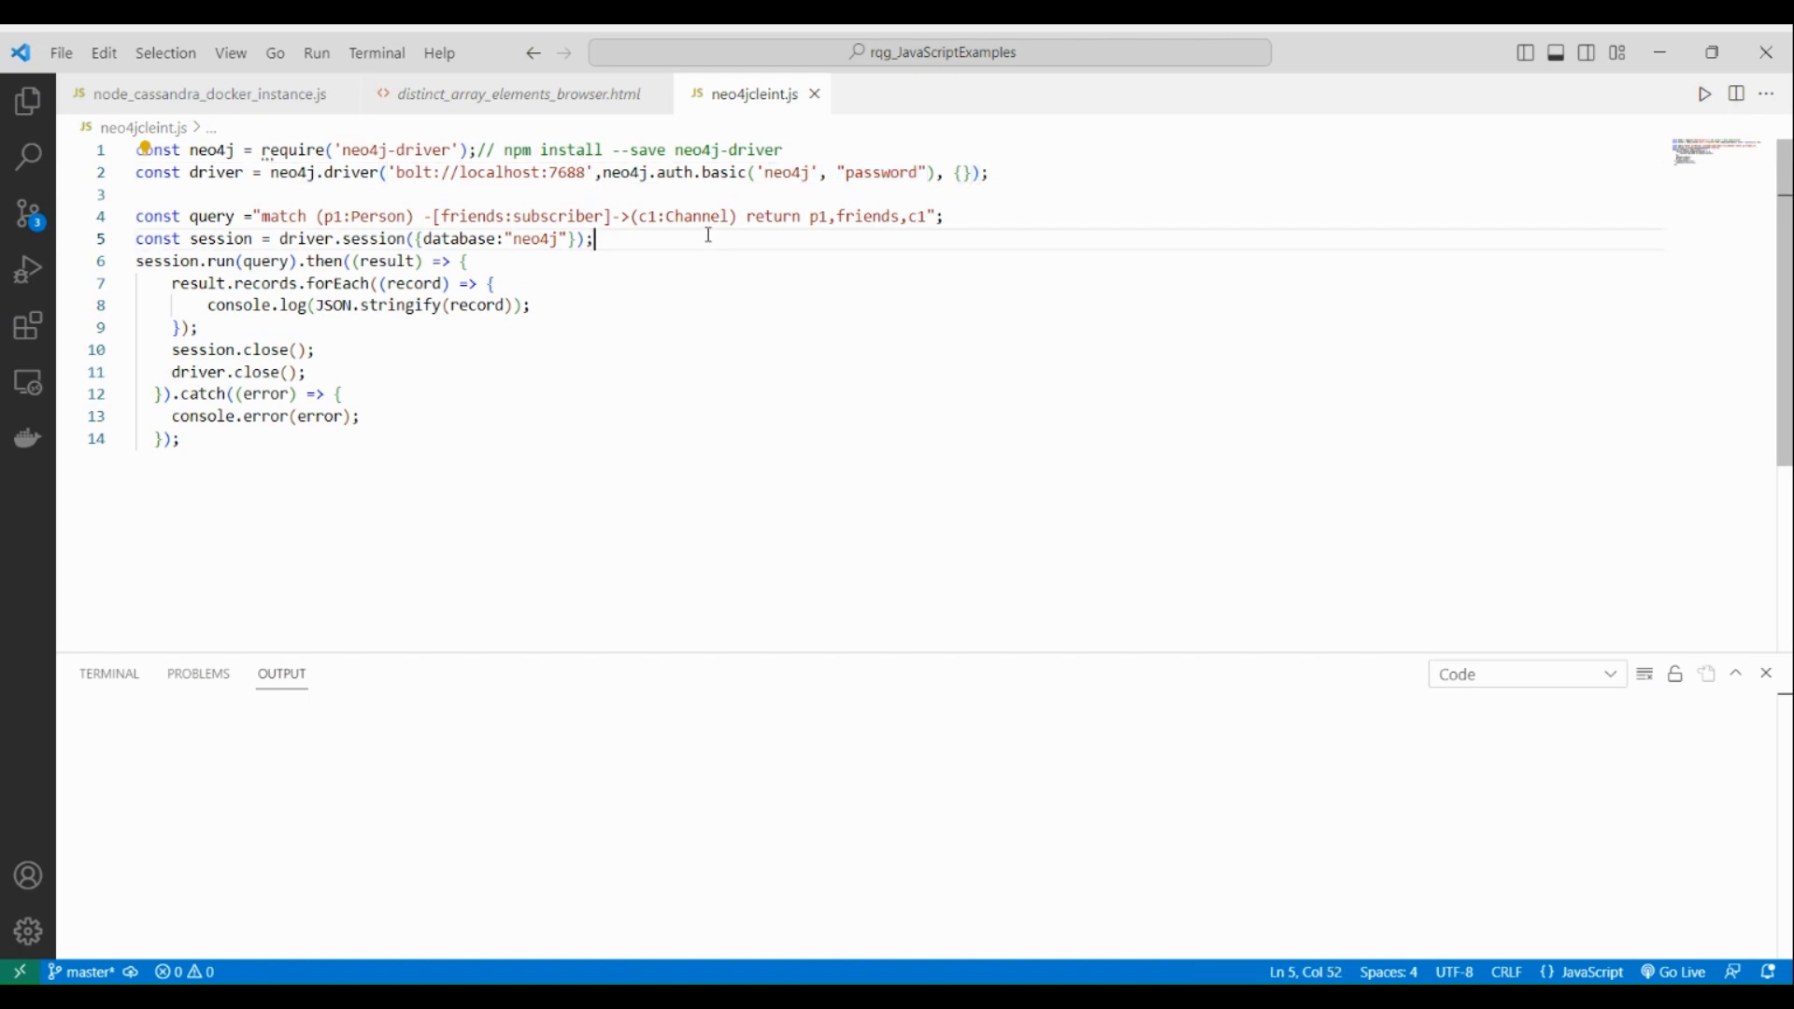
{"action": "left_click_drag", "start_coordinate": [458, 216], "coordinate": [927, 216]}
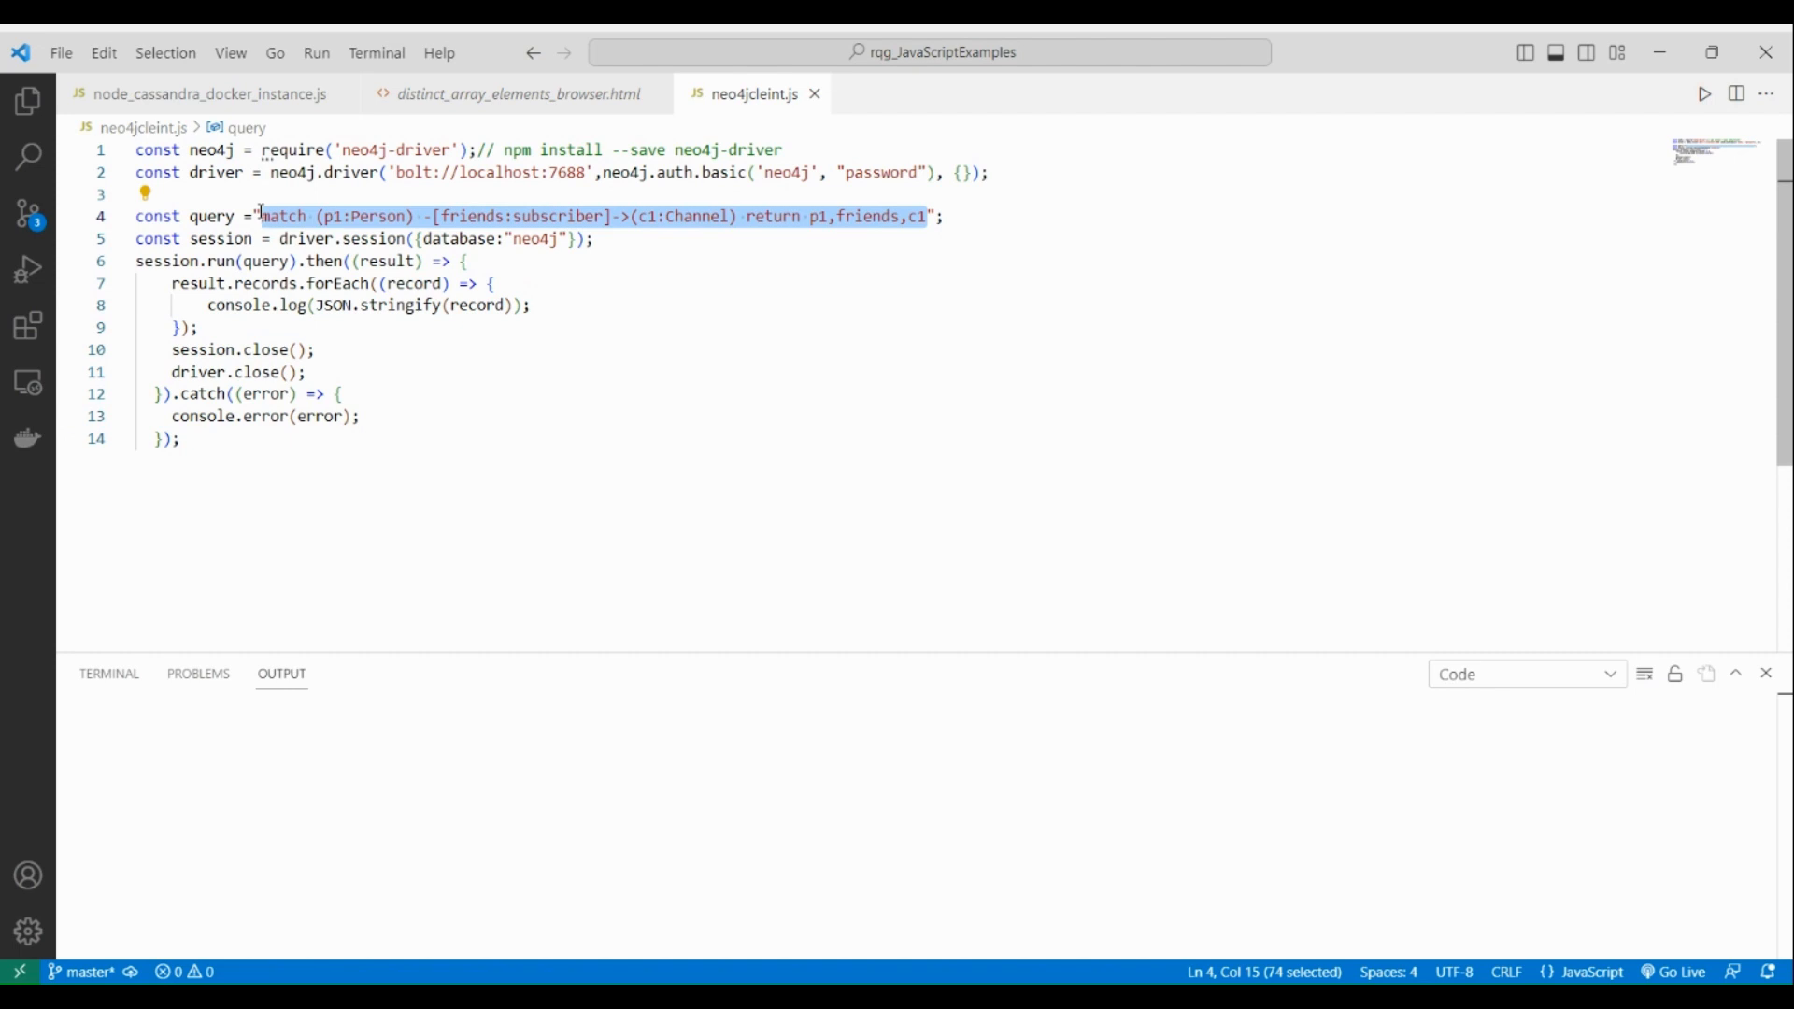
{"action": "mouse_move", "coordinate": [560, 224]}
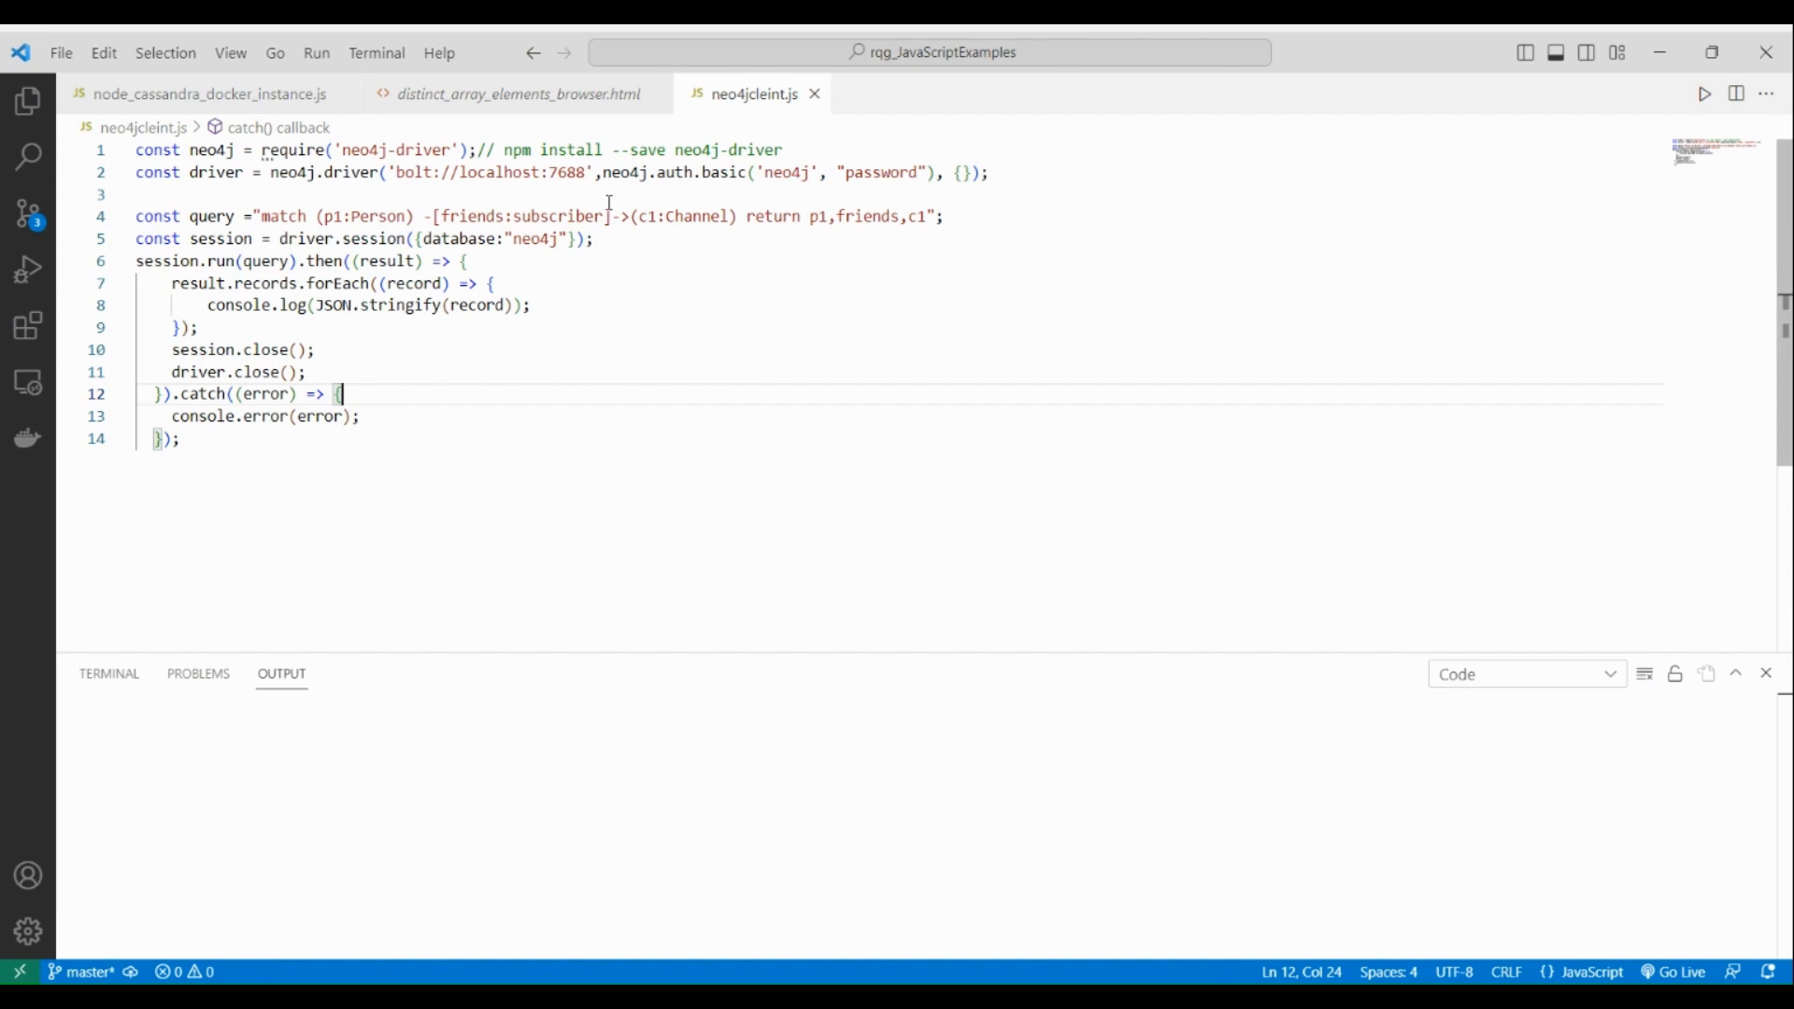
{"action": "mouse_move", "coordinate": [737, 300]}
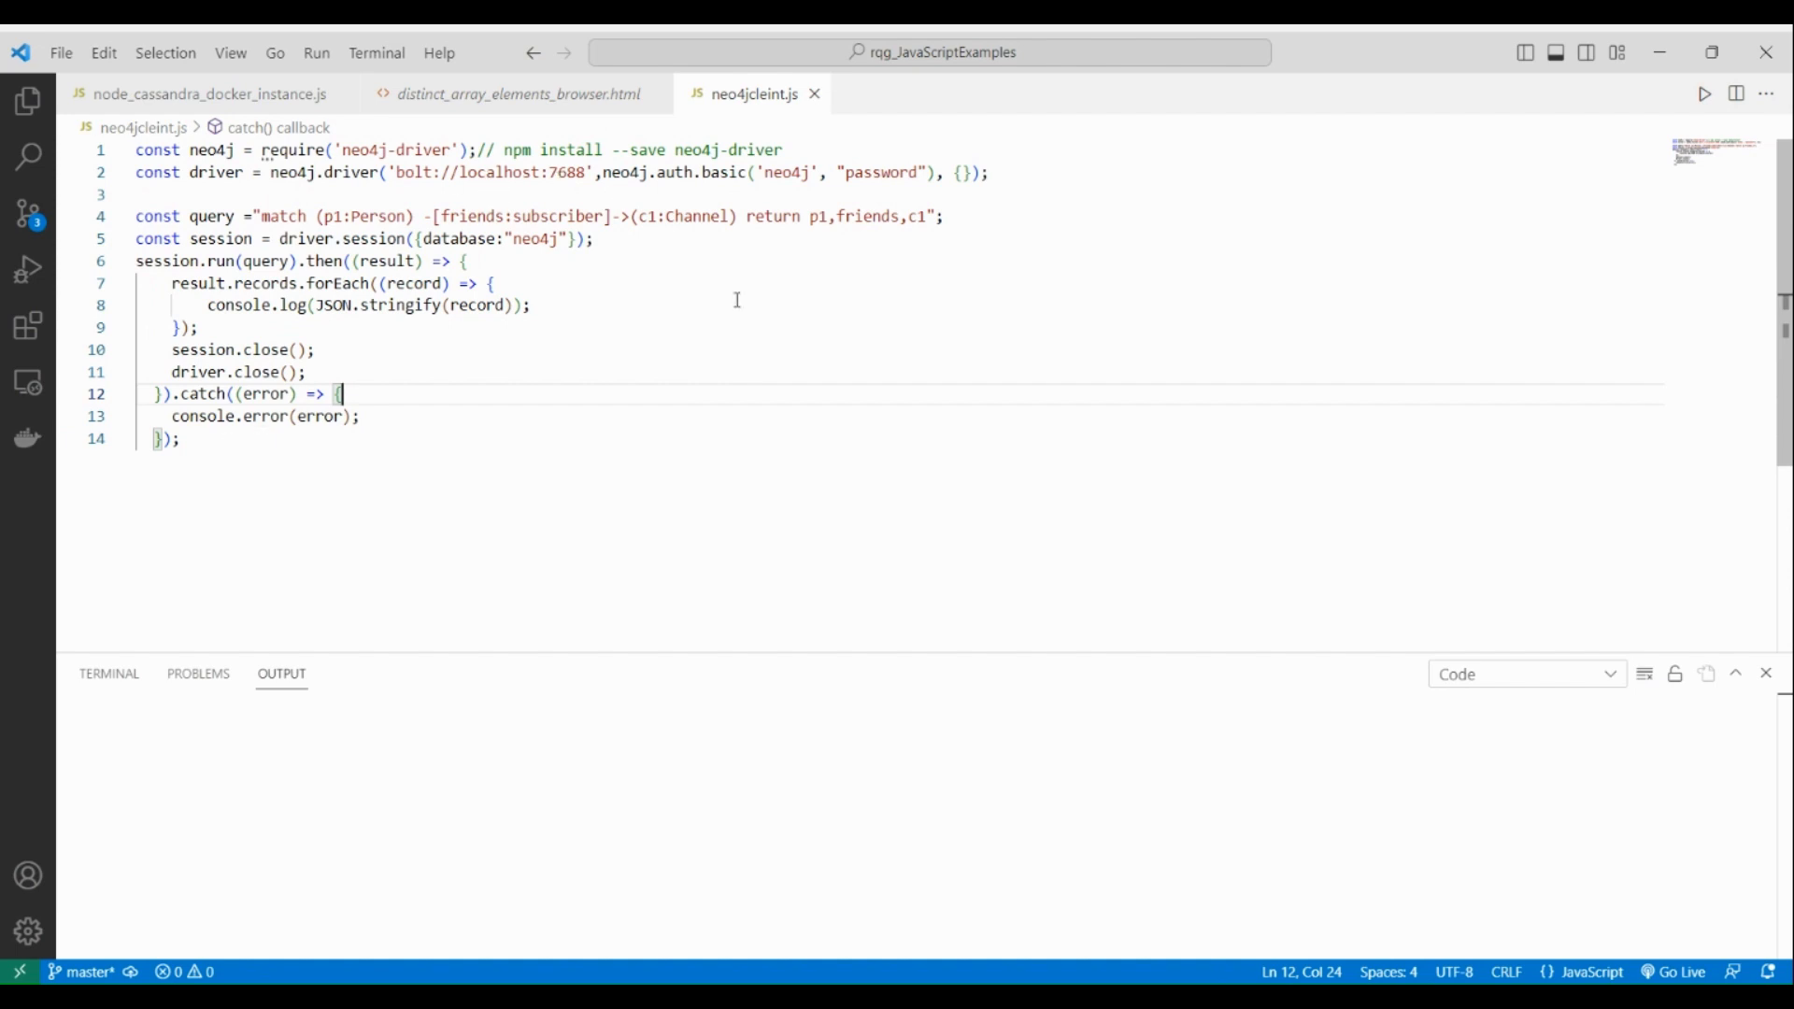
Step: Run neo4jcleint.js, enlarge Output, and highlight You, the channel name and subscriber type
{"action": "left_click", "coordinate": [1703, 93]}
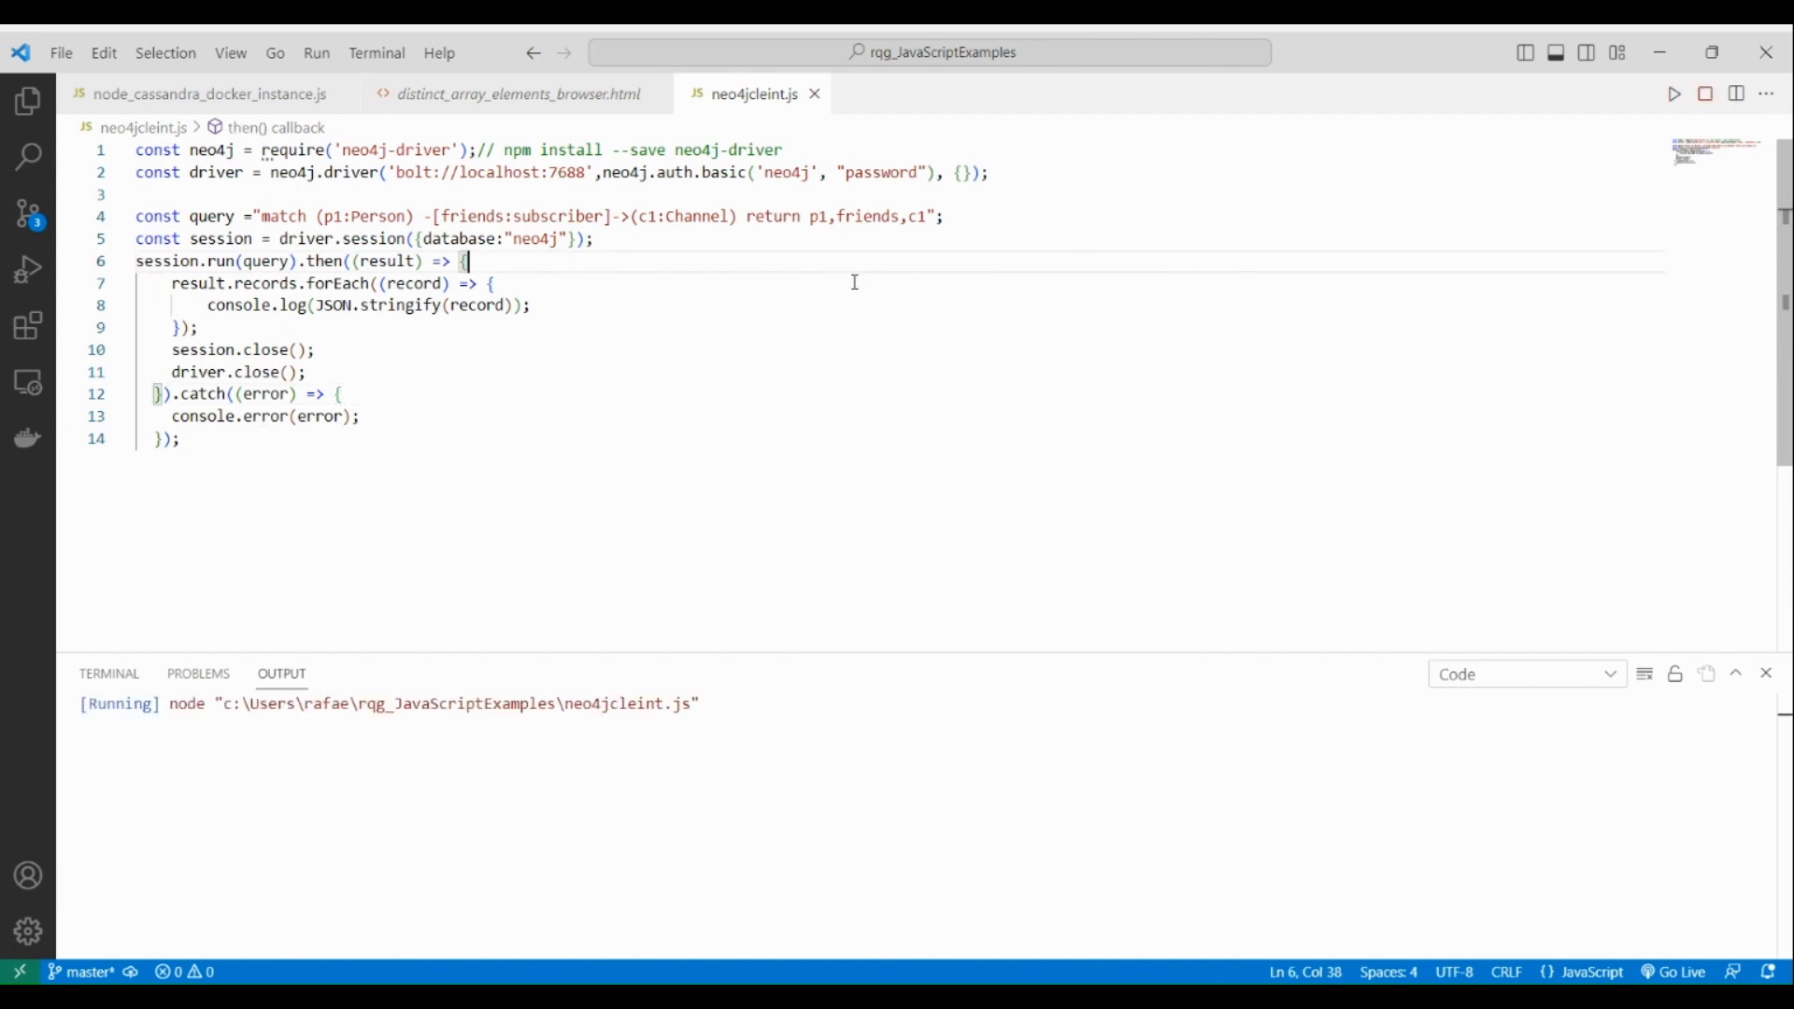
{"action": "left_click", "coordinate": [1704, 93]}
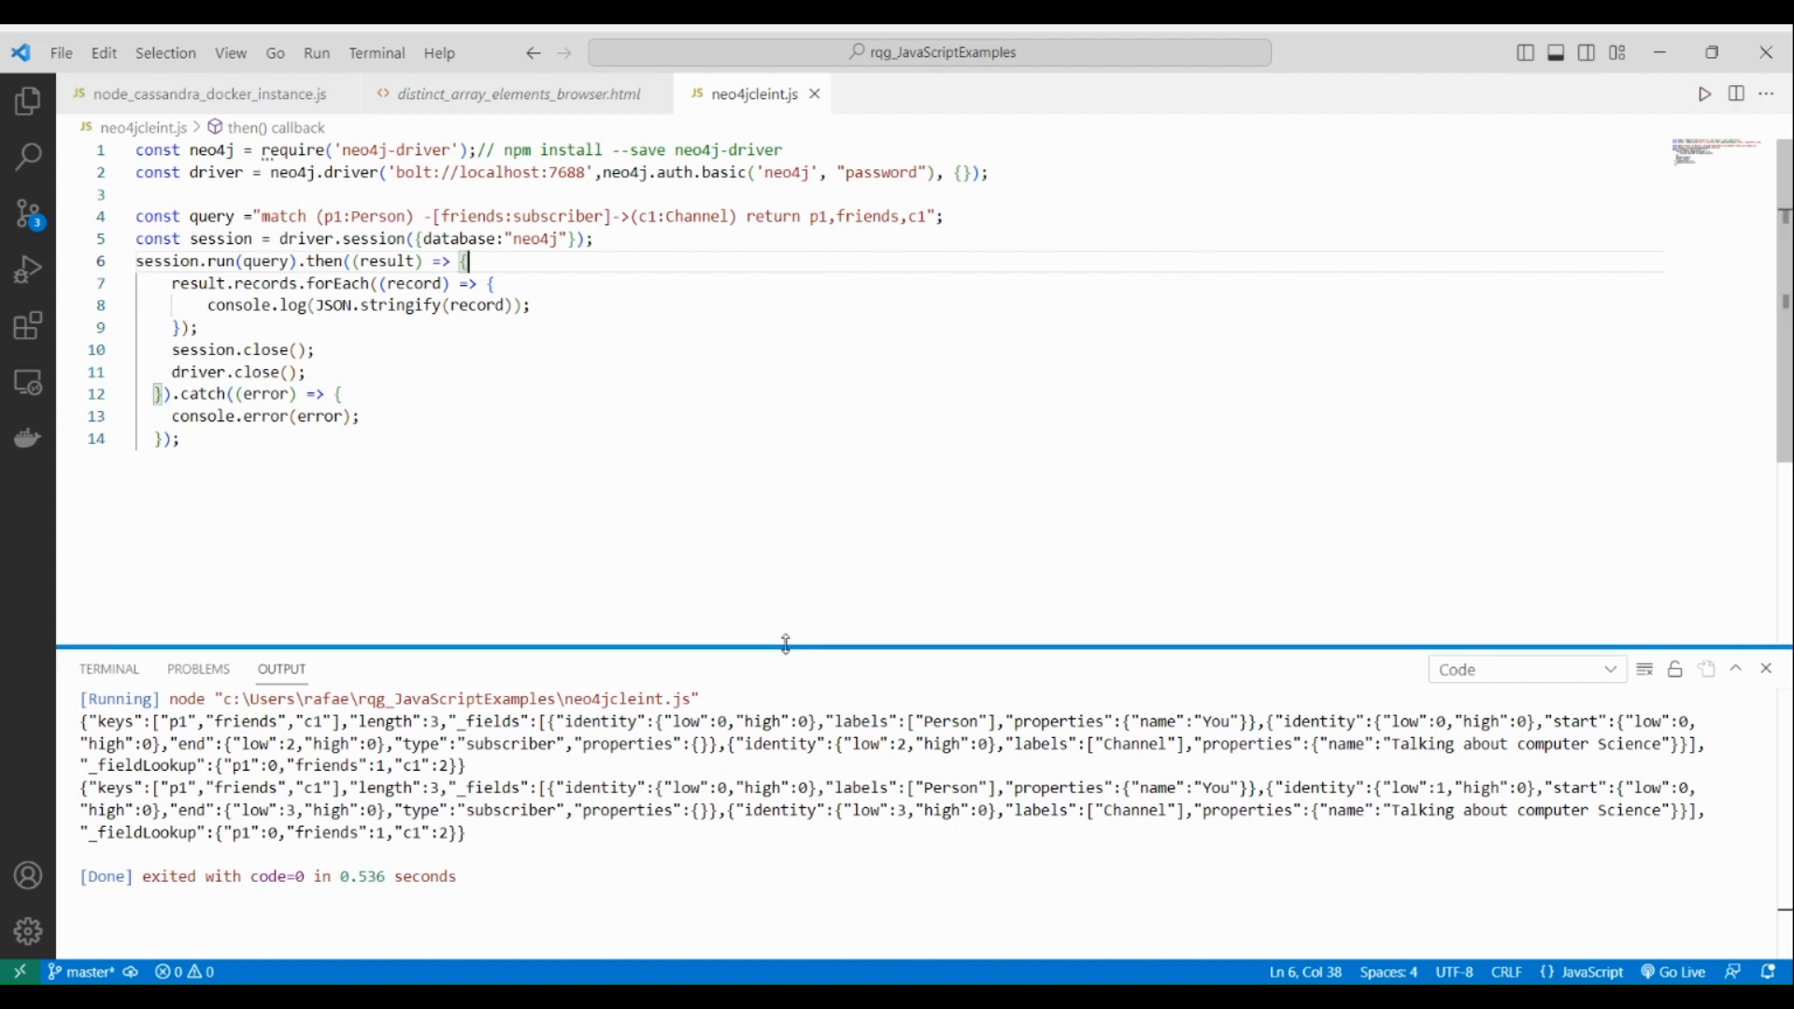
{"action": "left_click_drag", "start_coordinate": [784, 644], "coordinate": [785, 412]}
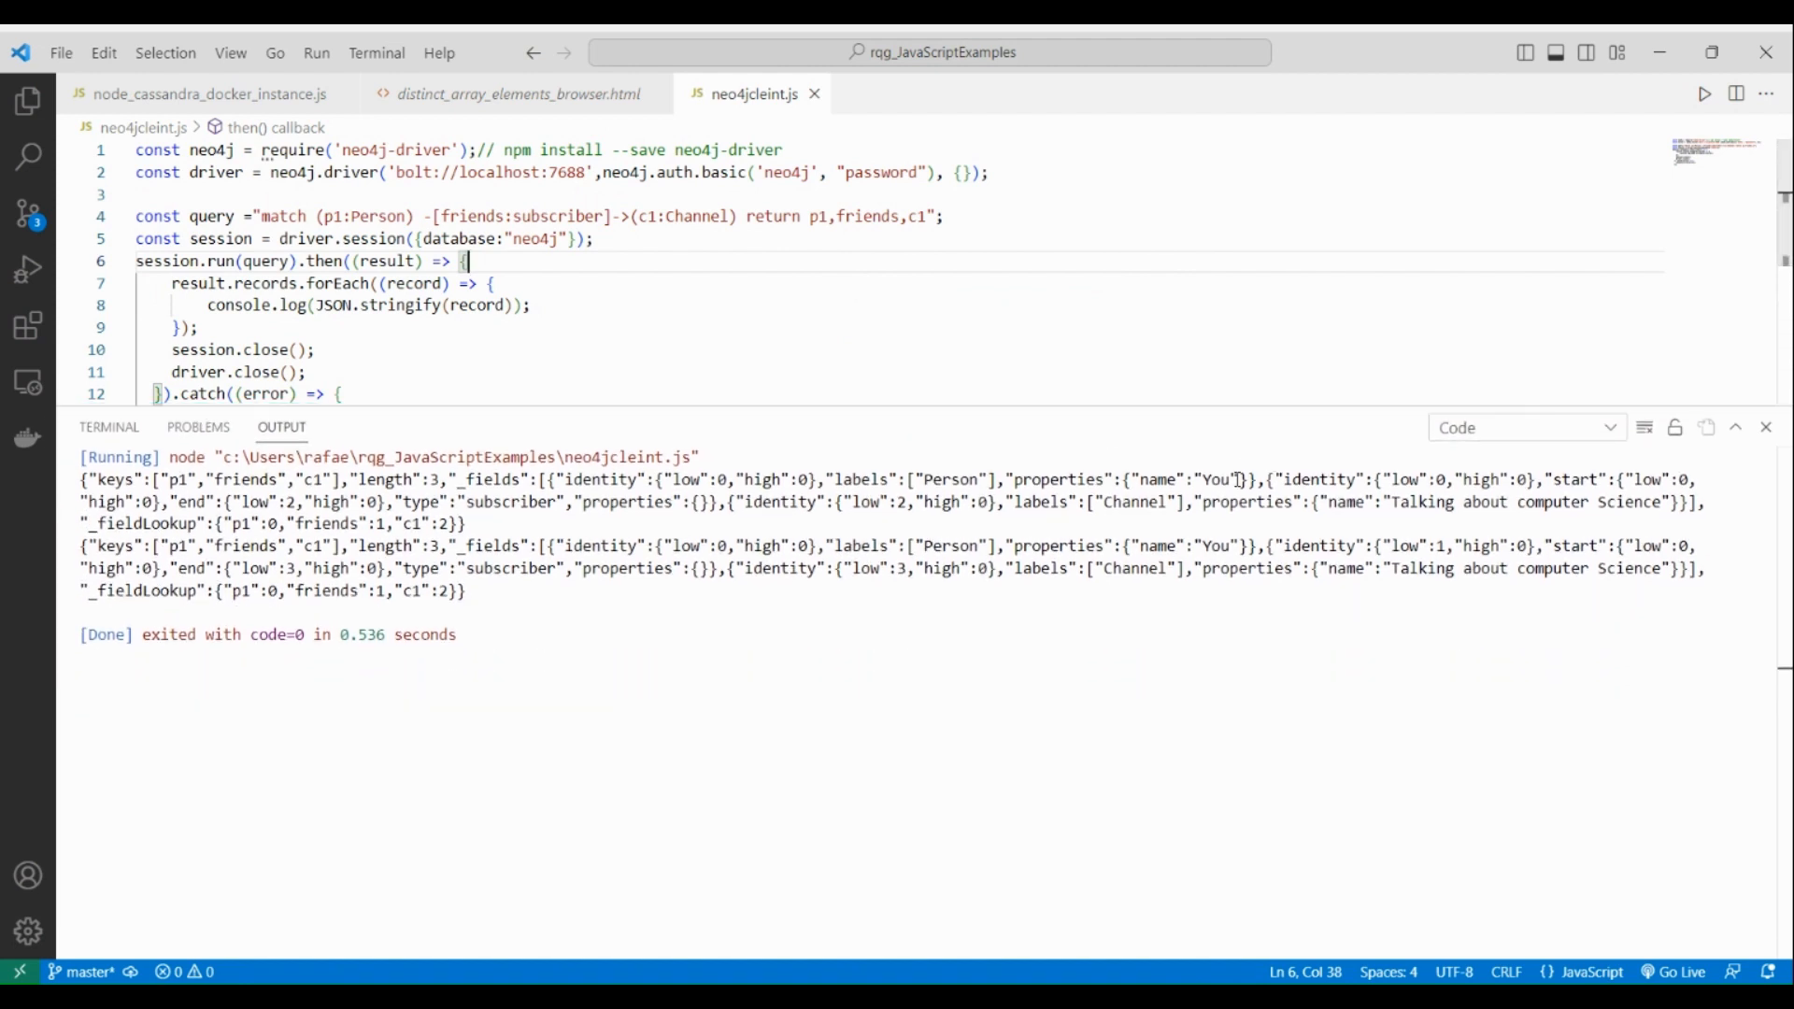
{"action": "double_click", "coordinate": [1217, 478]}
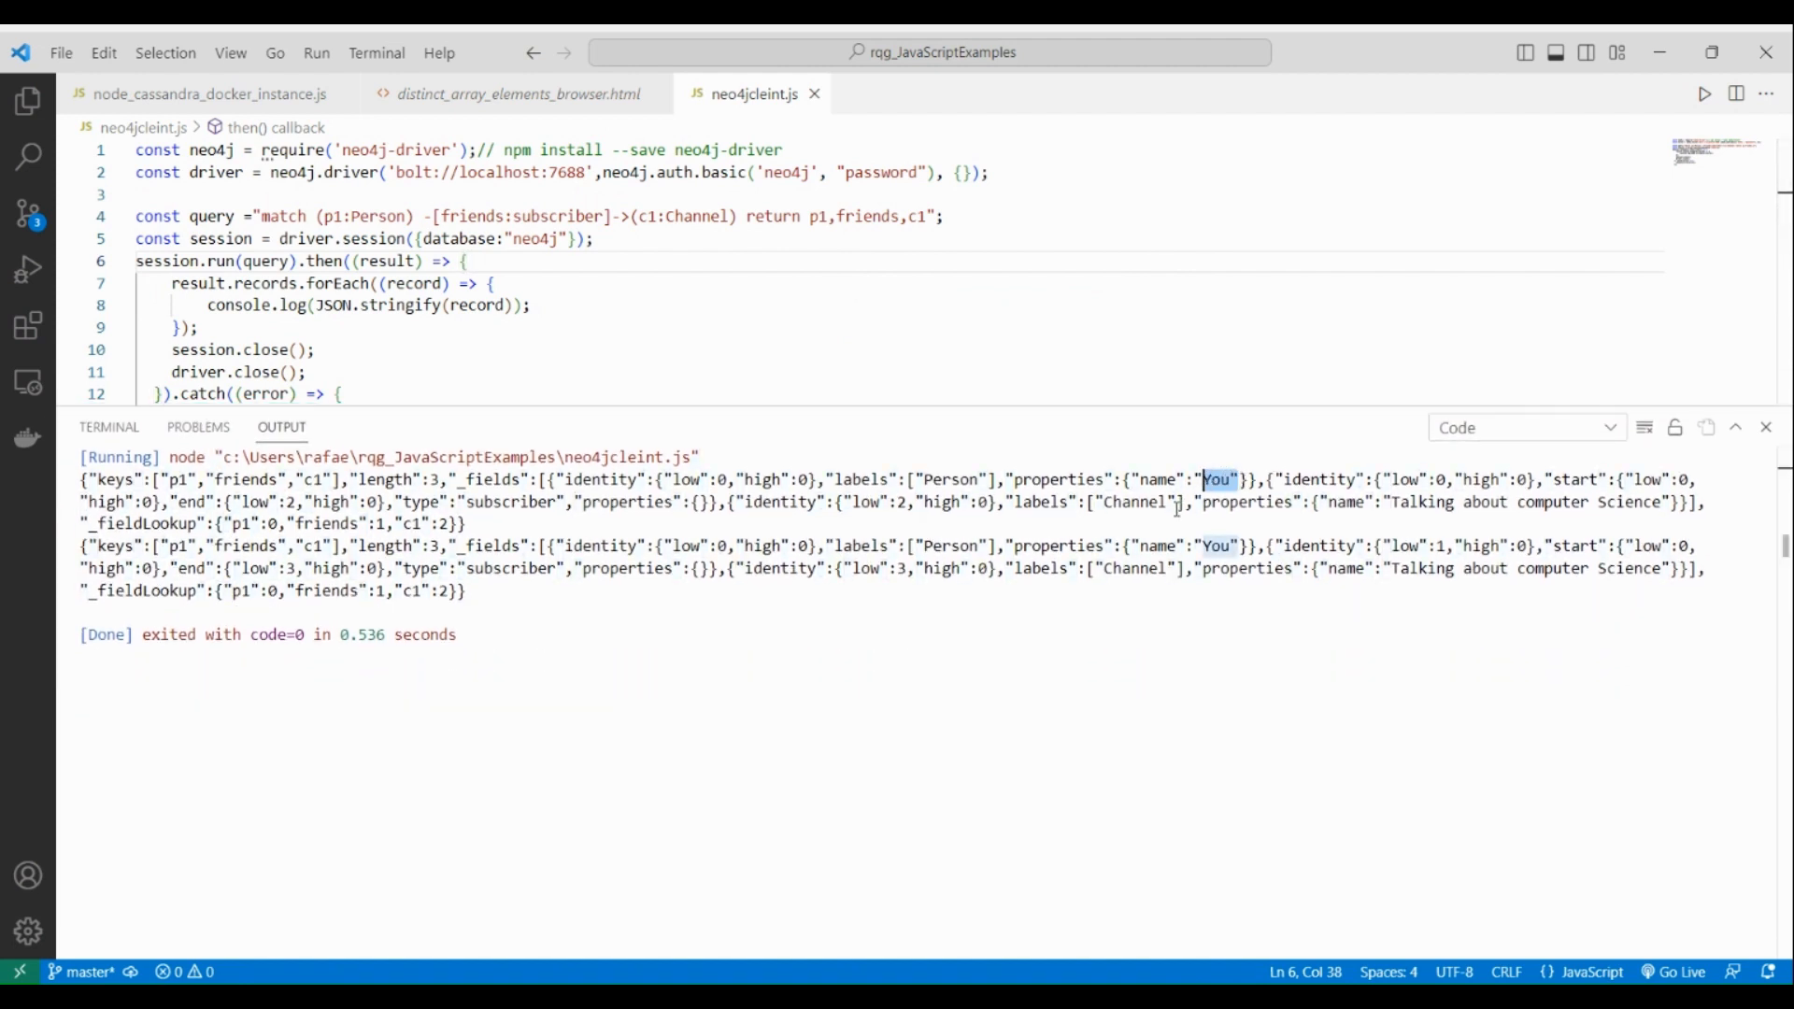
{"action": "double_click", "coordinate": [1142, 501]}
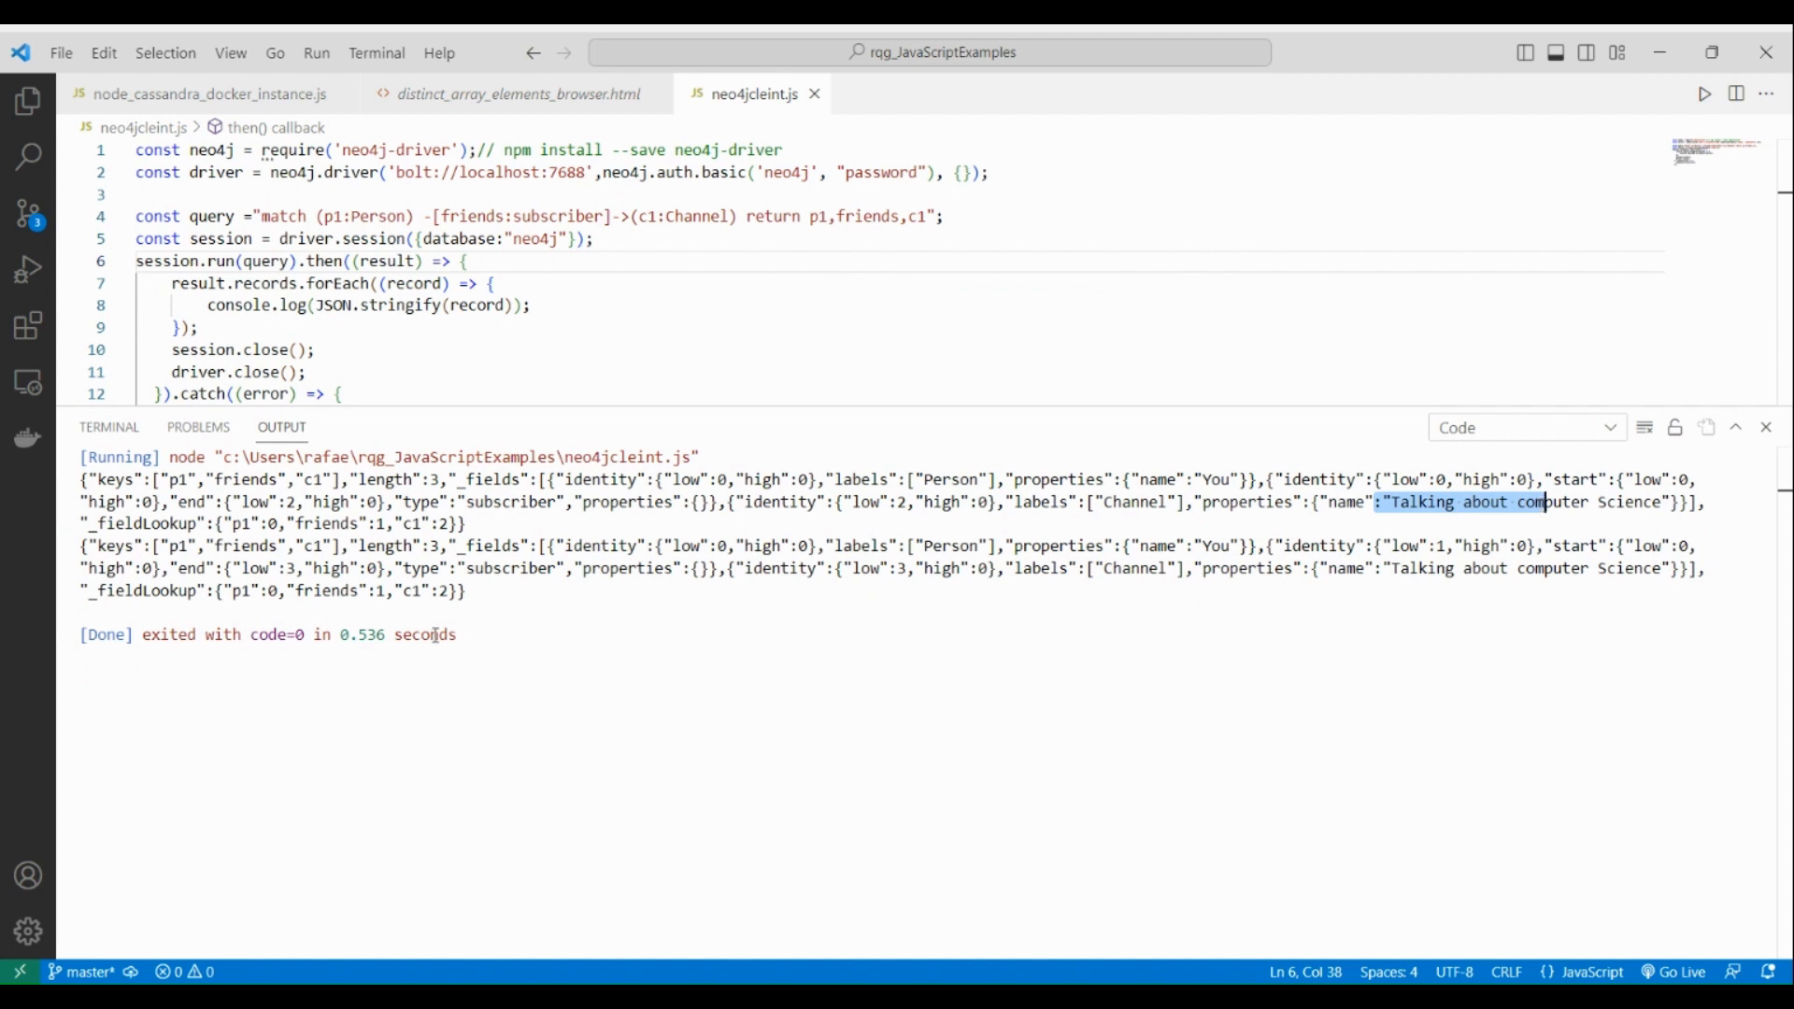
{"action": "double_click", "coordinate": [513, 569]}
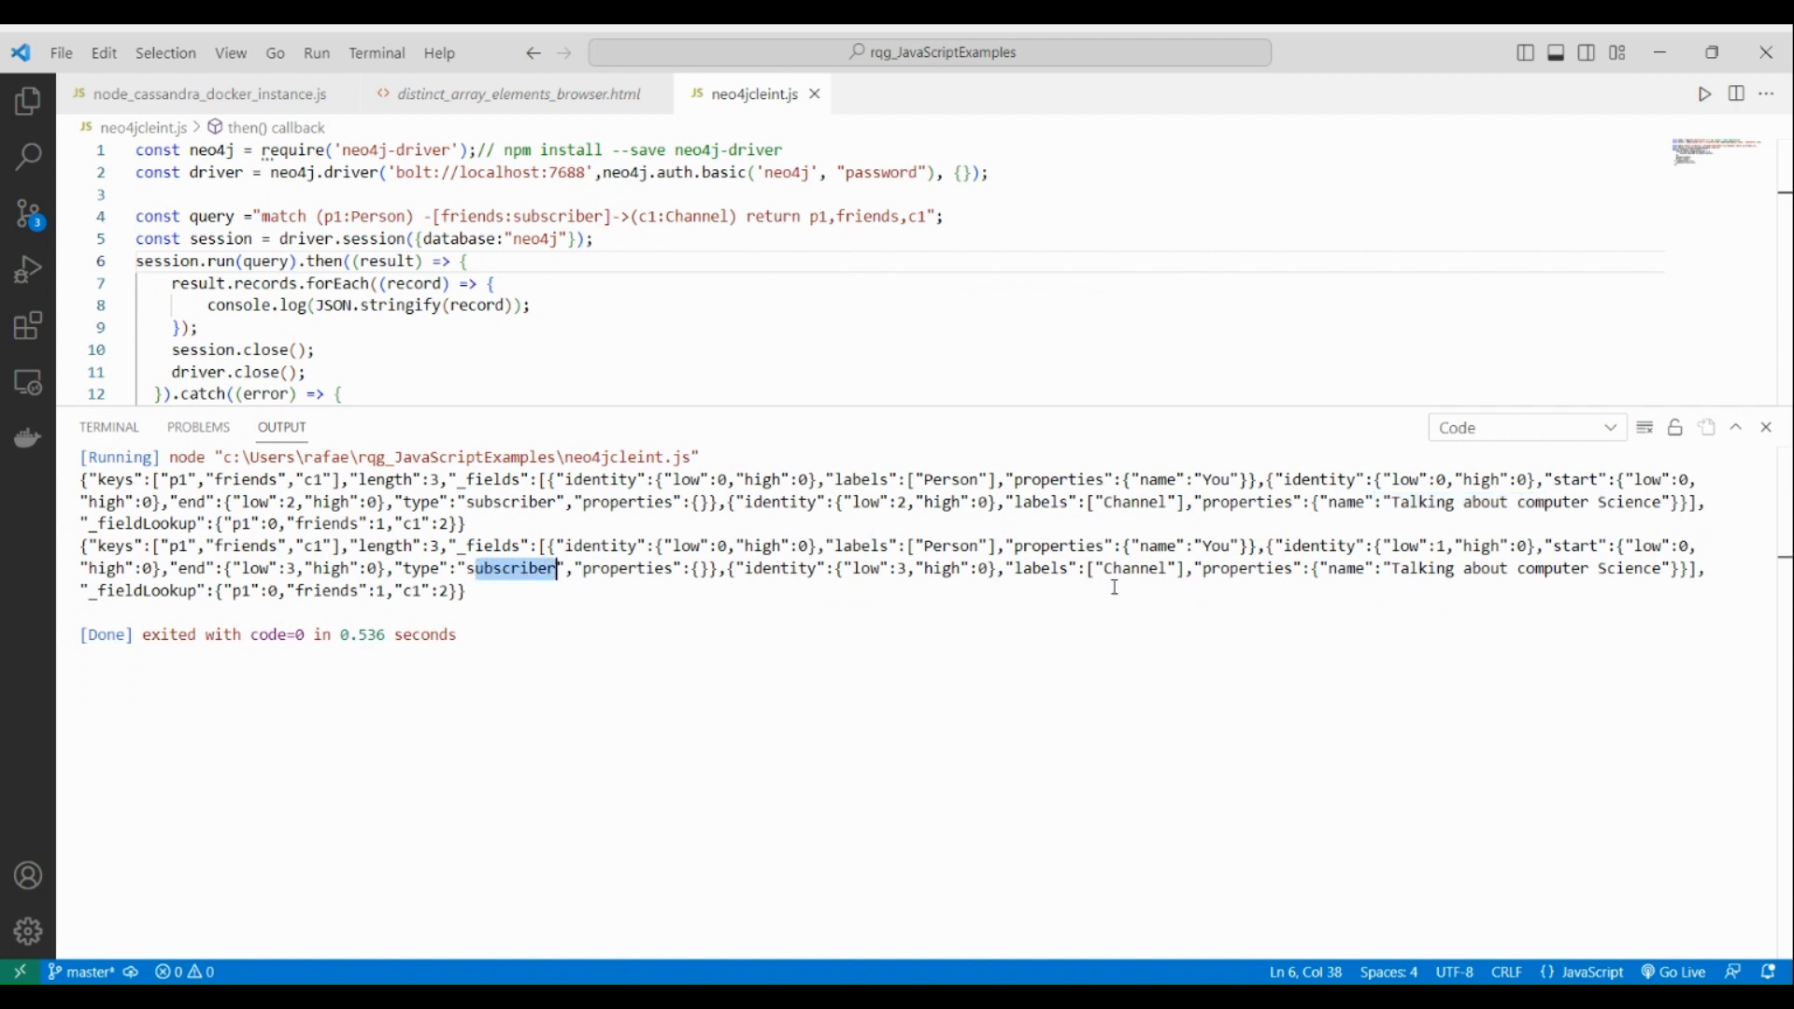